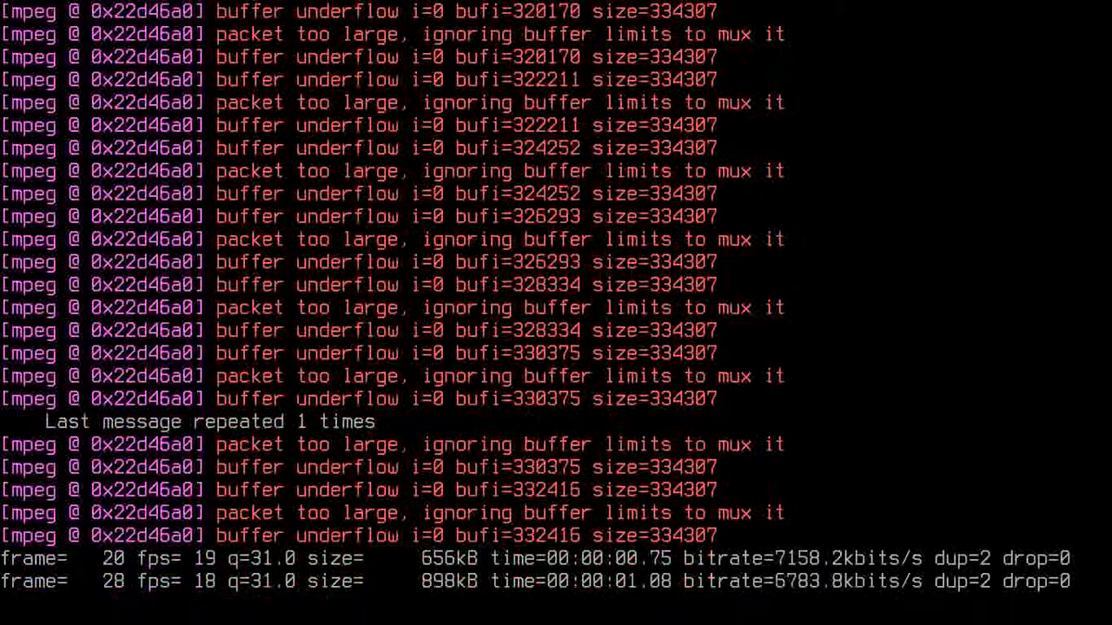
- Enter ~/the_docs and list LFS_live.txt, bootcd-2.6-udev-nptl.txt and linux-2.6.22.tar.bz2
{"action": "key", "text": "Return"}
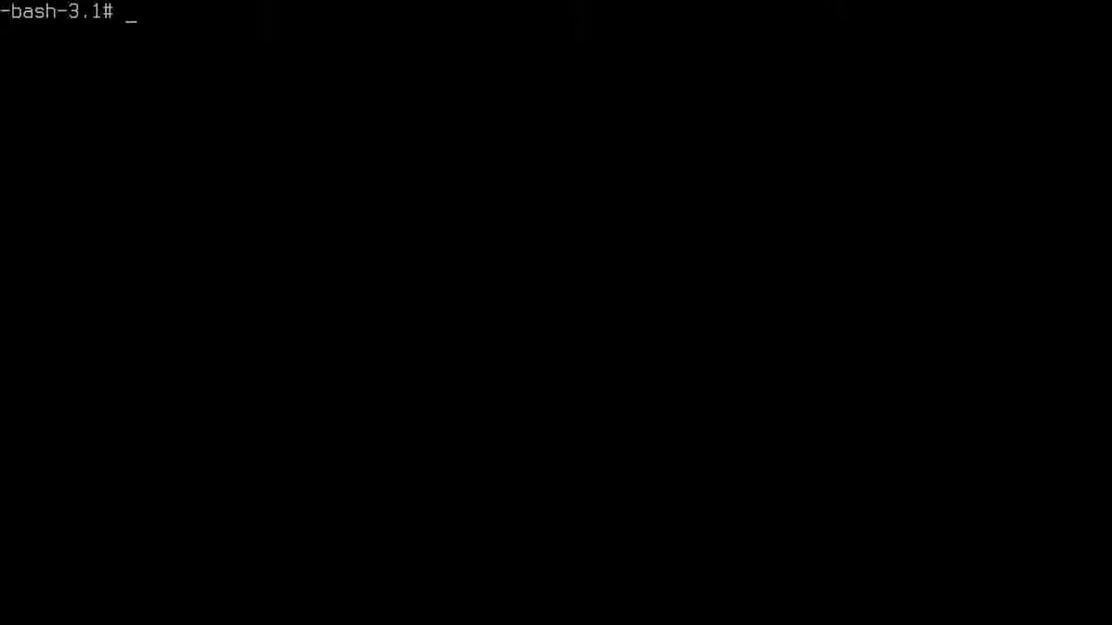
{"action": "type", "text": "ls"}
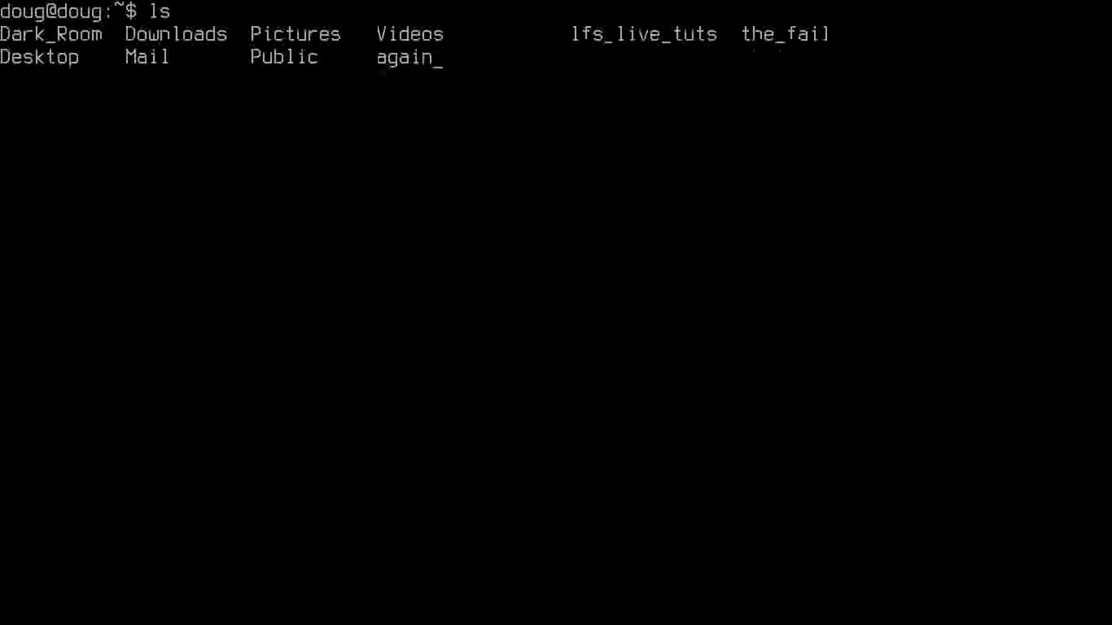
{"action": "type", "text": "cd h"}
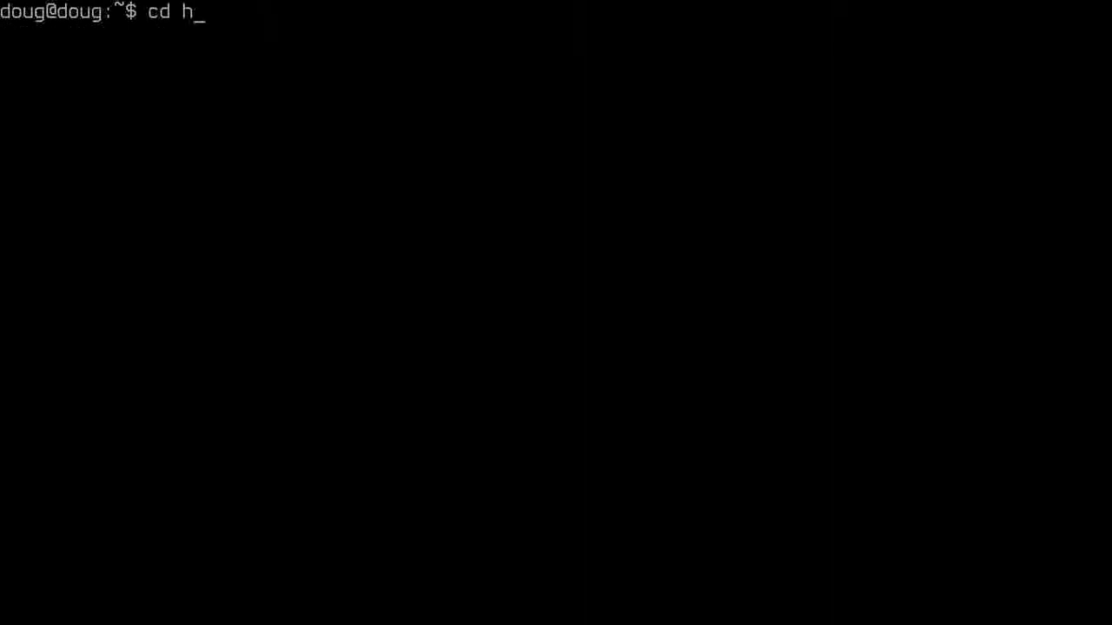
{"action": "type", "text": "the"}
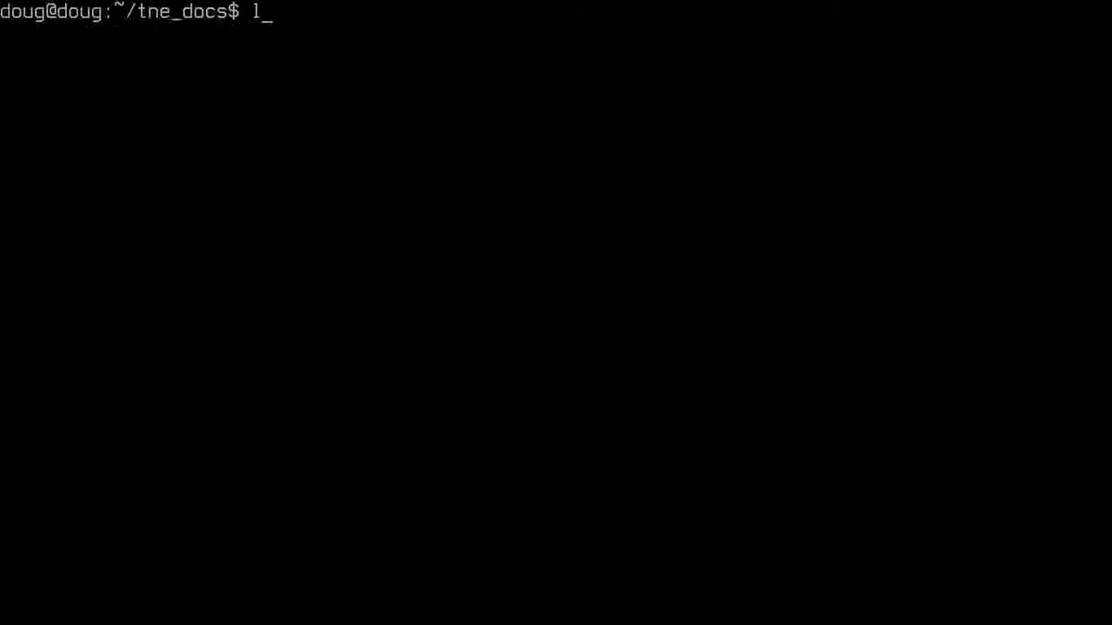
{"action": "key", "text": "Return"}
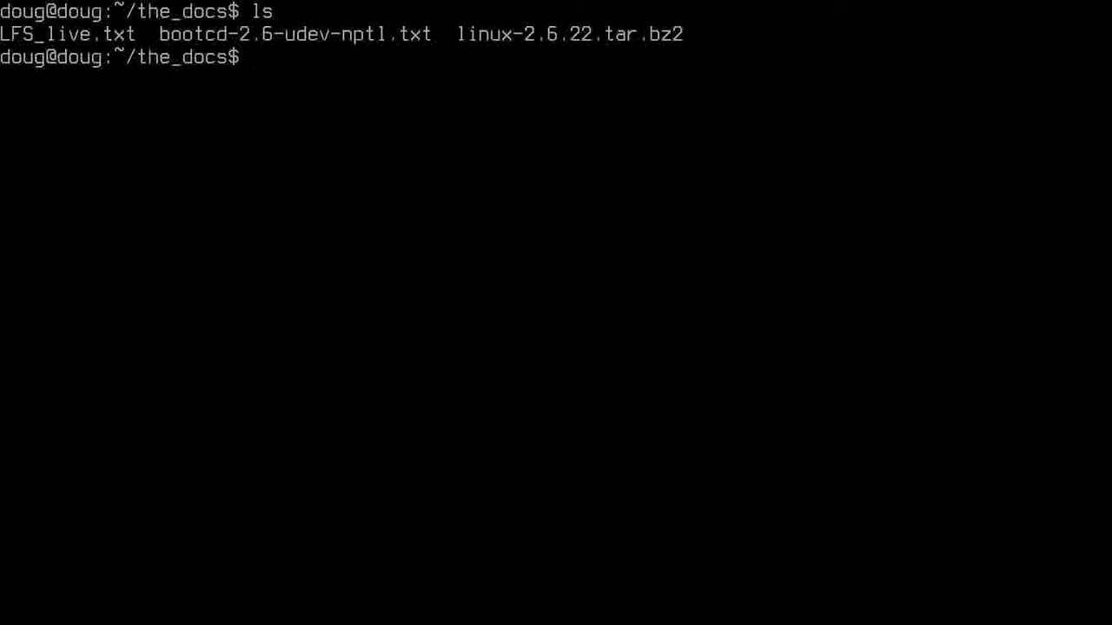
{"action": "type", "text": "scp -v"}
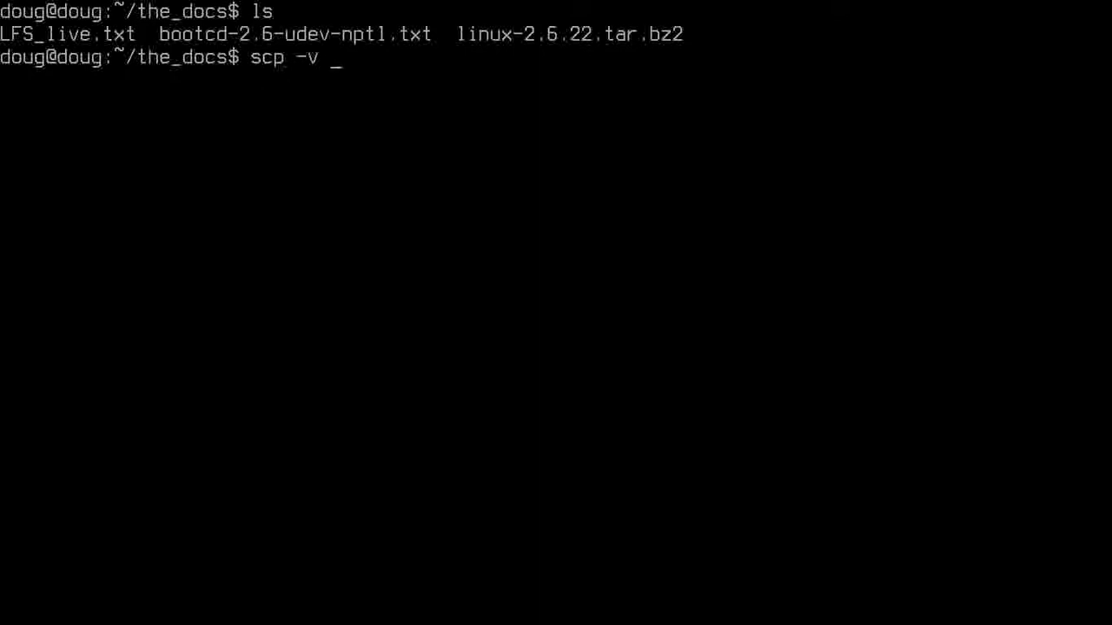
{"action": "type", "text": "linux-2.6.22.tar.bz2"}
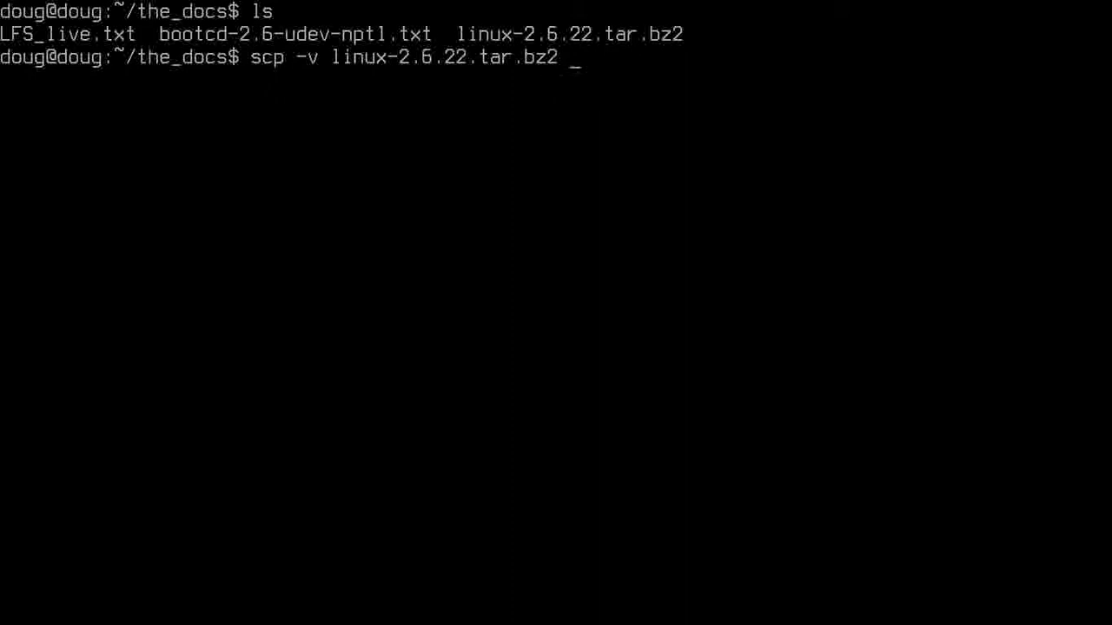
{"action": "type", "text": "root@1"}
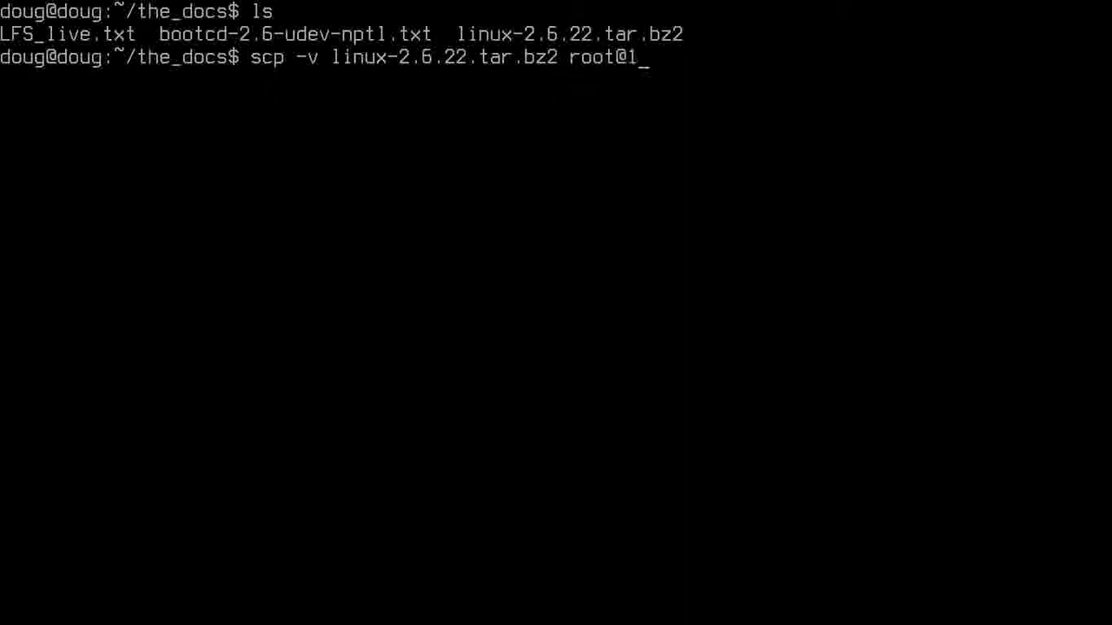
{"action": "type", "text": "92.168.1."}
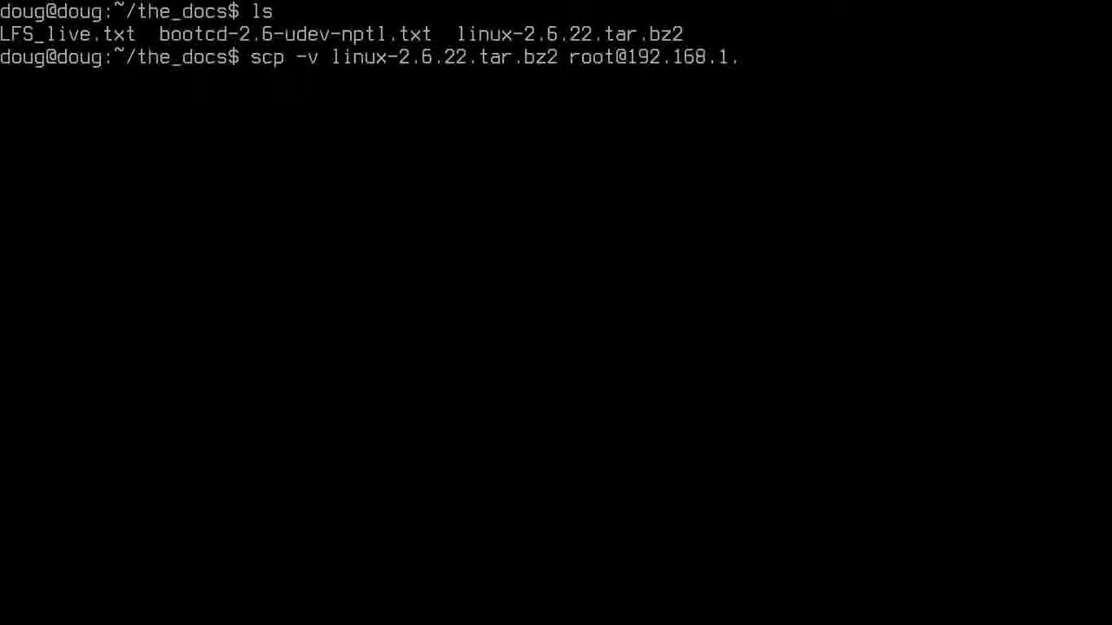
{"action": "type", "text": "118:/"}
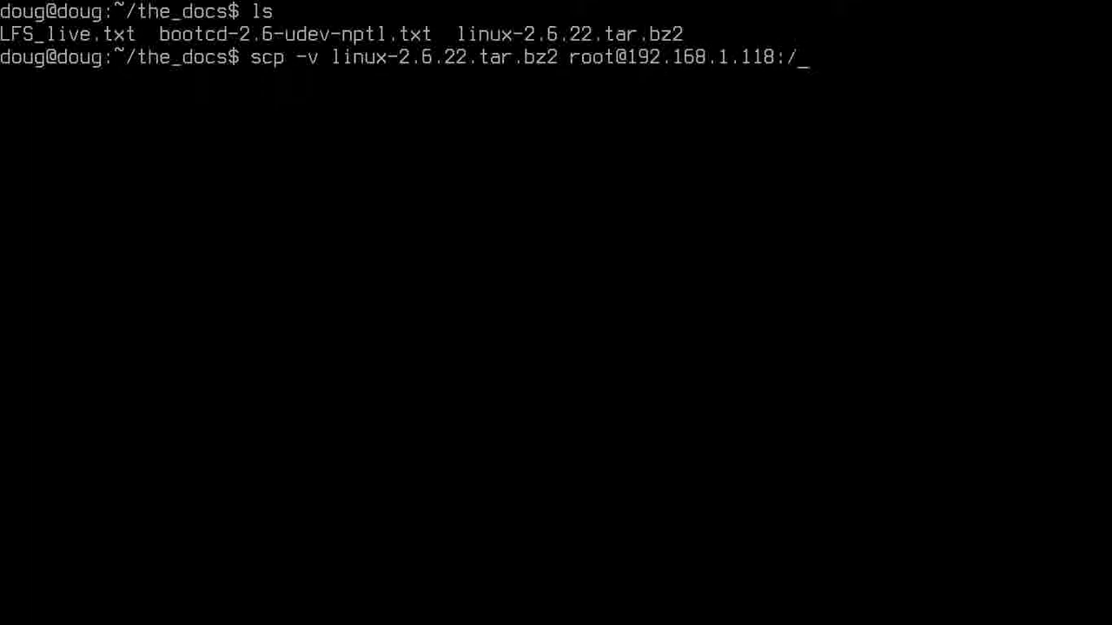
{"action": "type", "text": "sources"}
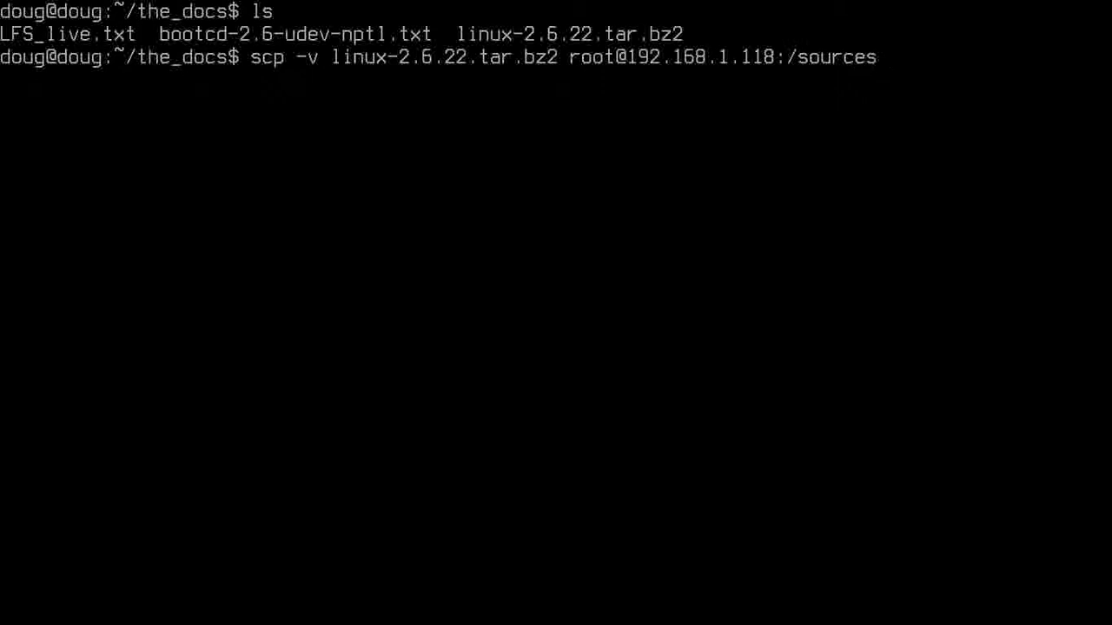
{"action": "key", "text": "Return"}
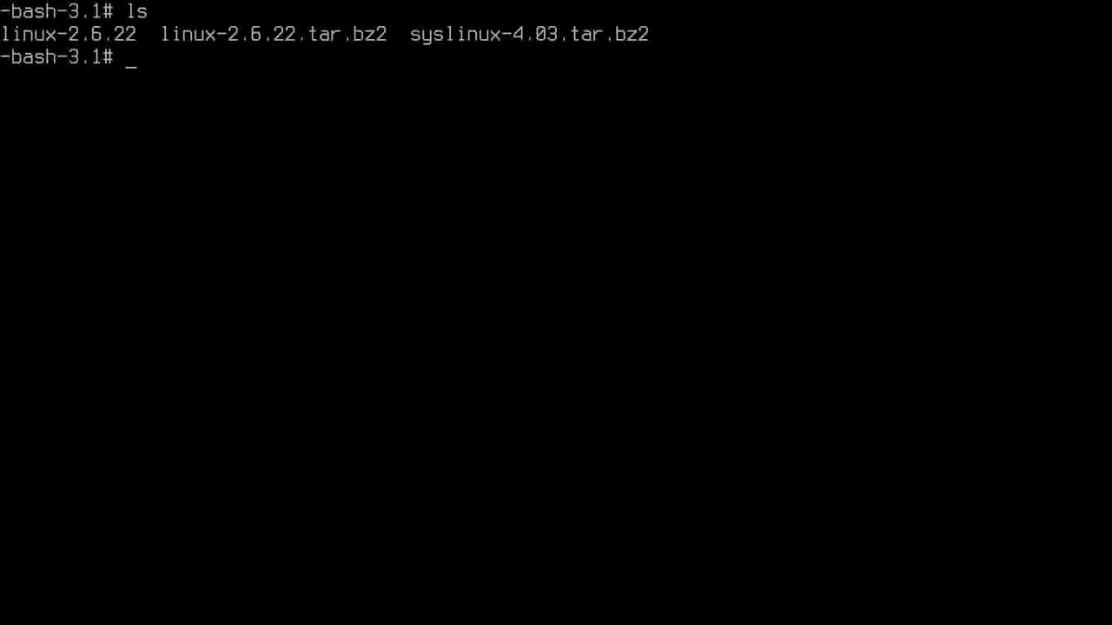
- Delete the old linux-2.6.22 source folder with rm -rf and list what remains
{"action": "type", "text": "rm -rf"}
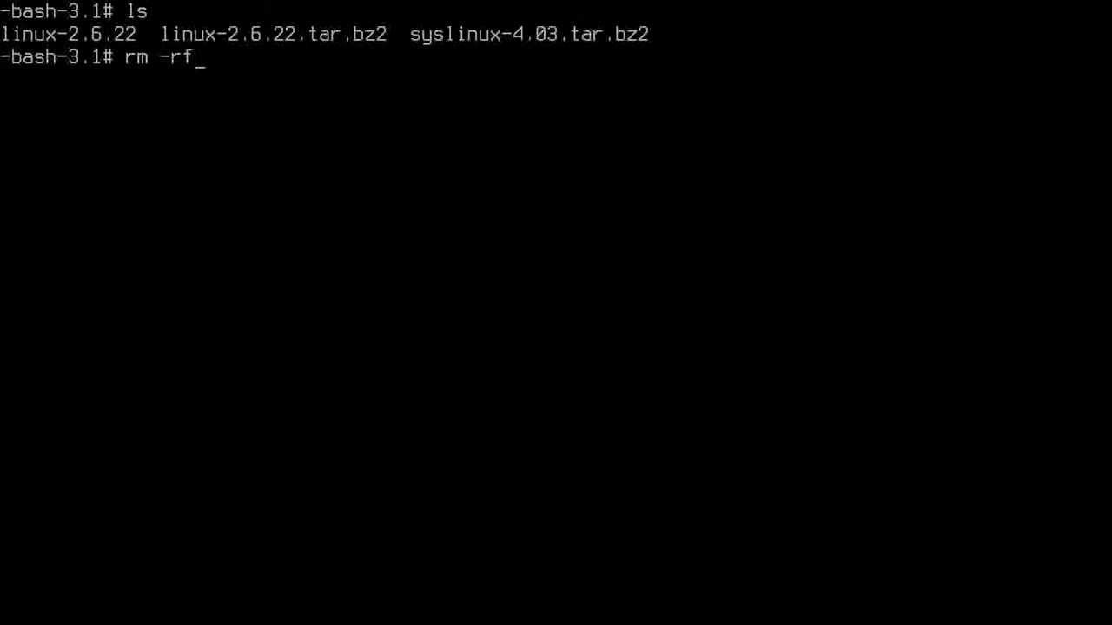
{"action": "type", "text": "v linux-2.6.22"}
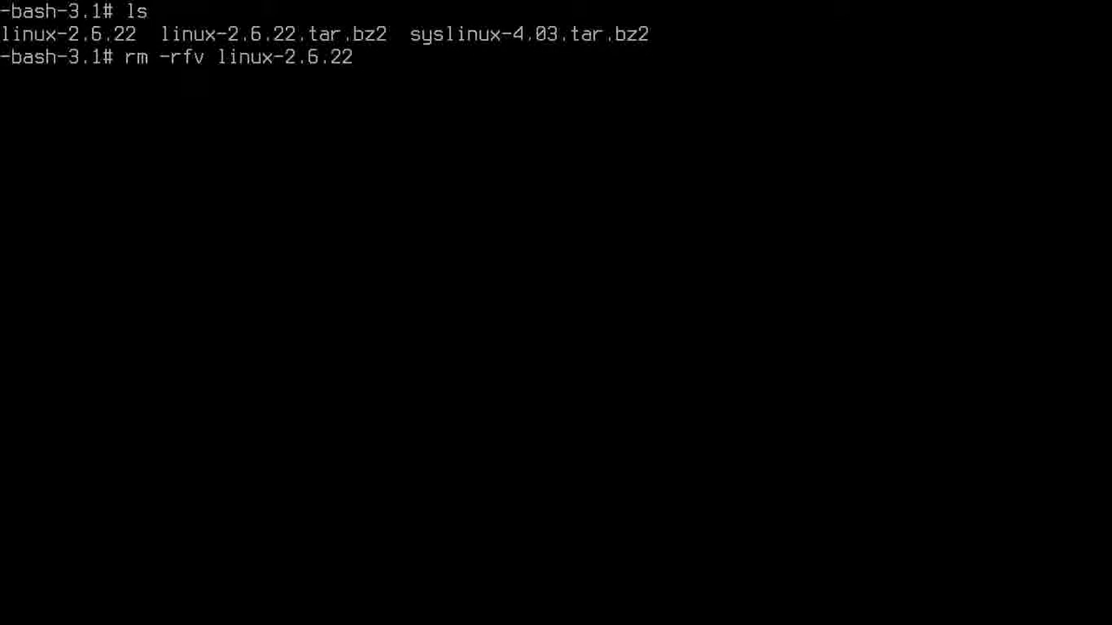
{"action": "key", "text": "BackSpace"}
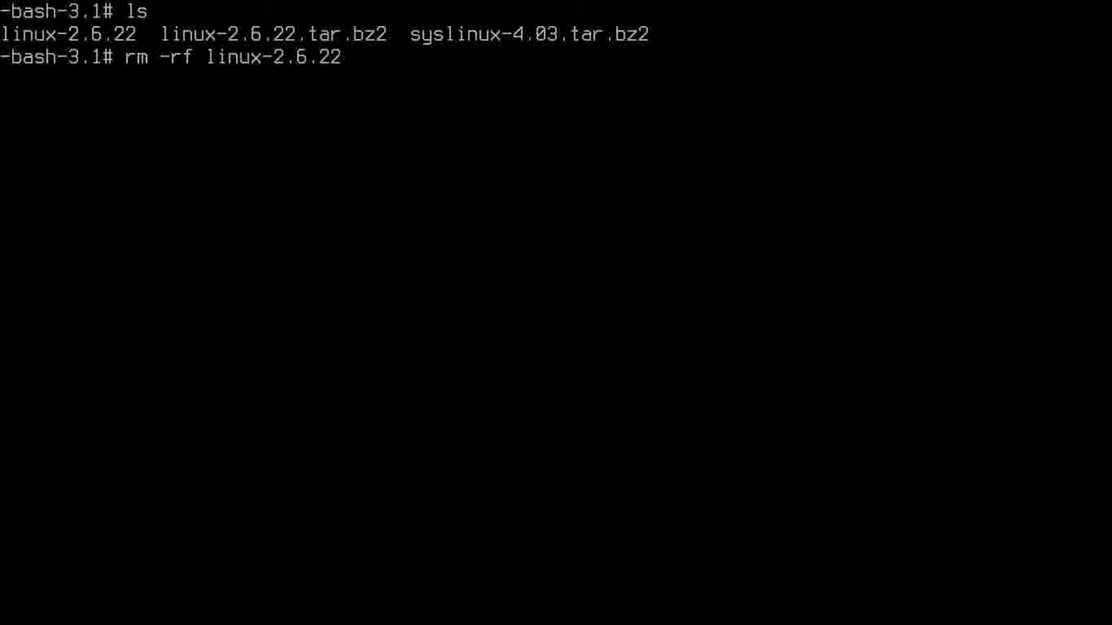
{"action": "key", "text": "Return"}
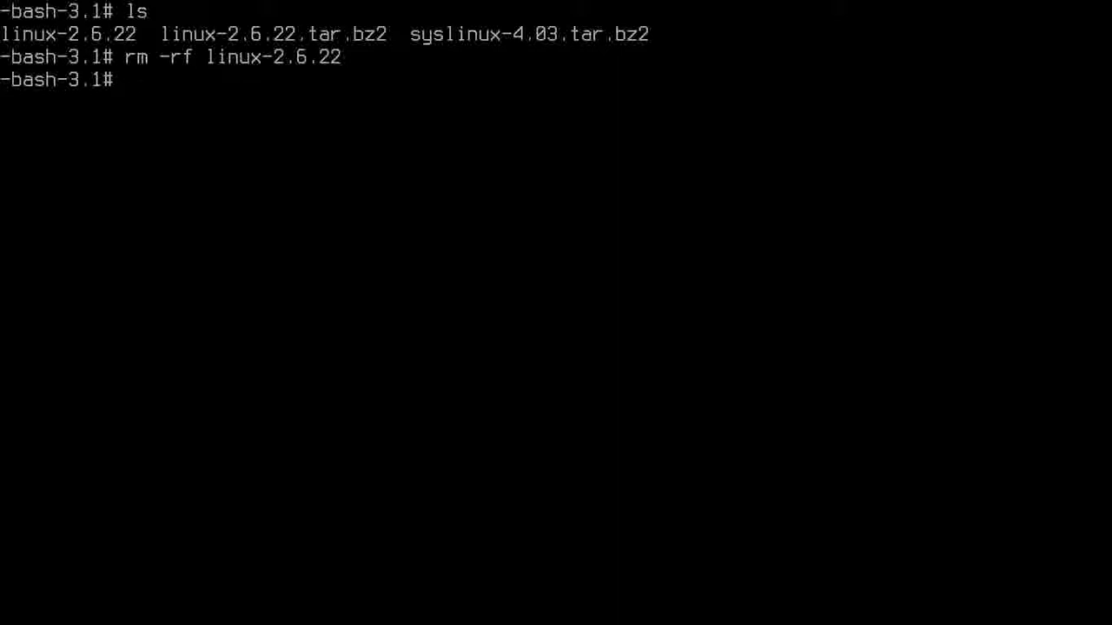
{"action": "key", "text": "Return"}
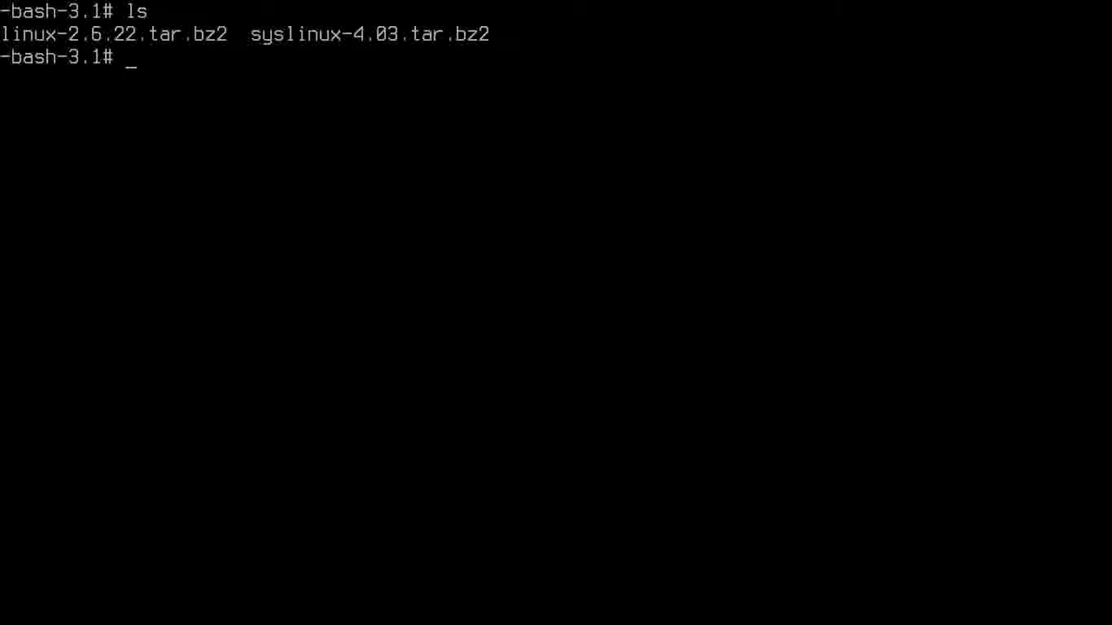
- Remove syslinux-4.03.tar.bz2 with rm -rfv and list the folder again
{"action": "type", "text": "rm -rfv swy"}
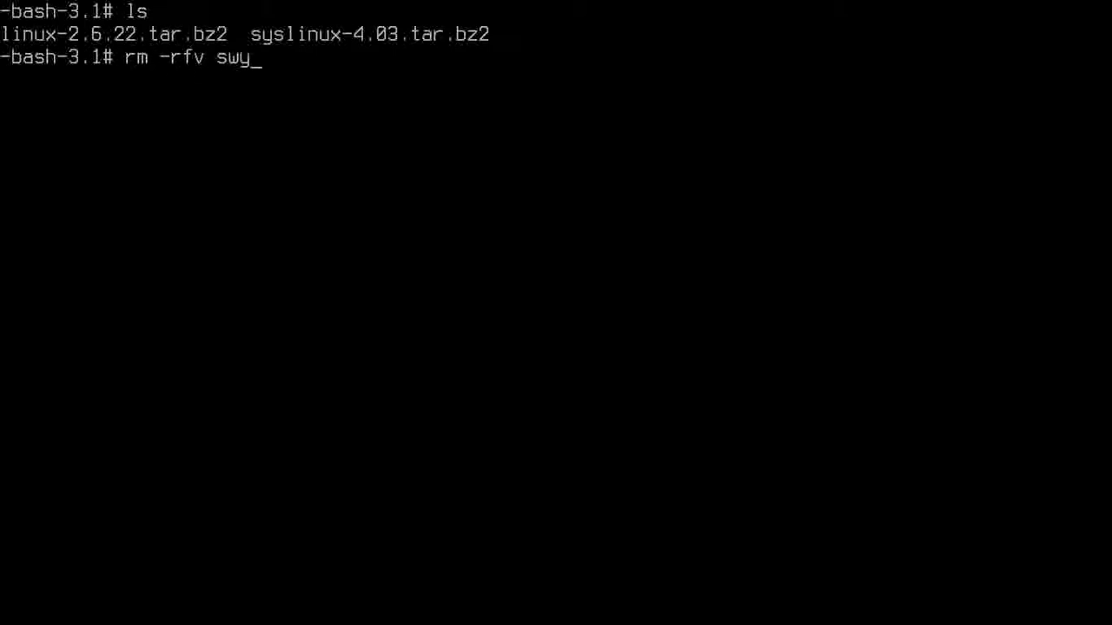
{"action": "key", "text": "Backspace"}
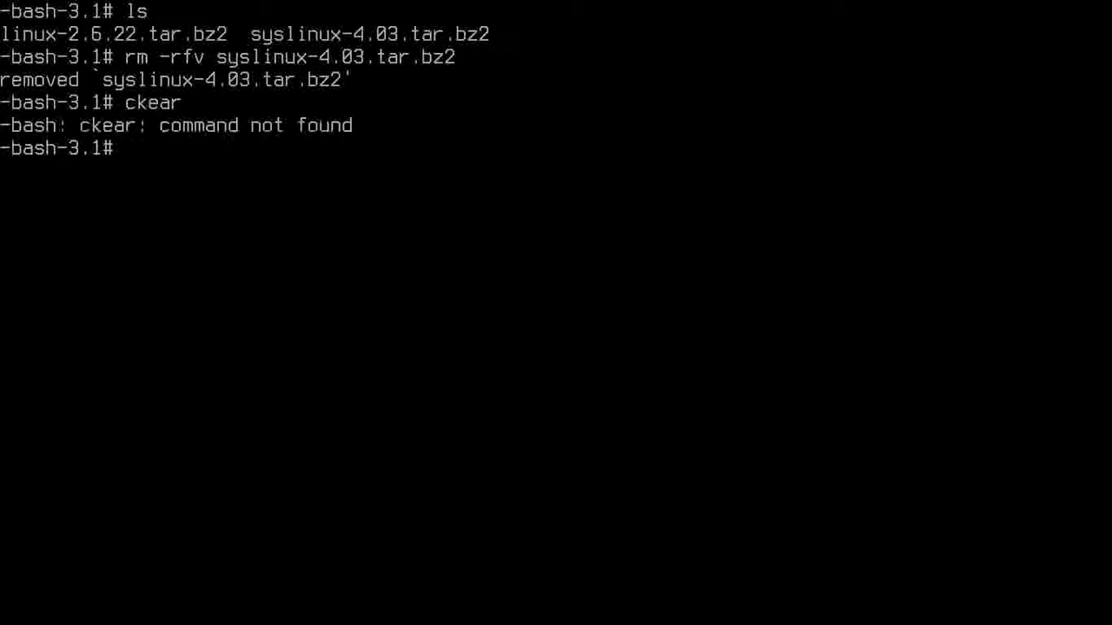
{"action": "type", "text": "l"}
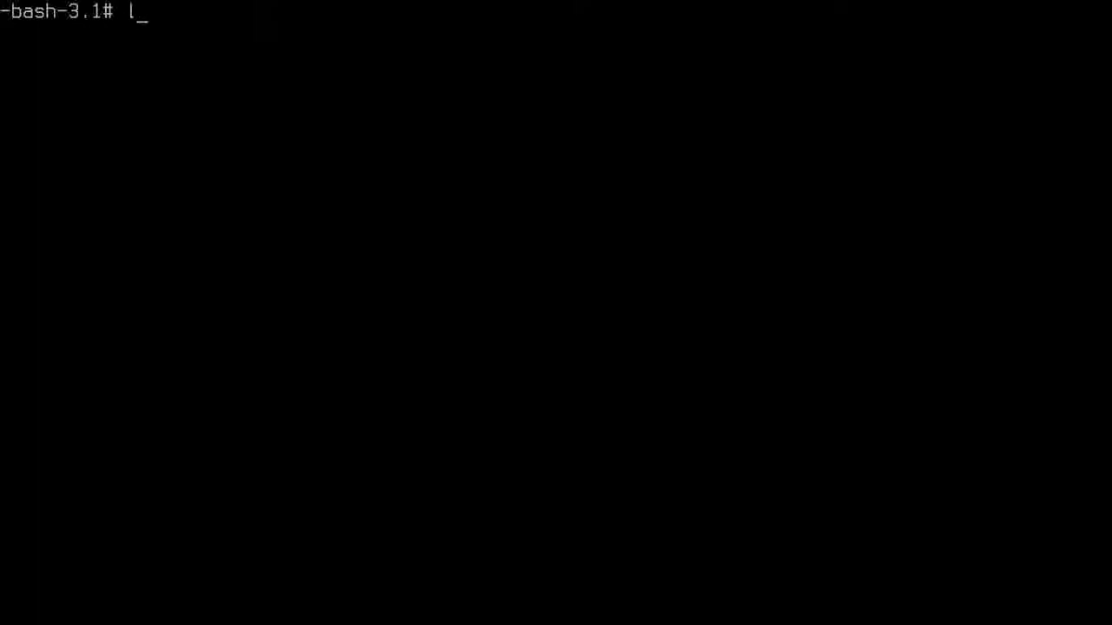
{"action": "key", "text": "Return"}
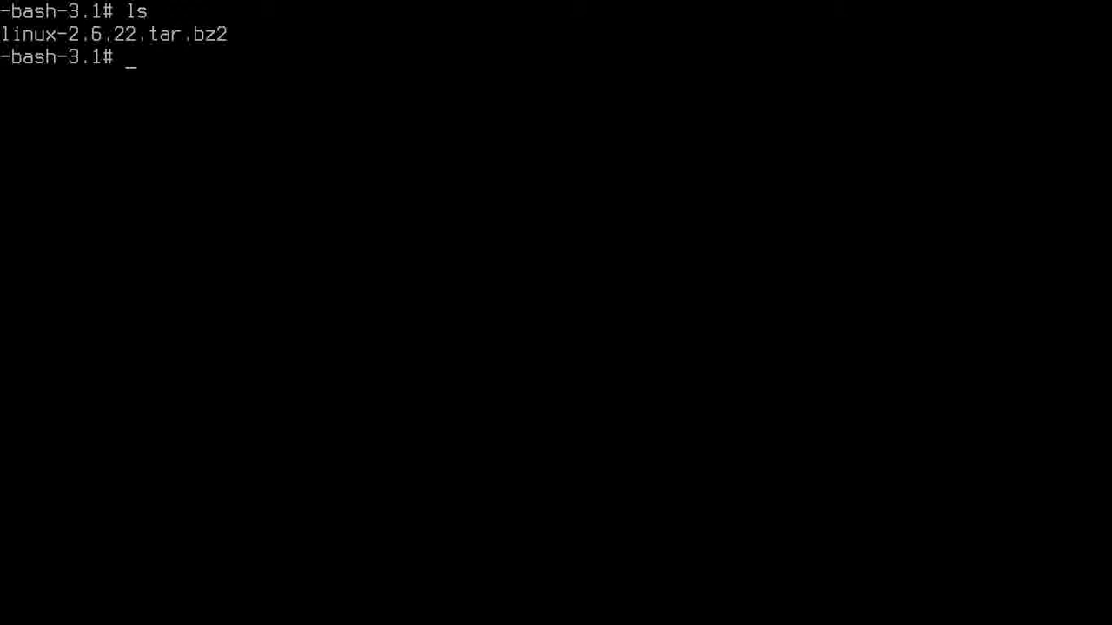
- Unpack linux-2.6.22.tar.bz2 afresh with tar -xvf
{"action": "type", "text": "tar -xvf"}
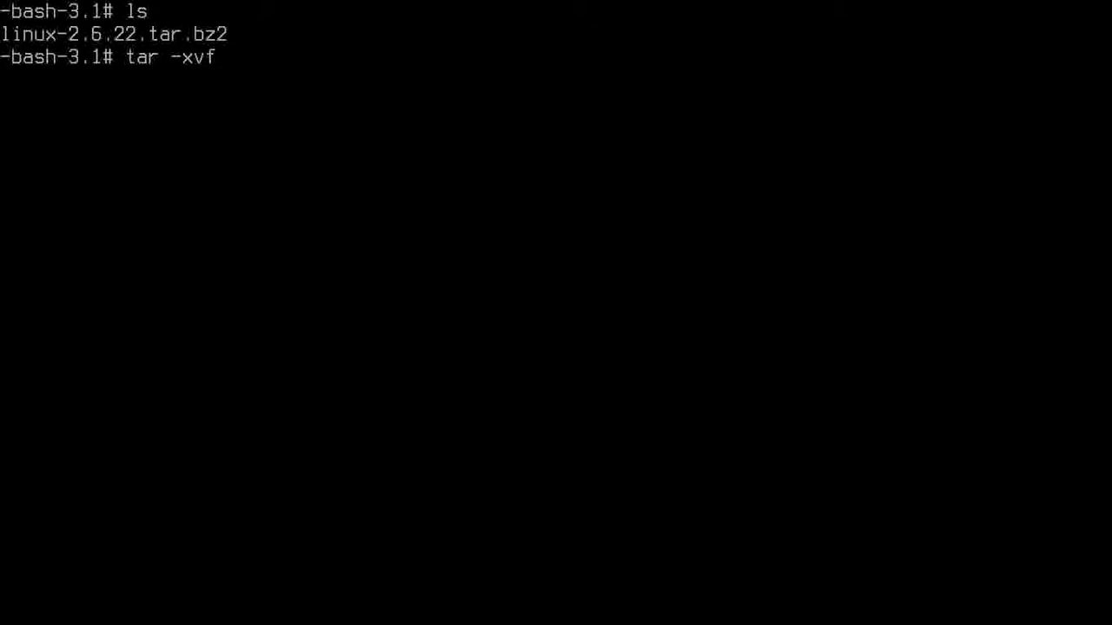
{"action": "type", "text": "linux-2.6.22.tar.bz2"}
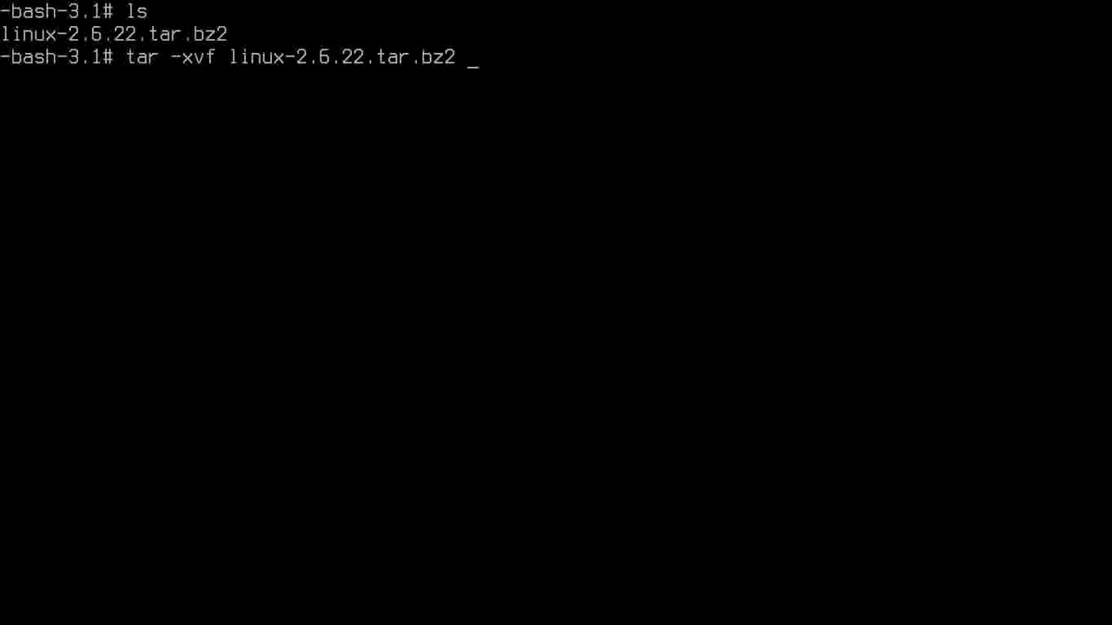
{"action": "key", "text": "Return"}
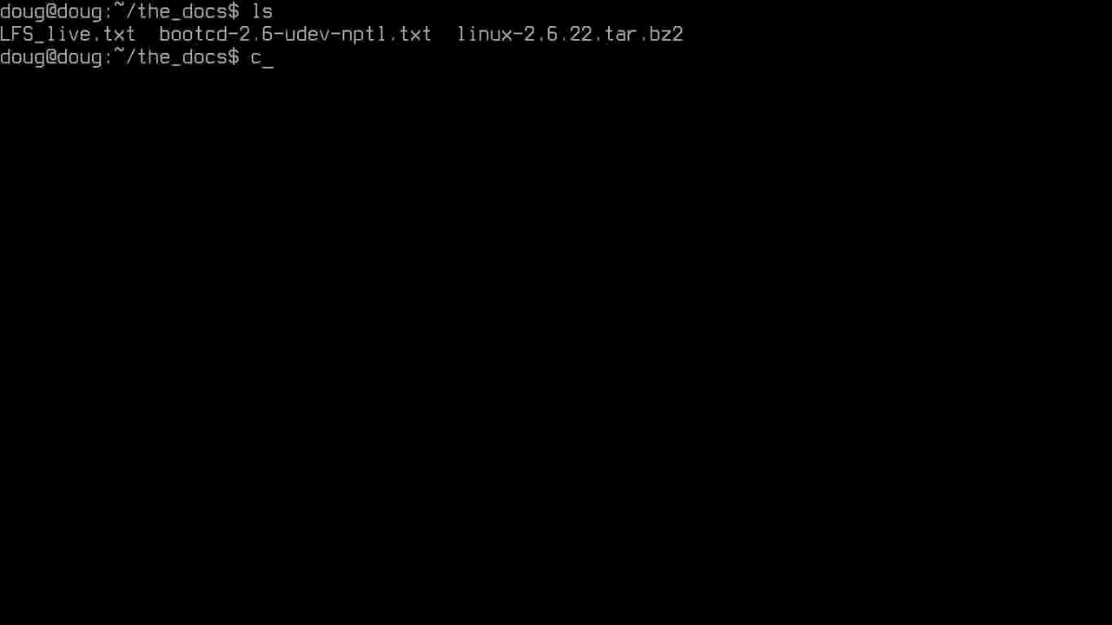
- View LFS_live.txt read-only in vi and read through the 'What do you need' section
{"action": "key", "text": "Backspace"}
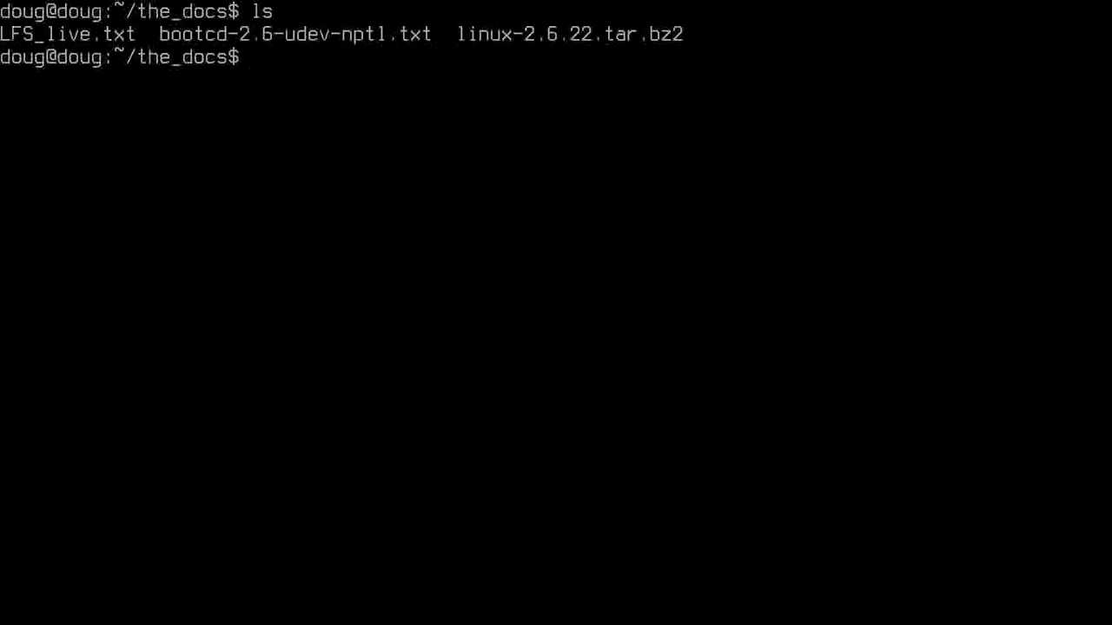
{"action": "type", "text": "vi"}
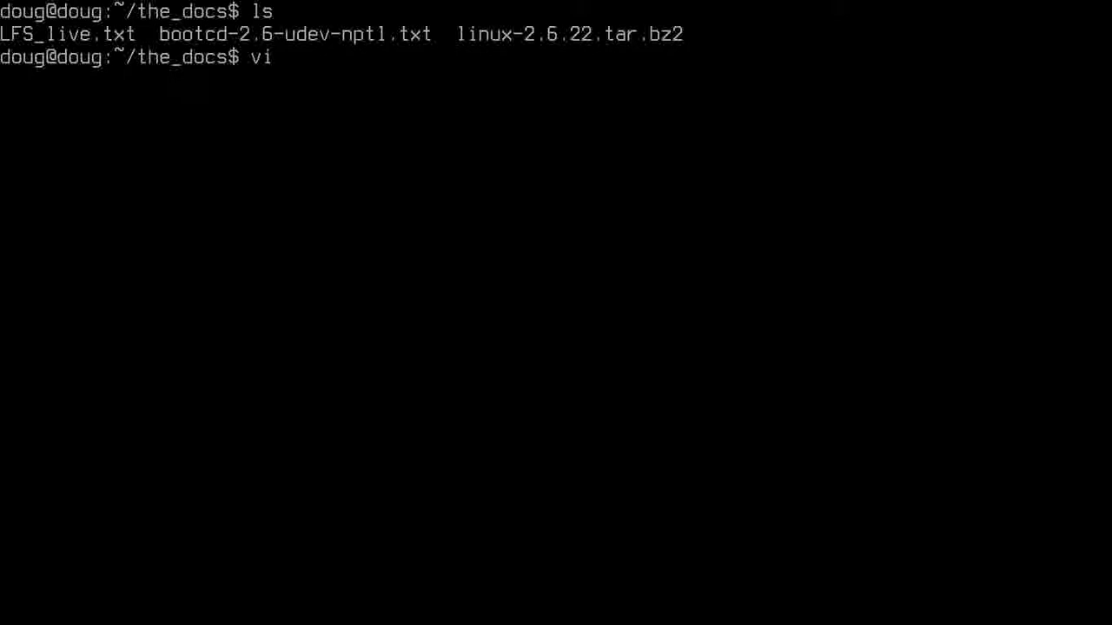
{"action": "type", "text": "-R LFS_live.txt"}
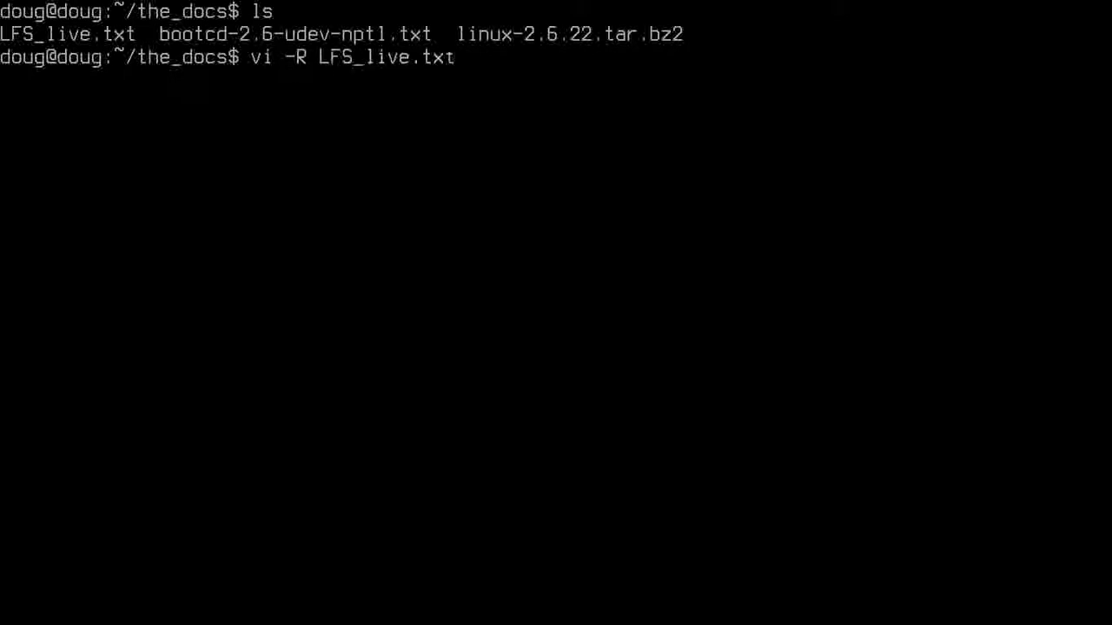
{"action": "key", "text": "Return"}
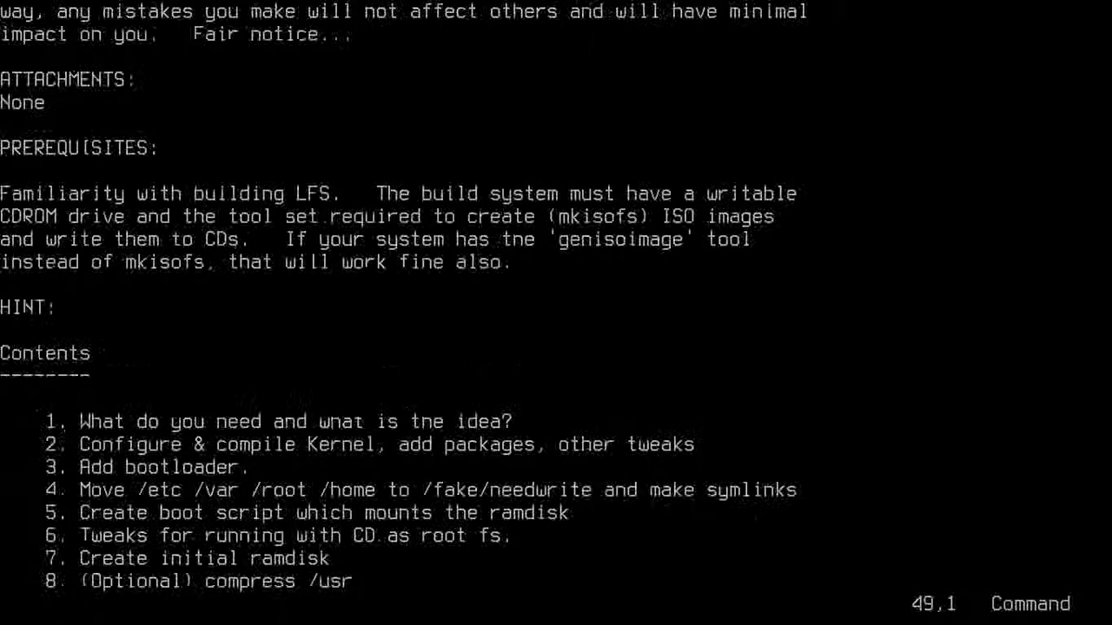
{"action": "scroll", "scroll_direction": "down", "scroll_amount": 3}
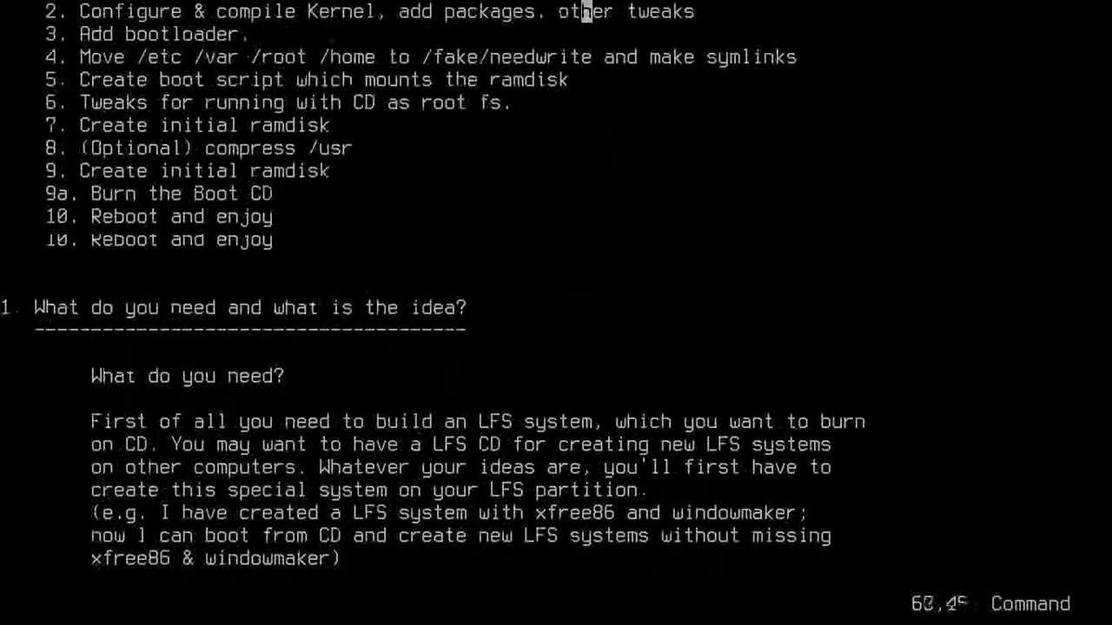
{"action": "scroll", "scroll_direction": "up", "scroll_amount": 3}
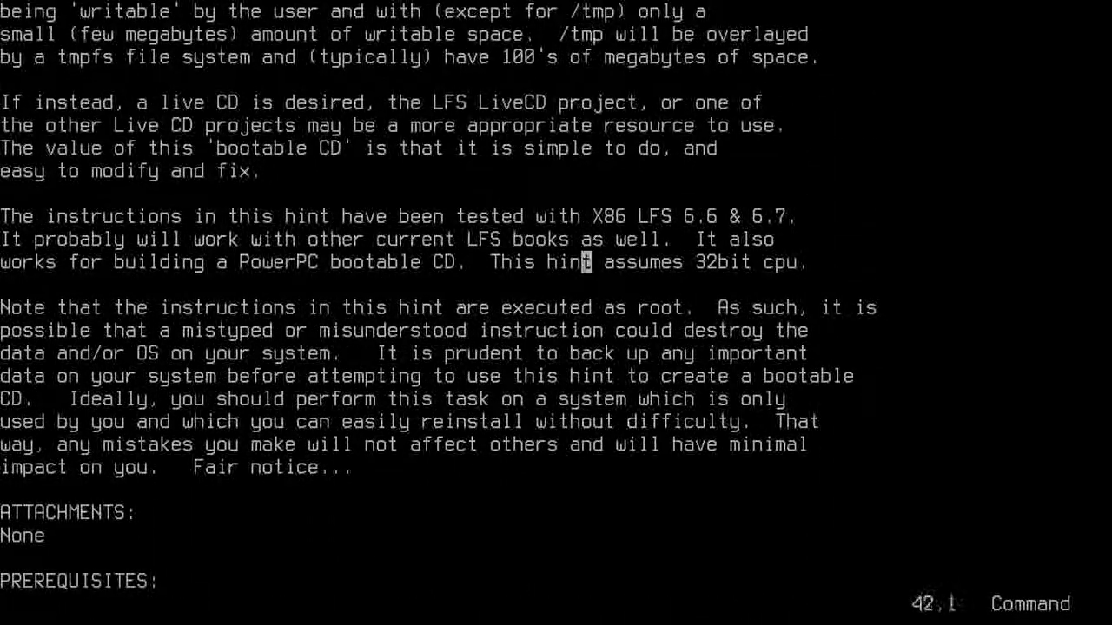
{"action": "scroll", "scroll_direction": "down", "scroll_amount": 3}
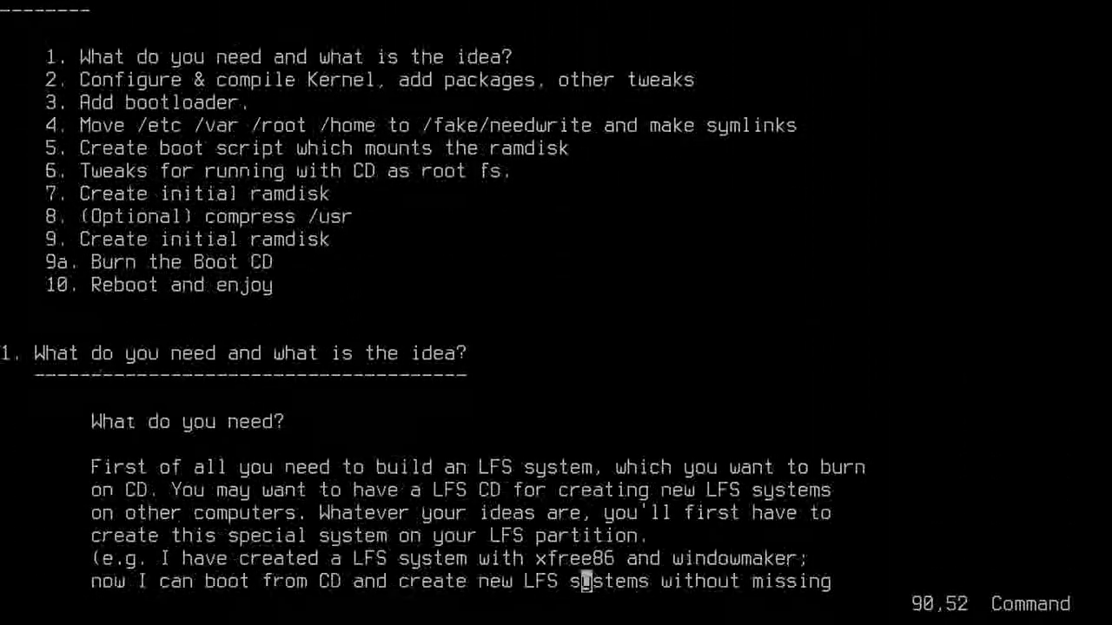
{"action": "scroll", "scroll_direction": "down", "scroll_amount": 3}
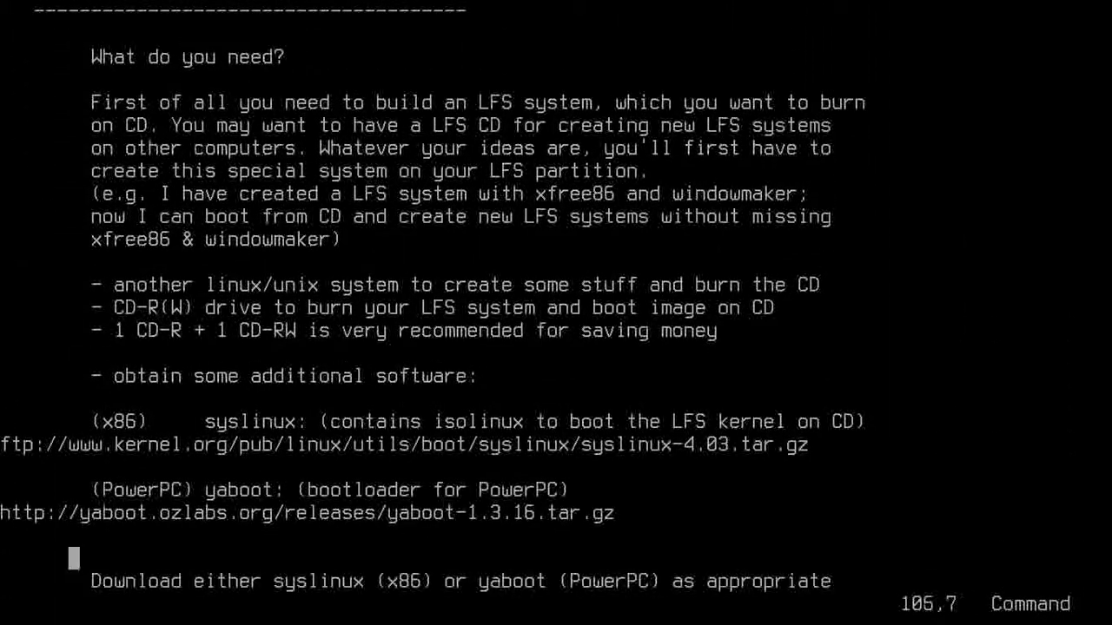
{"action": "scroll", "scroll_direction": "up", "scroll_amount": 3}
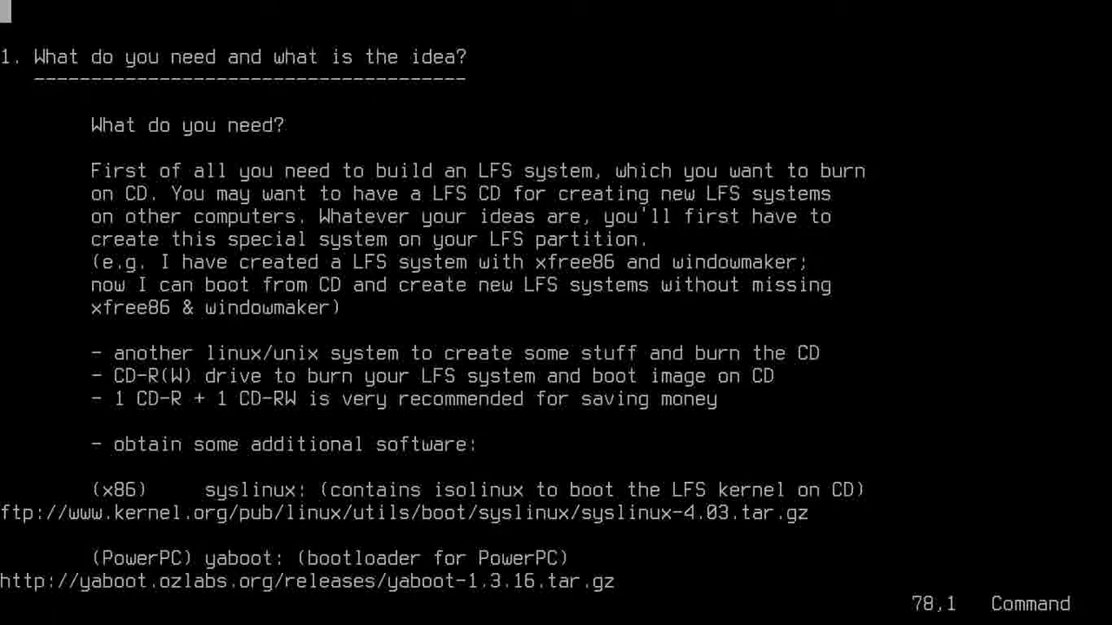
- Quit vi with :q and return to the shell prompt
{"action": "type", "text": ":q"}
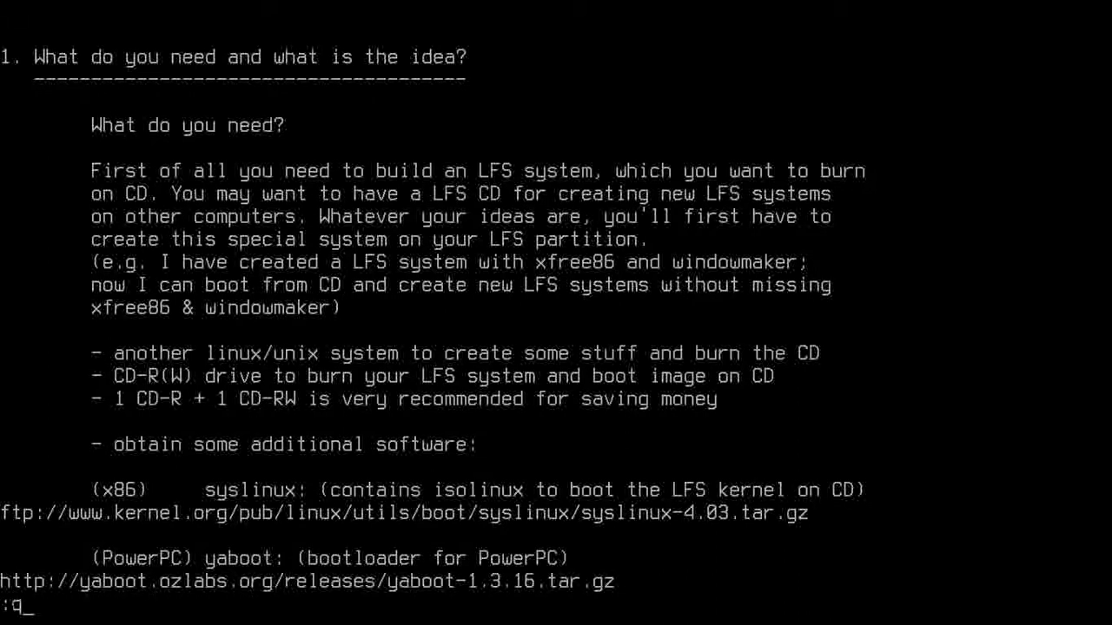
{"action": "key", "text": "Return"}
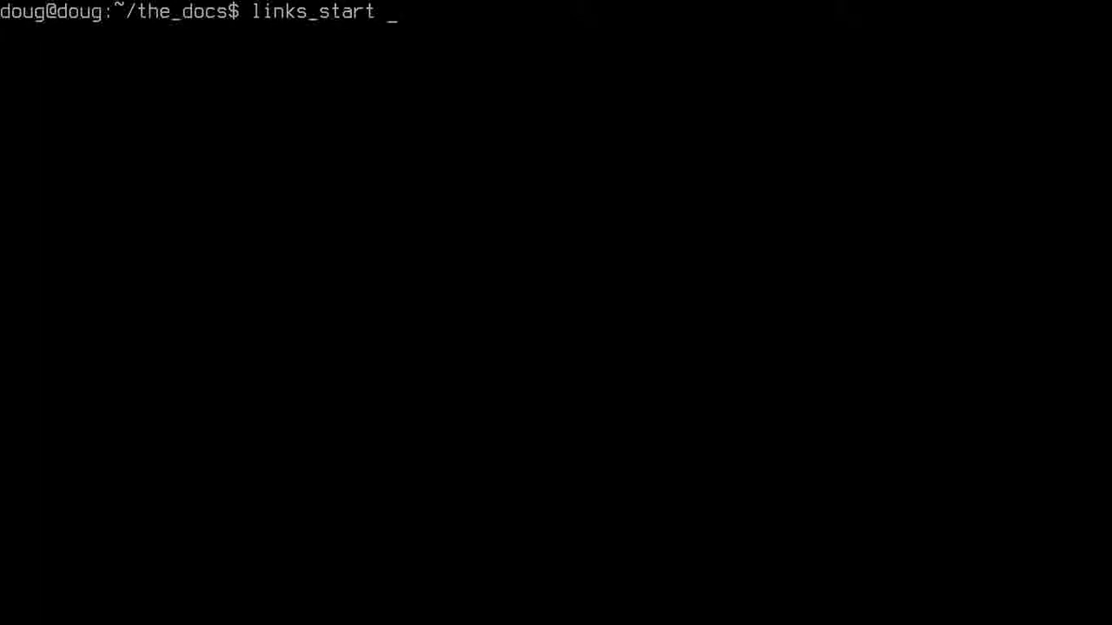
- Launch links_start, search Google for syslinux-4.03 and view the 4.03 release announcement
{"action": "key", "text": "Return"}
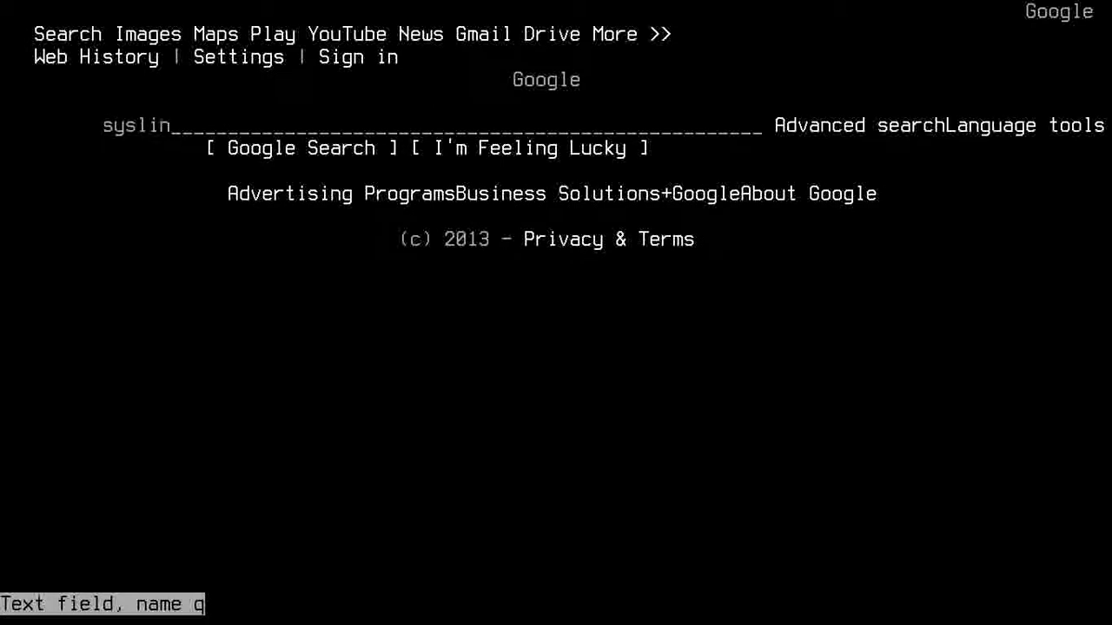
{"action": "type", "text": "ux"}
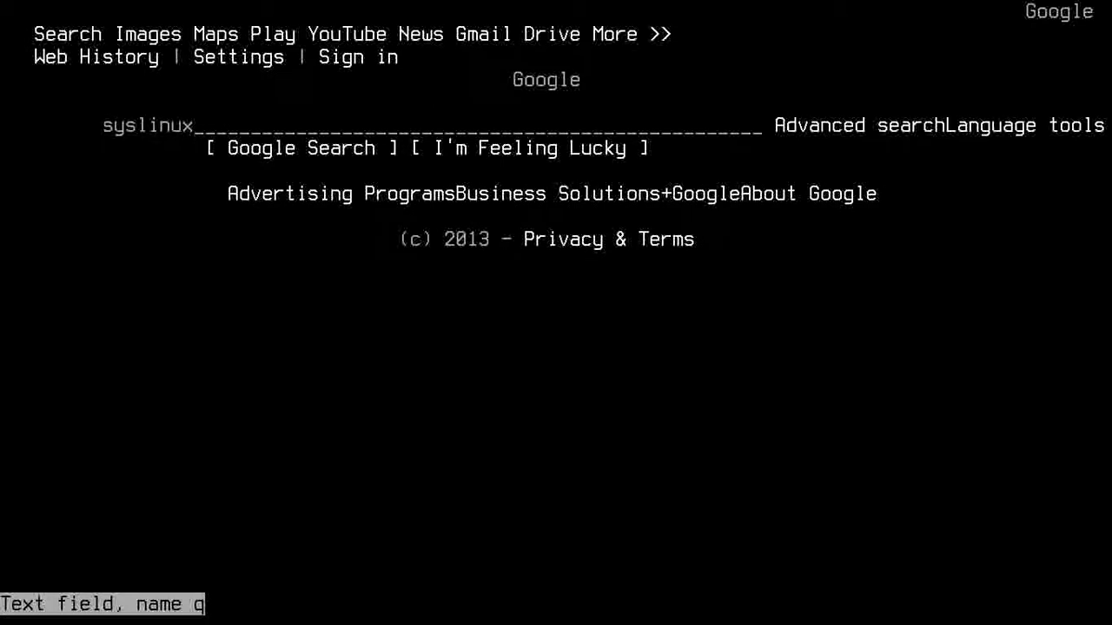
{"action": "type", "text": "-4.03"}
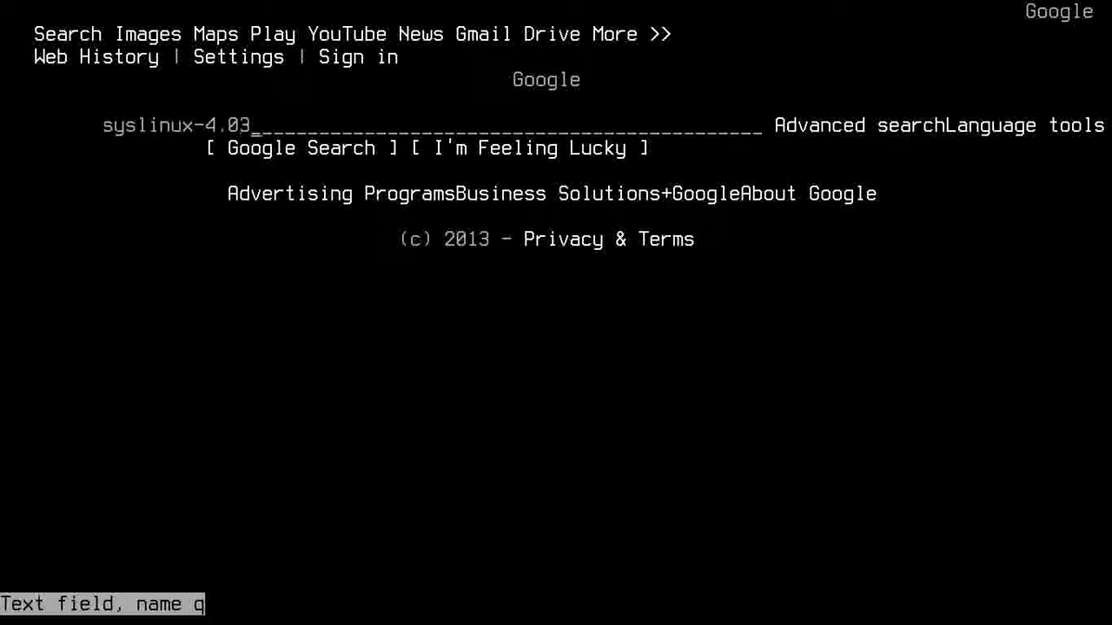
{"action": "left_click", "coordinate": [302, 148]}
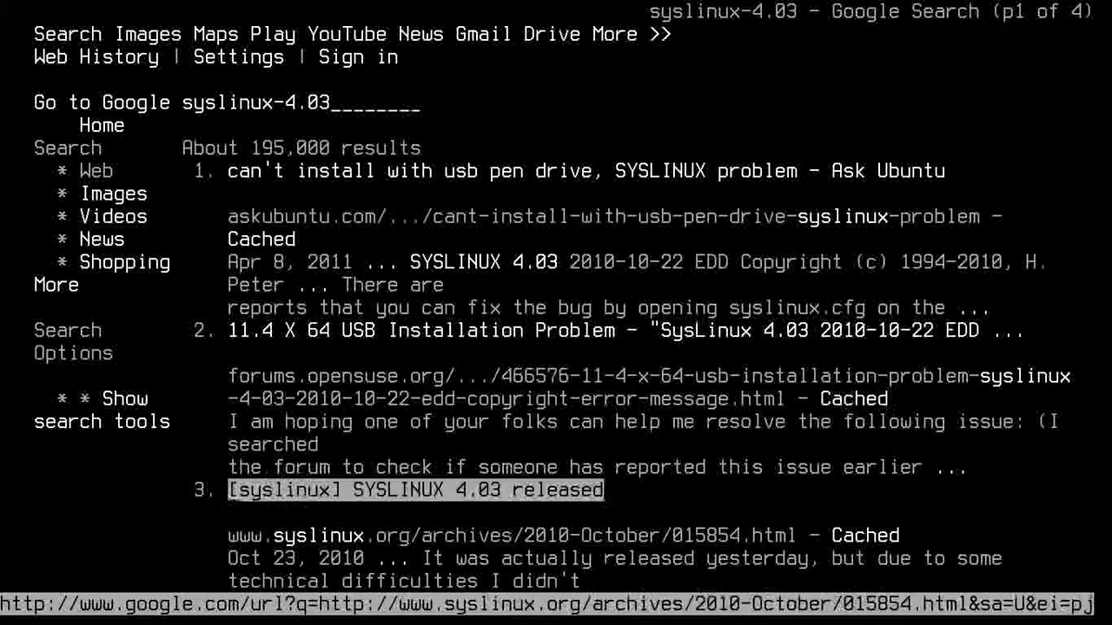
{"action": "left_click", "coordinate": [413, 490]}
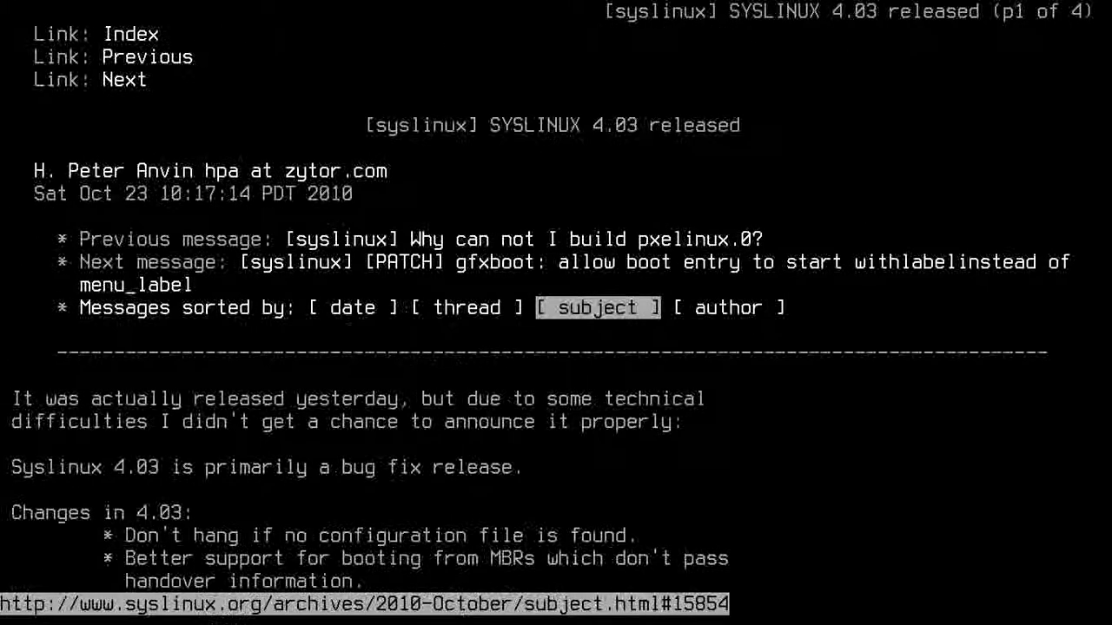
{"action": "mouse_move", "coordinate": [295, 172]}
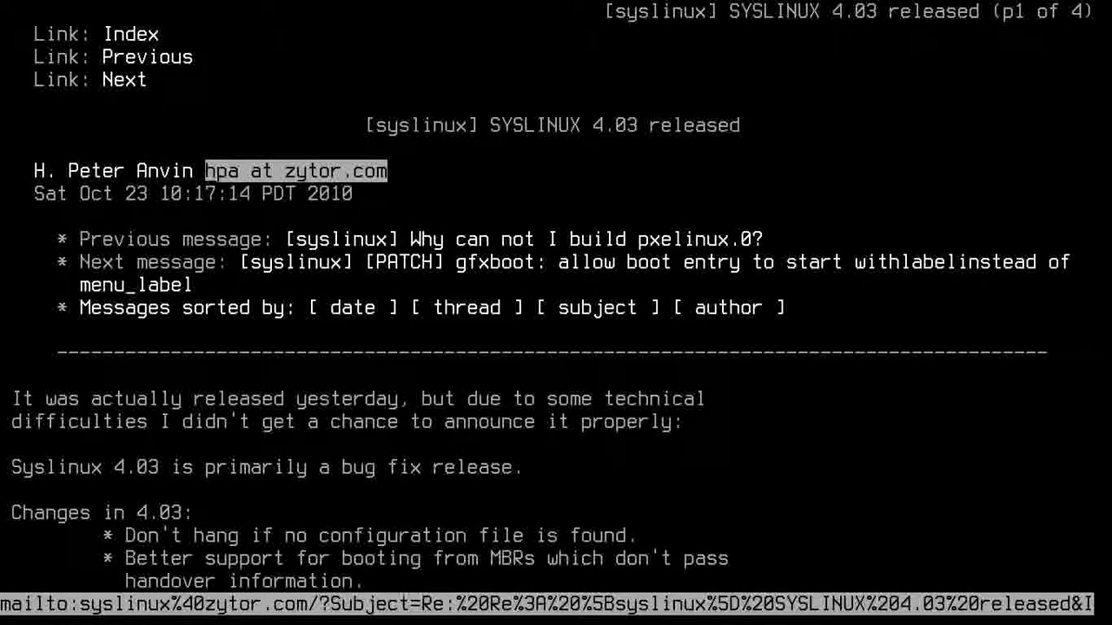
{"action": "mouse_move", "coordinate": [130, 33]}
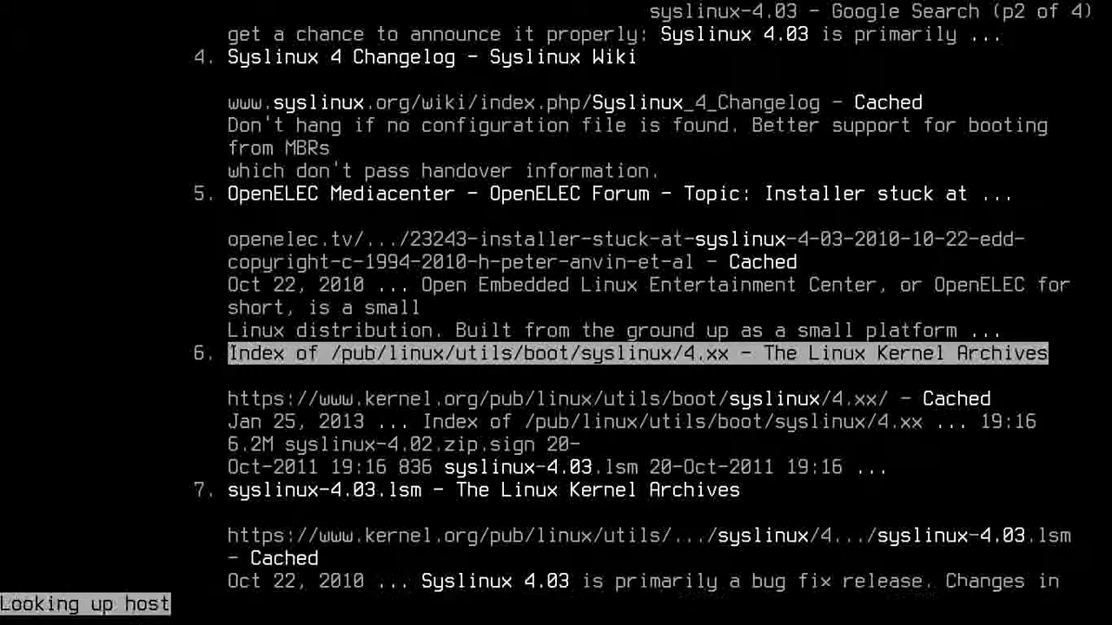
- Reach the kernel.org syslinux 4.xx index and download syslinux-4.03.tar.bz2
{"action": "left_click", "coordinate": [634, 353]}
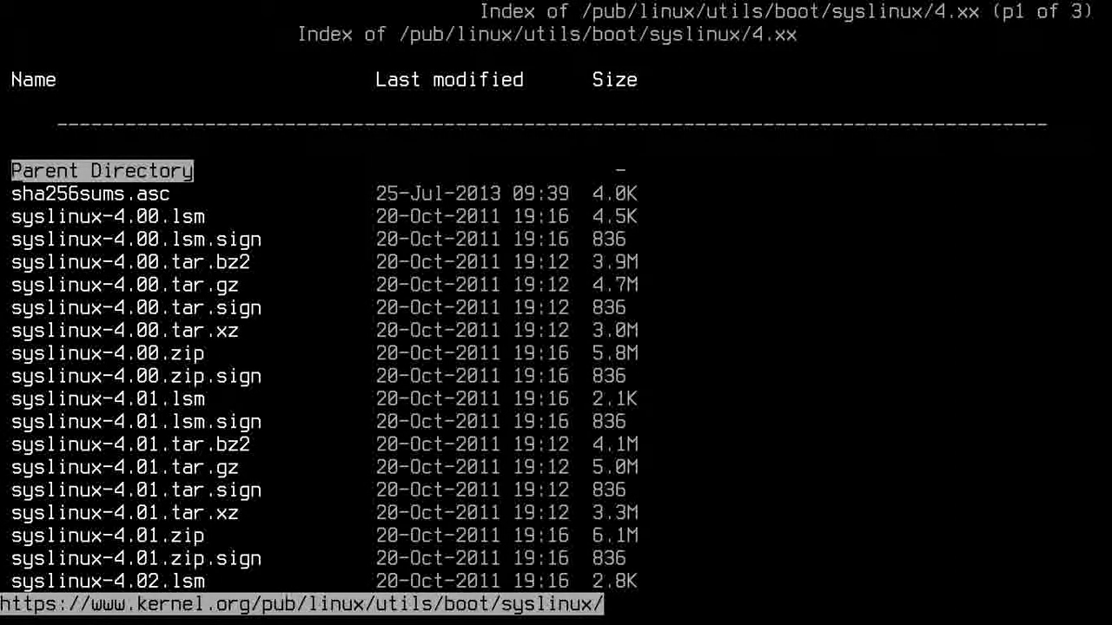
{"action": "key", "text": "alt+Left"}
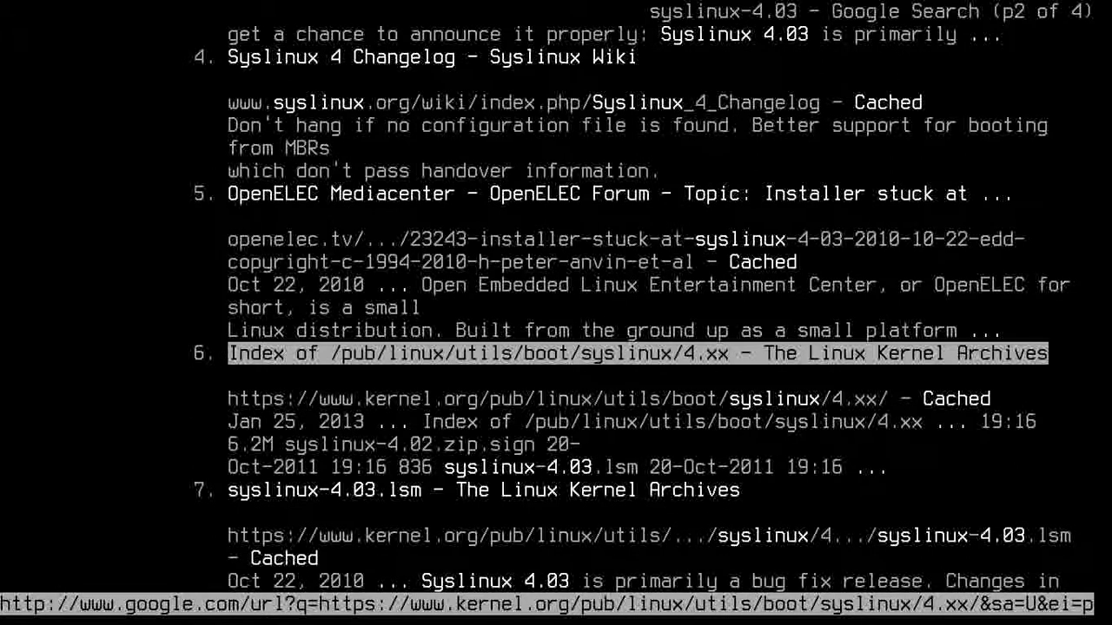
{"action": "left_click", "coordinate": [636, 354]}
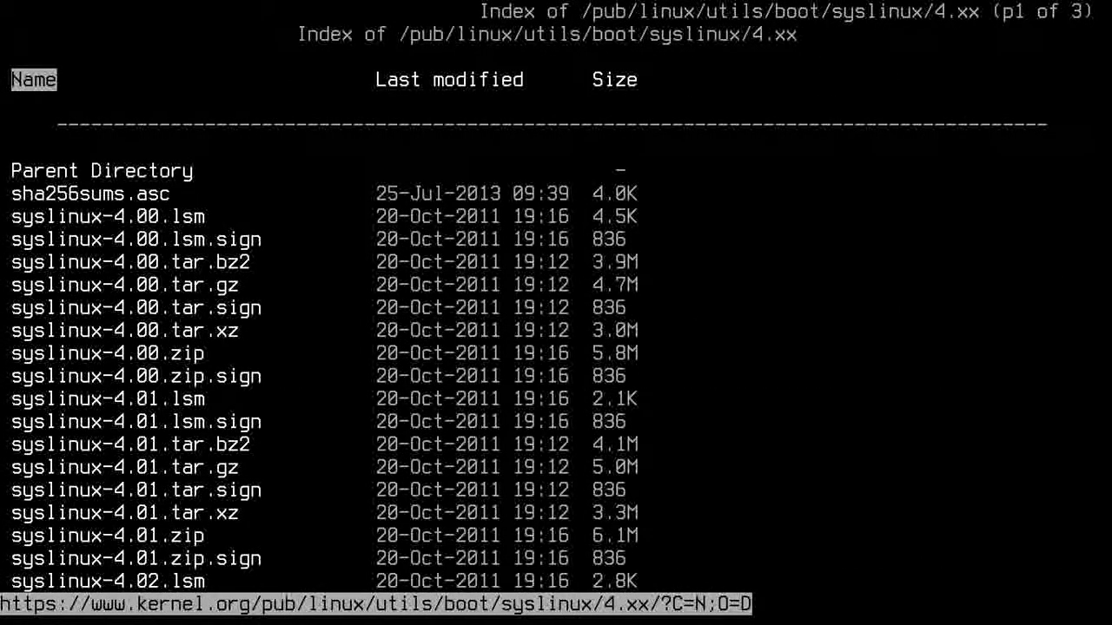
{"action": "mouse_move", "coordinate": [131, 261]}
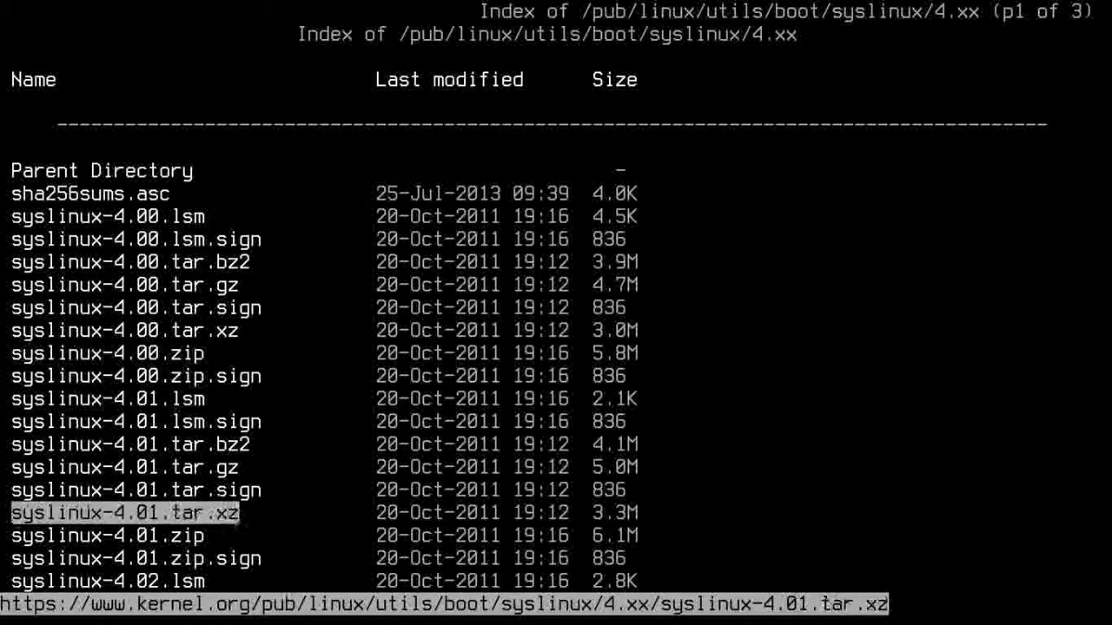
{"action": "scroll", "scroll_direction": "down", "scroll_amount": 3}
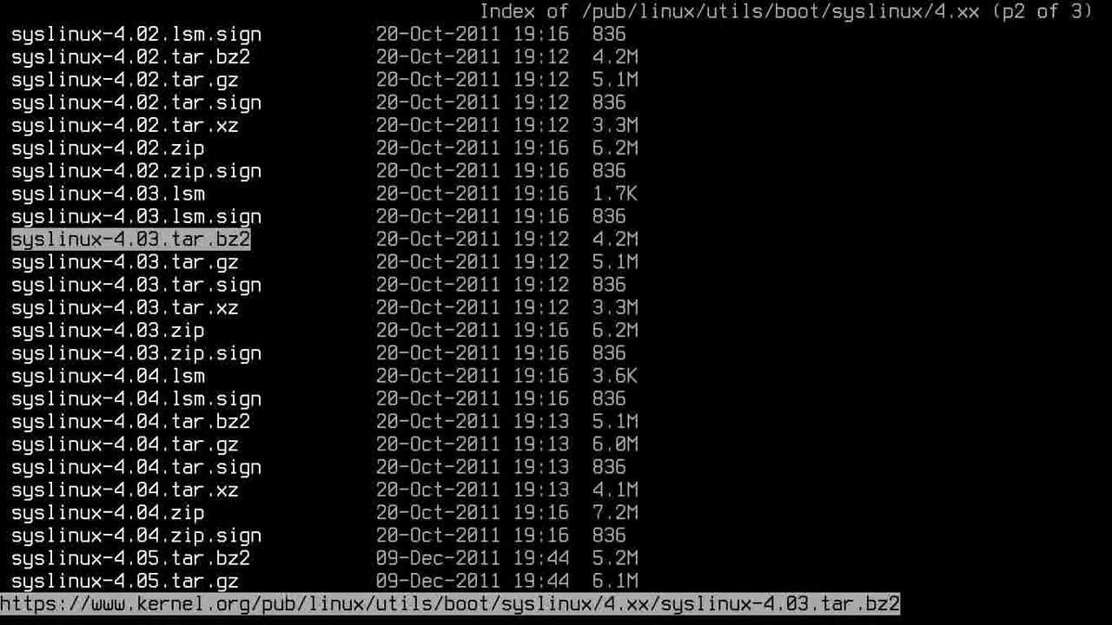
{"action": "left_click", "coordinate": [130, 239]}
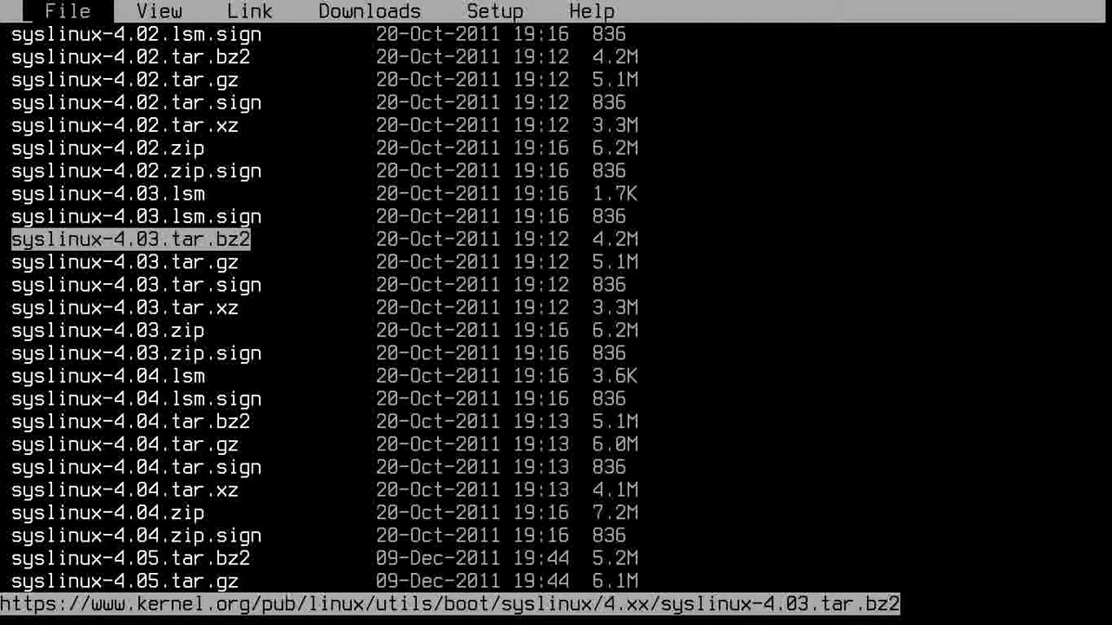
- Leave Links and scp -v syslinux-4.03.tar.bz2 to 192.168.1.118:/sources
{"action": "key", "text": "q"}
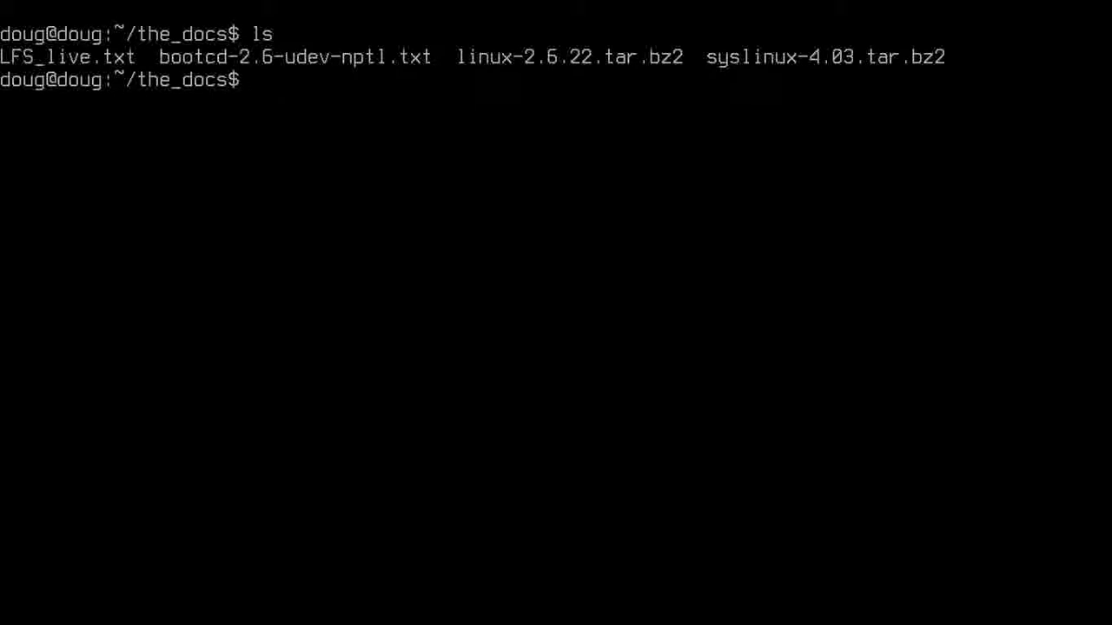
{"action": "type", "text": "sc"}
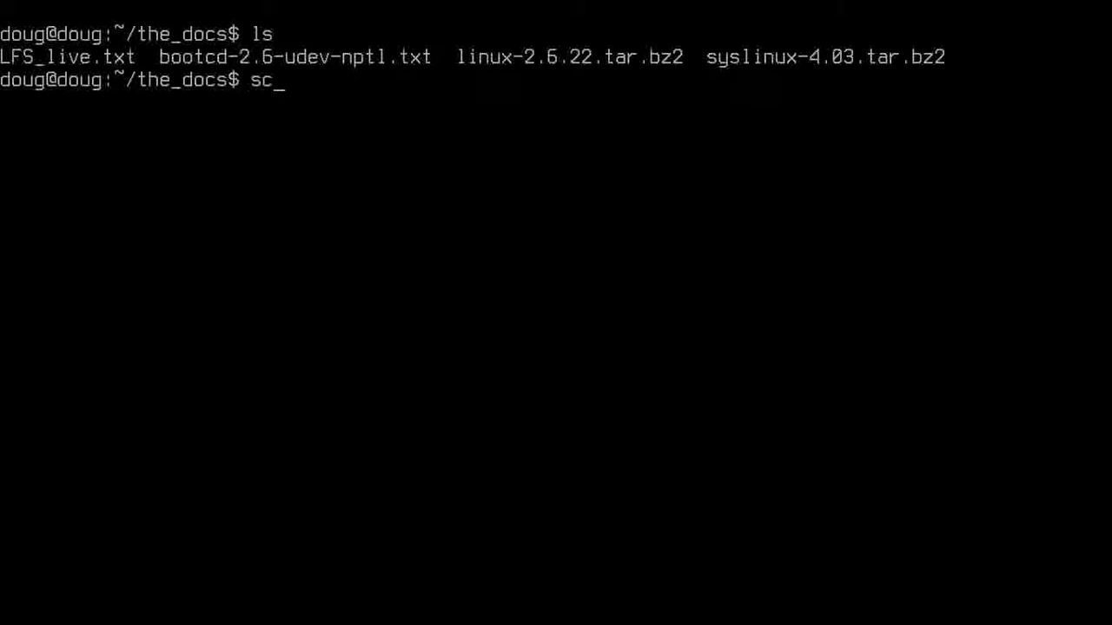
{"action": "type", "text": "p -v syslinux-4.03.tar.bz2 root"}
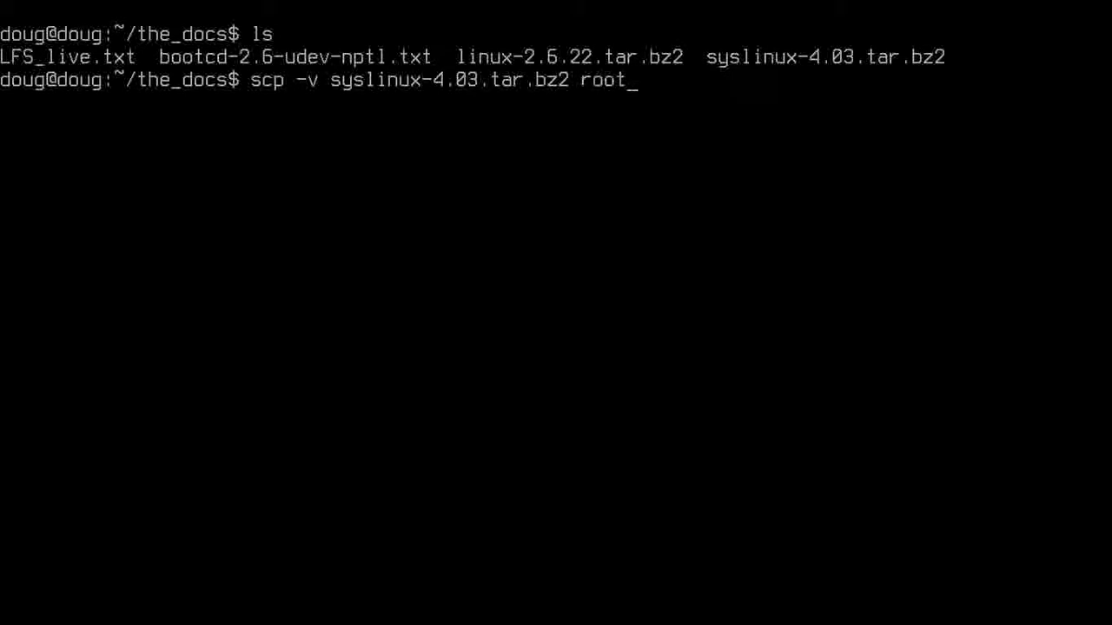
{"action": "type", "text": "@192.1"}
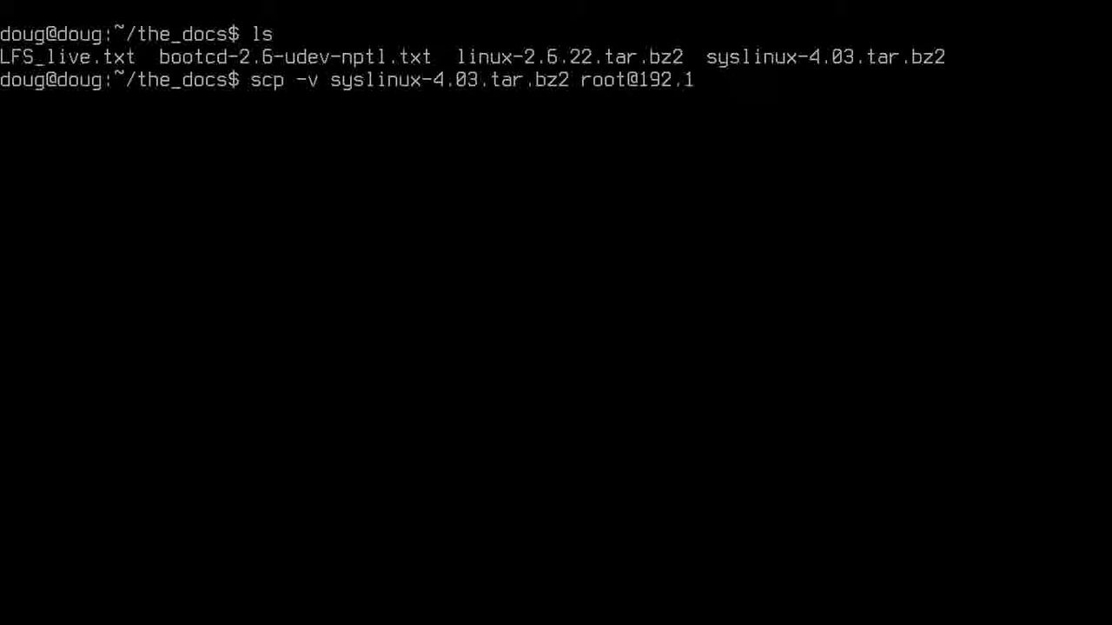
{"action": "type", "text": "68.1.118"}
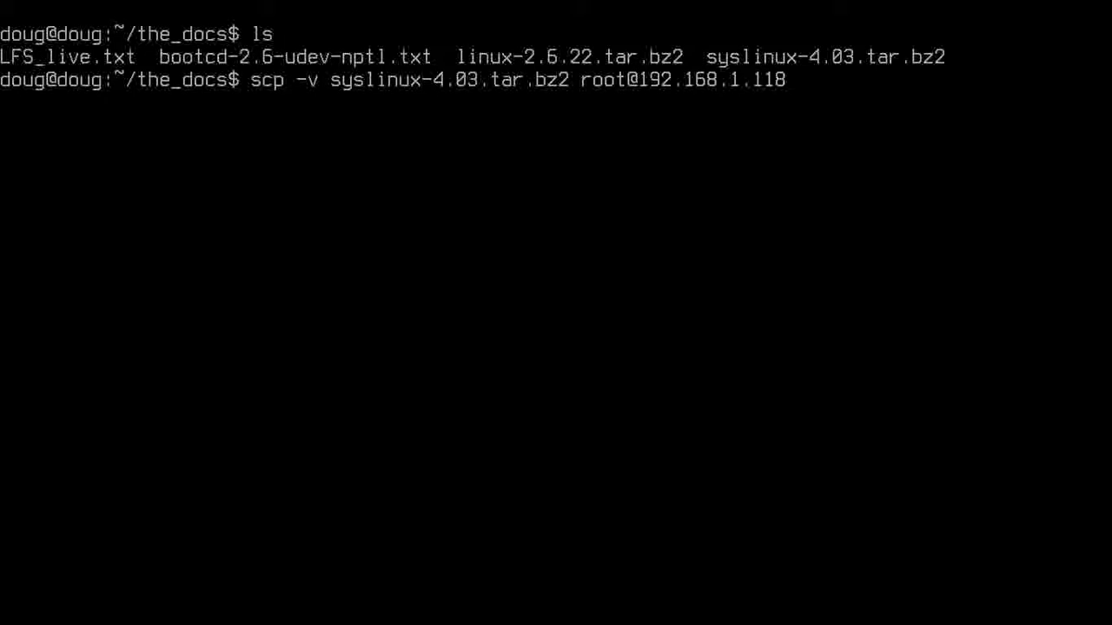
{"action": "type", "text": ":/"}
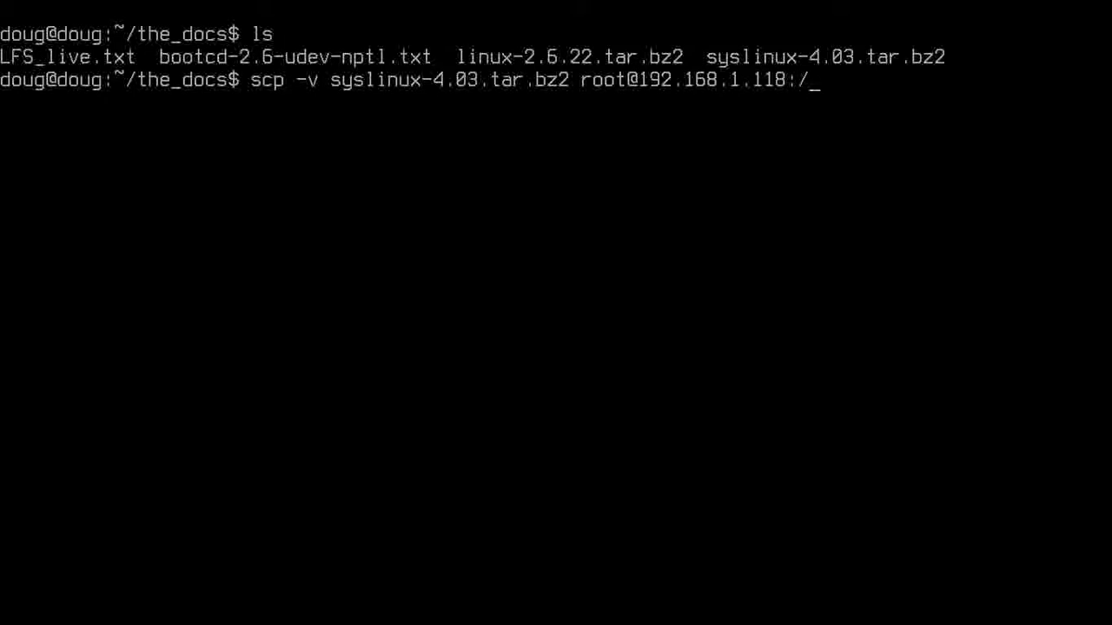
{"action": "type", "text": "sources"}
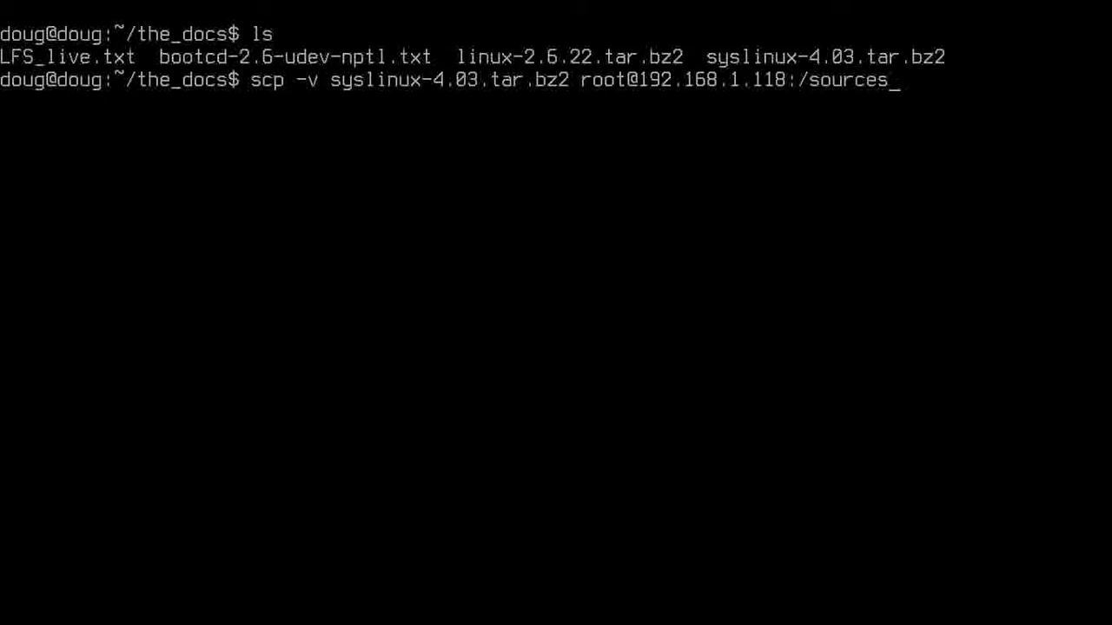
{"action": "key", "text": "Return"}
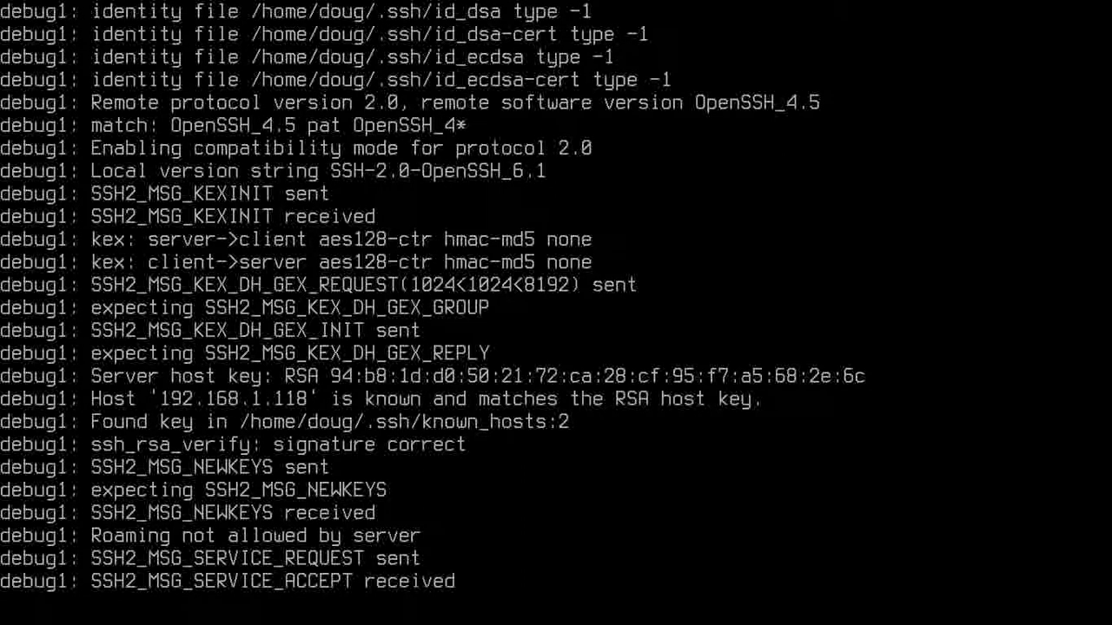
{"action": "scroll", "scroll_direction": "down", "scroll_amount": 3}
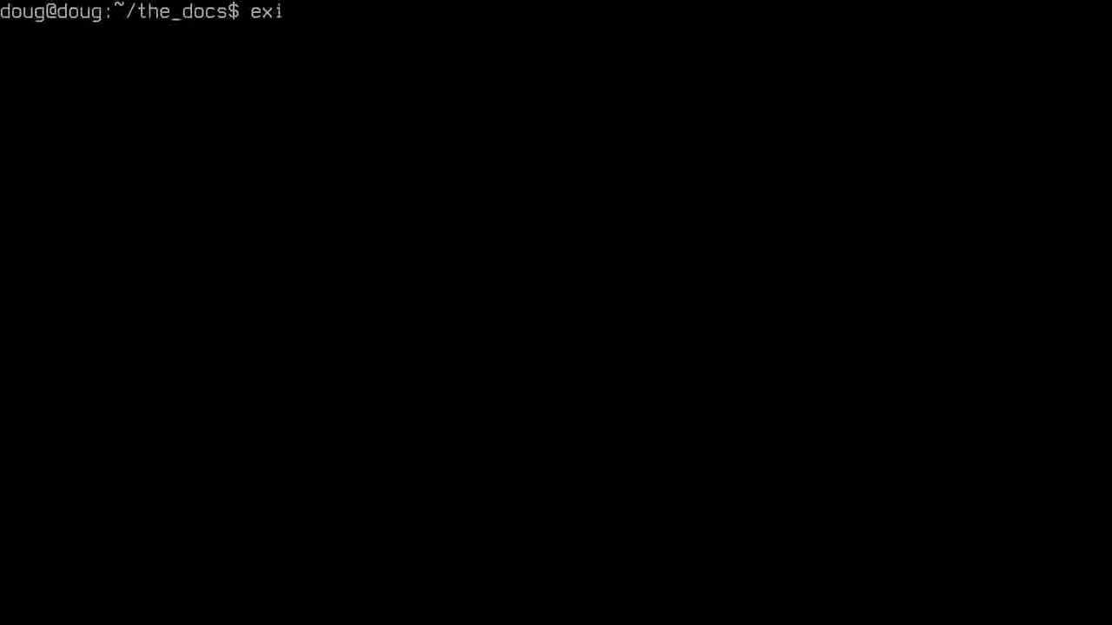
- Exit to the target shell, enter linux-2.6.22 and run make mrproper
{"action": "key", "text": "Return"}
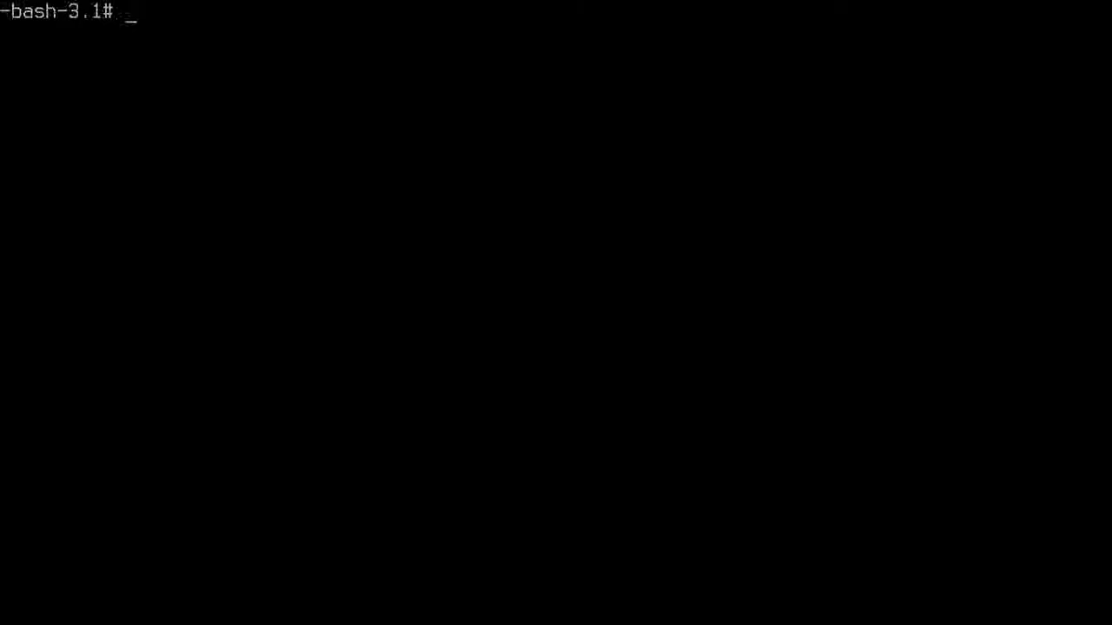
{"action": "key", "text": "Return"}
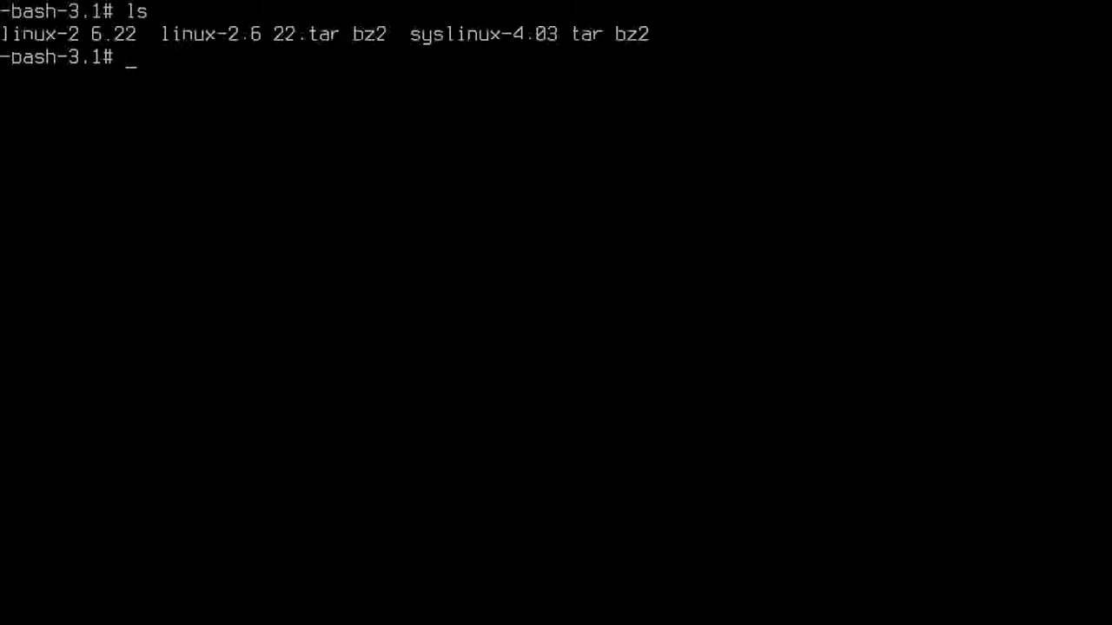
{"action": "type", "text": "cd linux-2.6.22"}
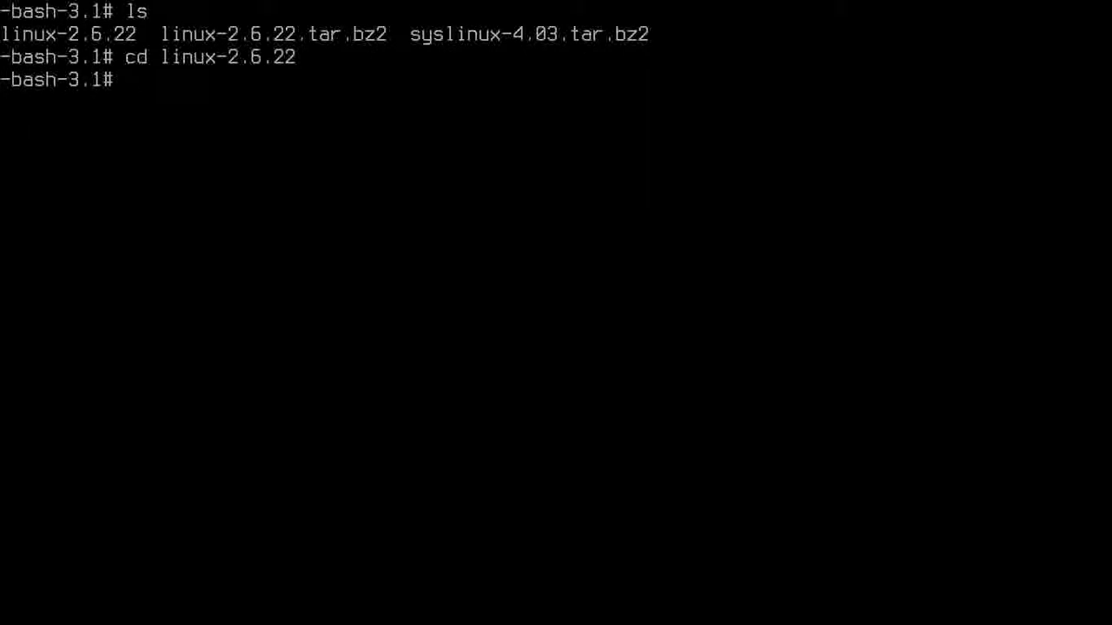
{"action": "type", "text": "make"}
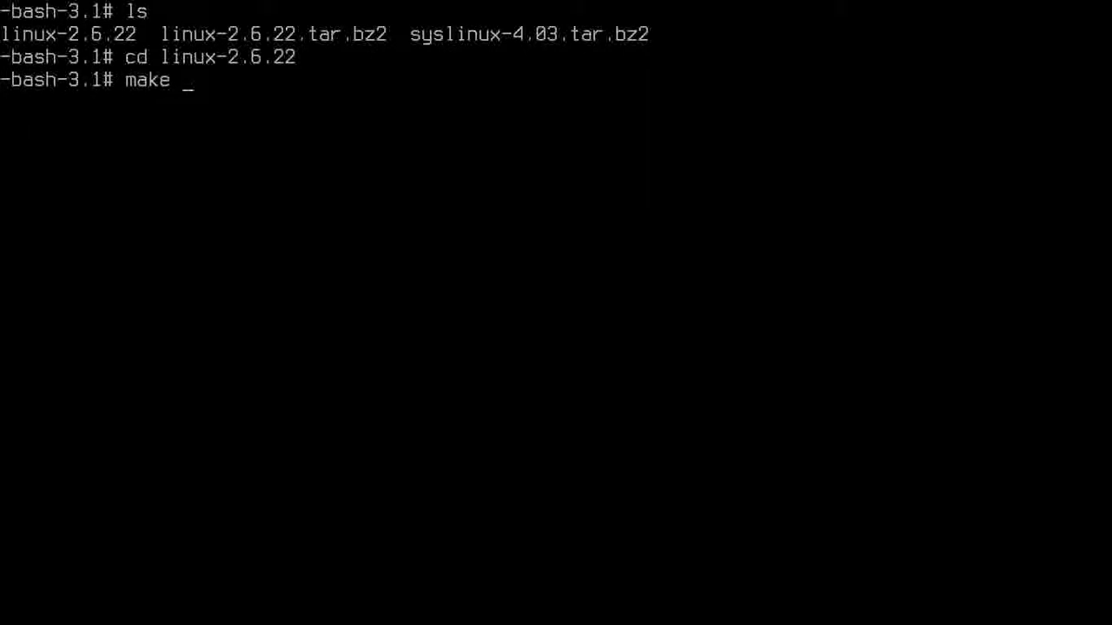
{"action": "type", "text": "mrpo"}
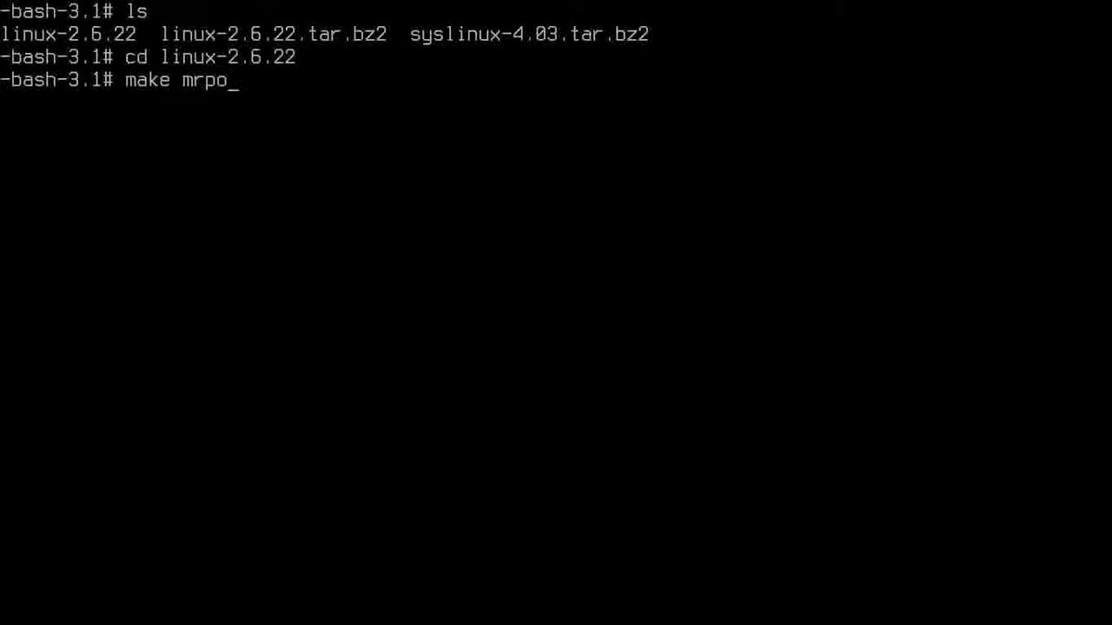
{"action": "type", "text": "per"}
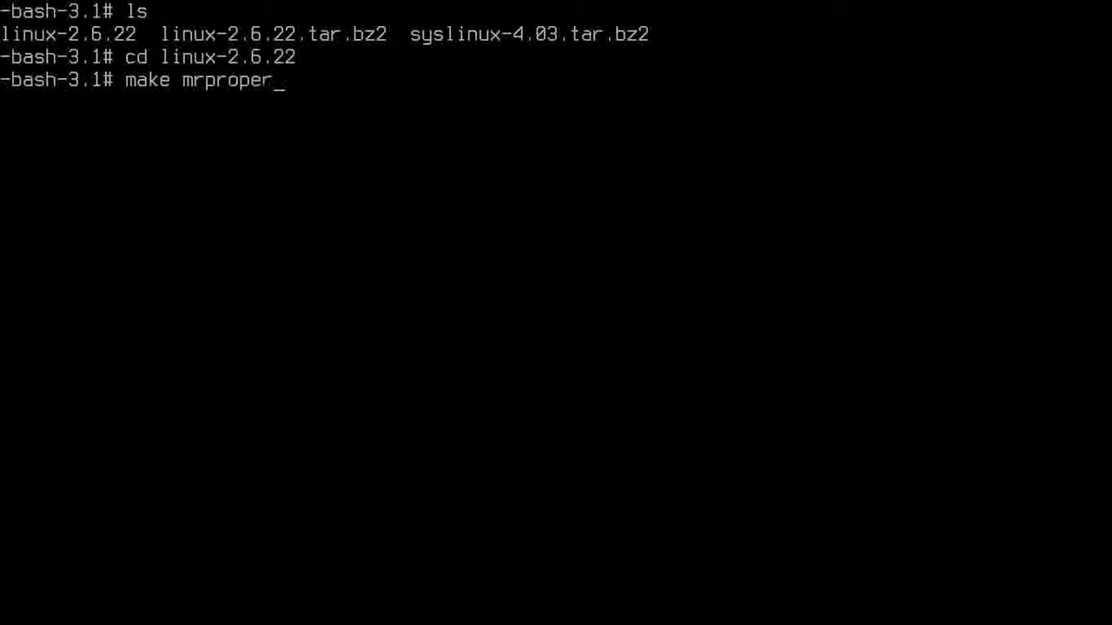
{"action": "key", "text": "Return"}
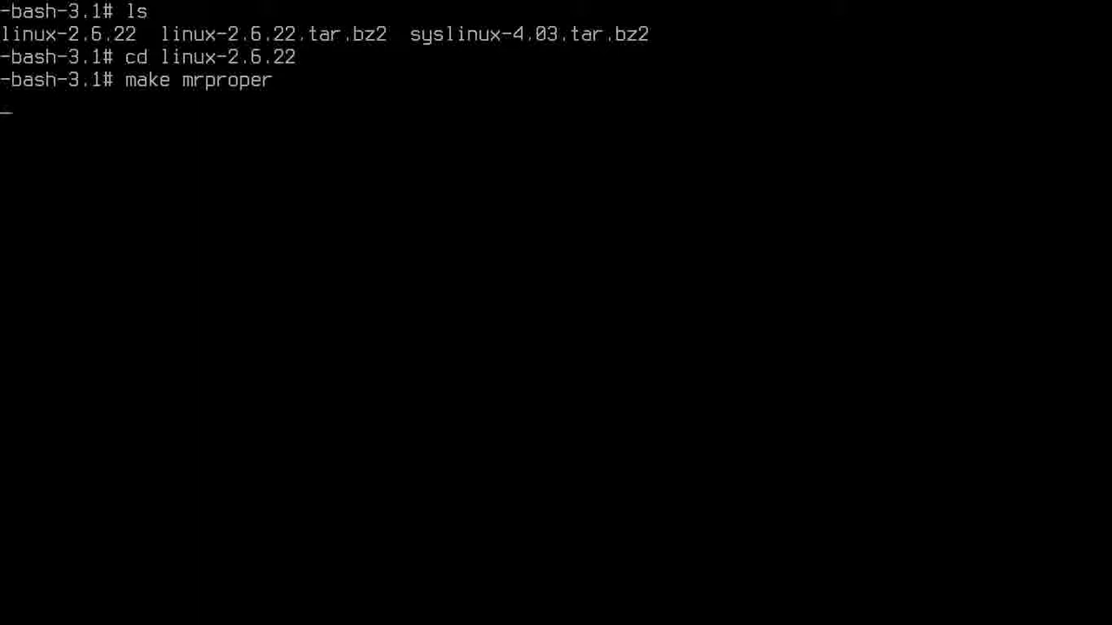
- Clear the stray partial command and begin entering the next make command
{"action": "key", "text": "Return"}
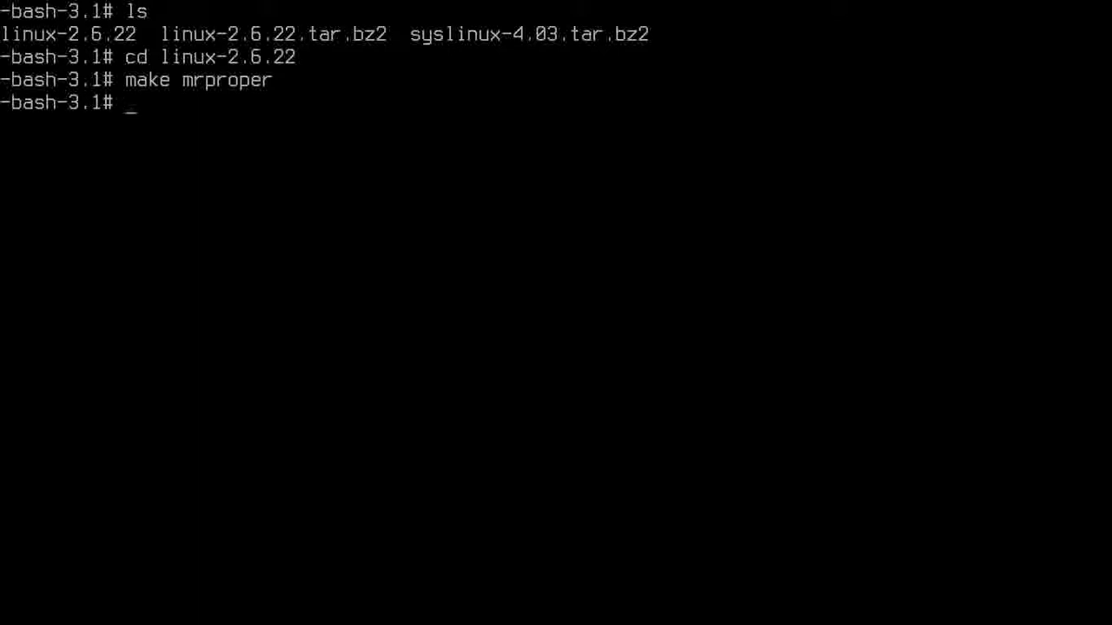
{"action": "type", "text": "men"}
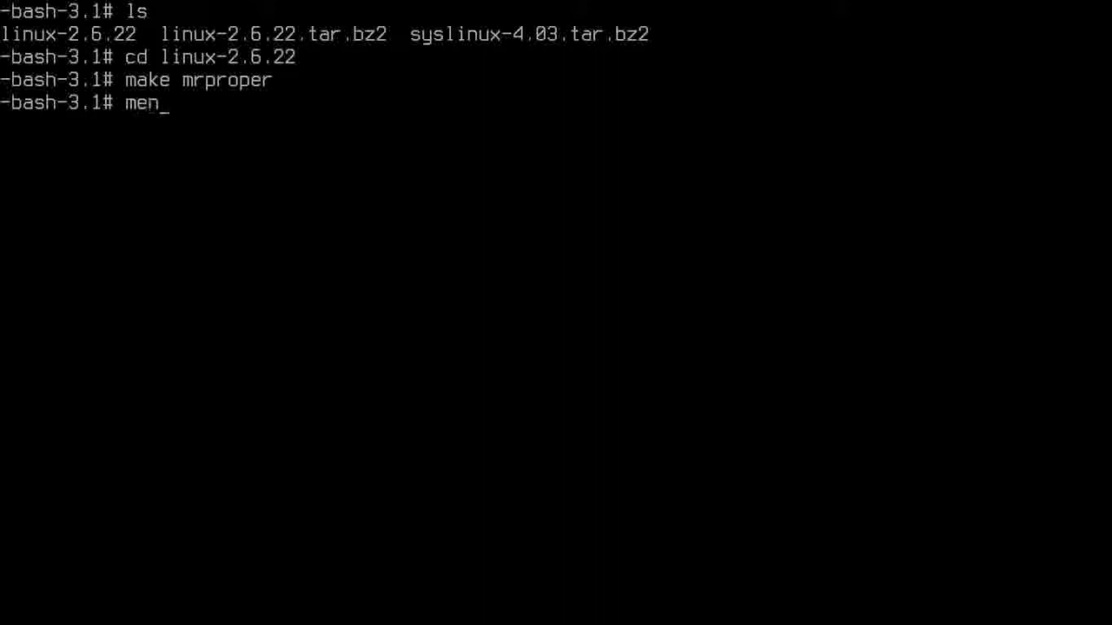
{"action": "key", "text": "Ctrl+U"}
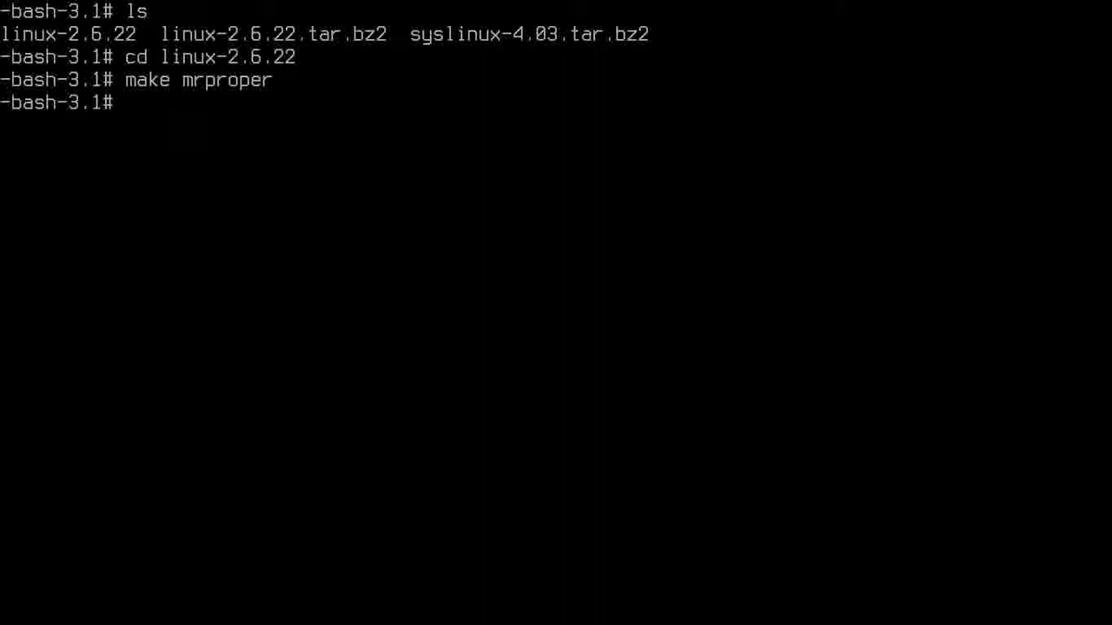
{"action": "type", "text": "make mrp"}
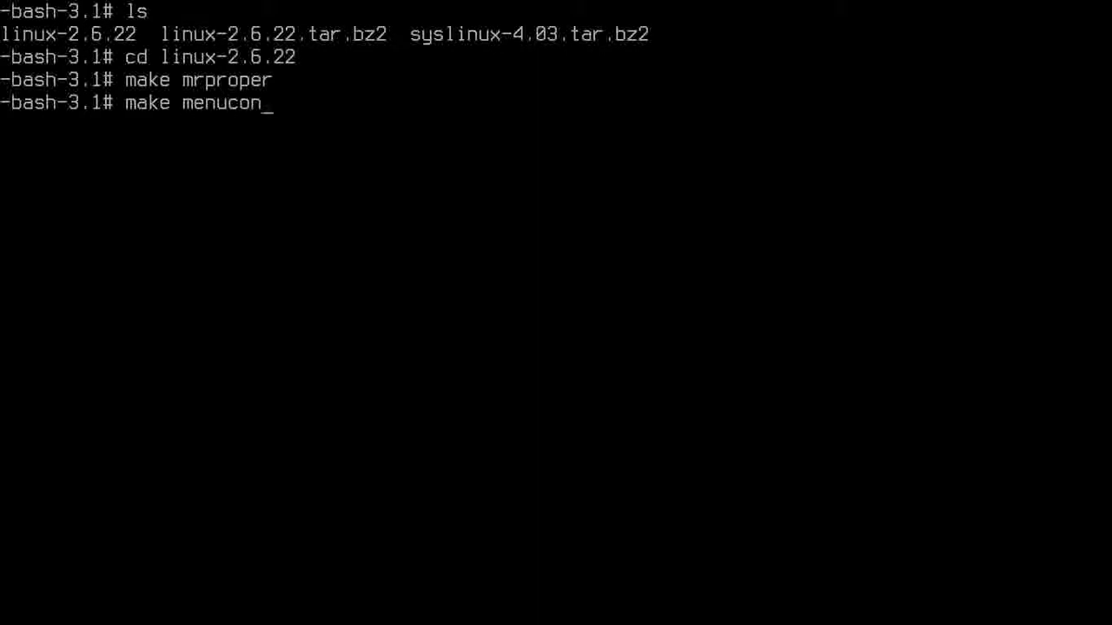
- Run make menuconfig on linux-2.6.22 and browse into the Device Drivers section
{"action": "key", "text": "Return"}
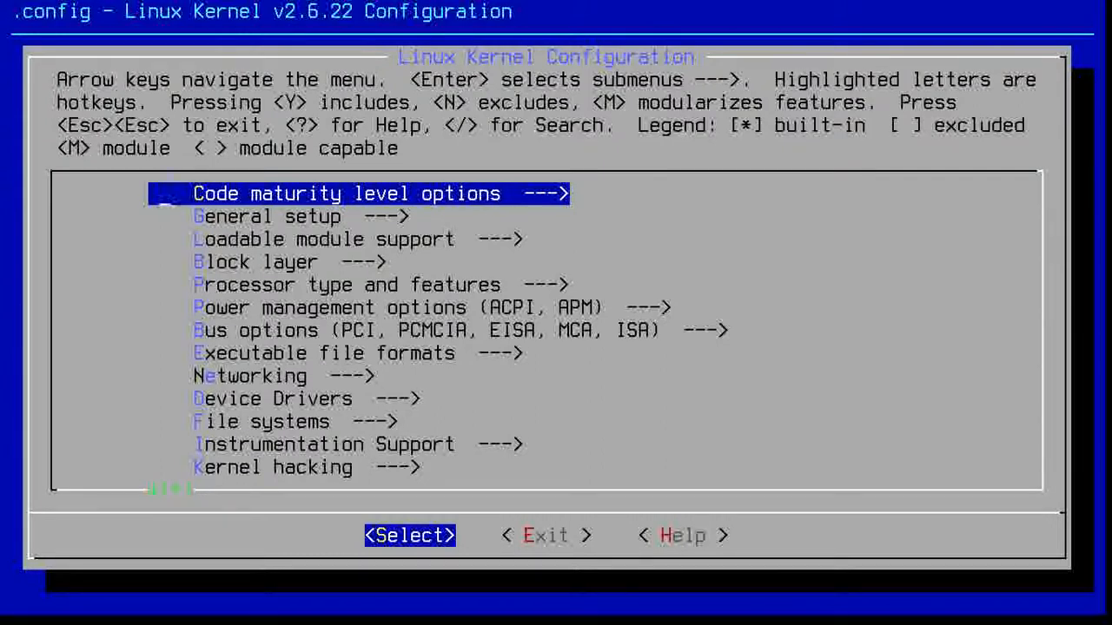
{"action": "key", "text": "Down"}
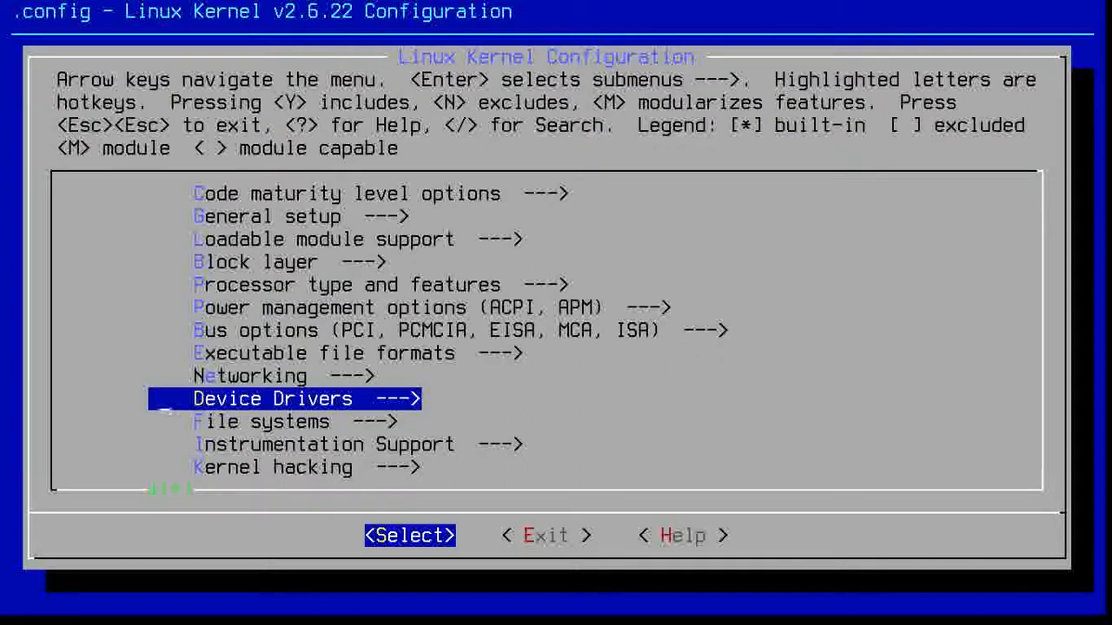
{"action": "key", "text": "Up"}
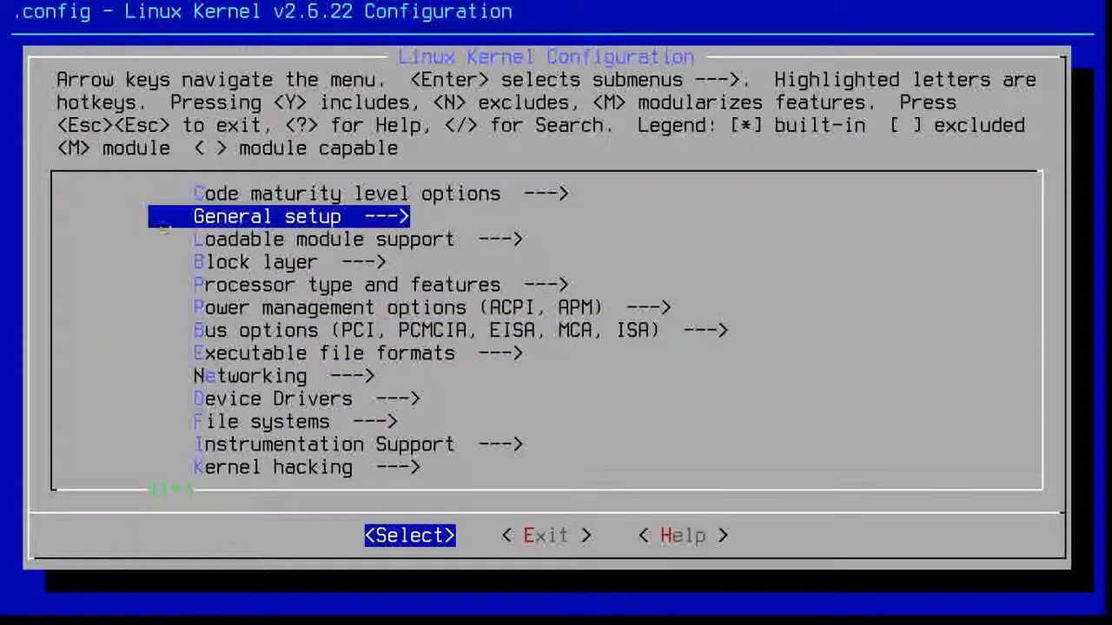
{"action": "key", "text": "Down"}
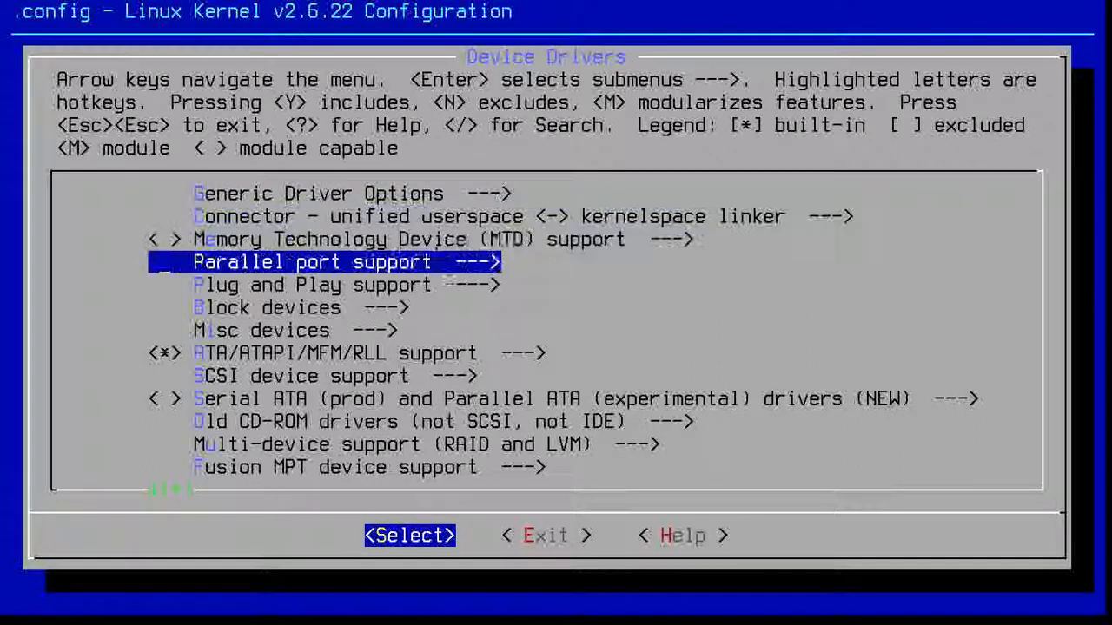
{"action": "key", "text": "Down"}
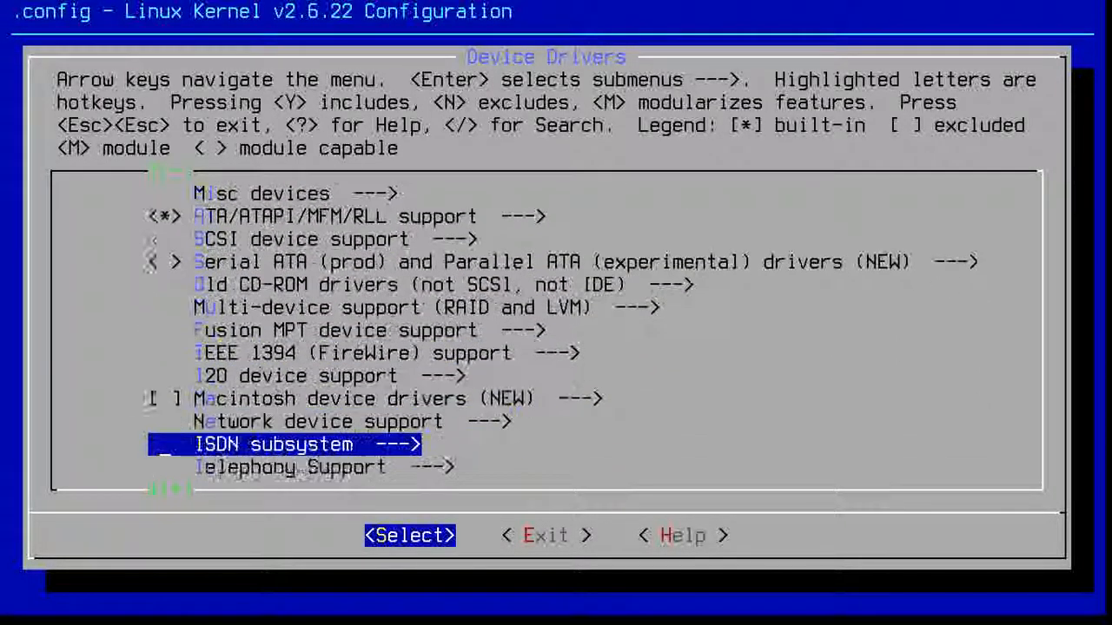
{"action": "scroll", "scroll_direction": "down", "scroll_amount": 3}
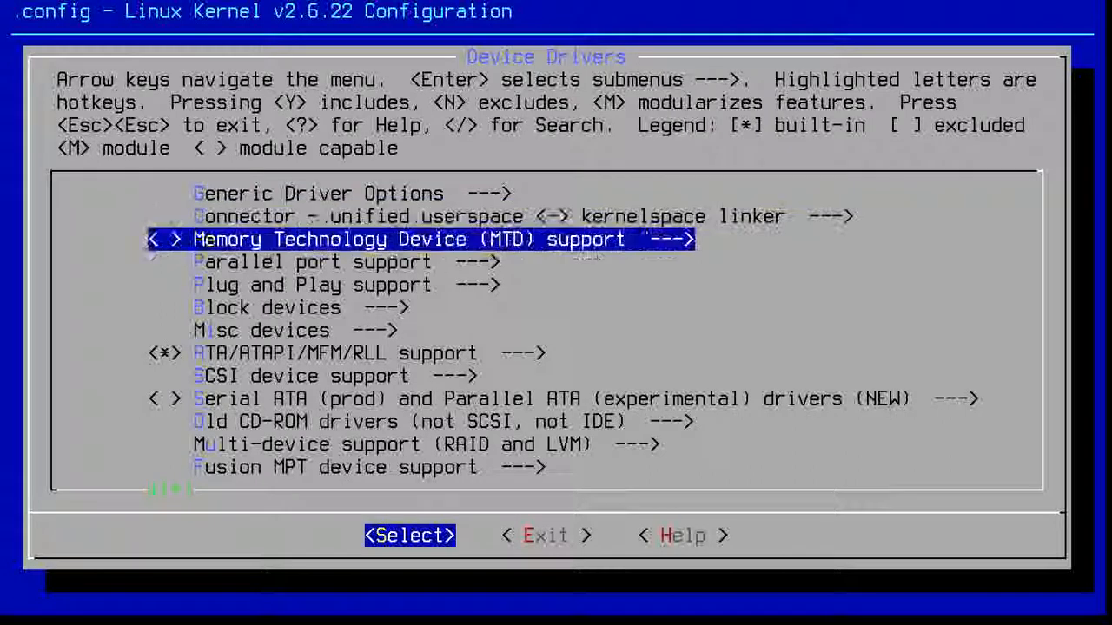
- In Block devices, set Loopback device support to built-in (Y) rather than module
{"action": "key", "text": "Down"}
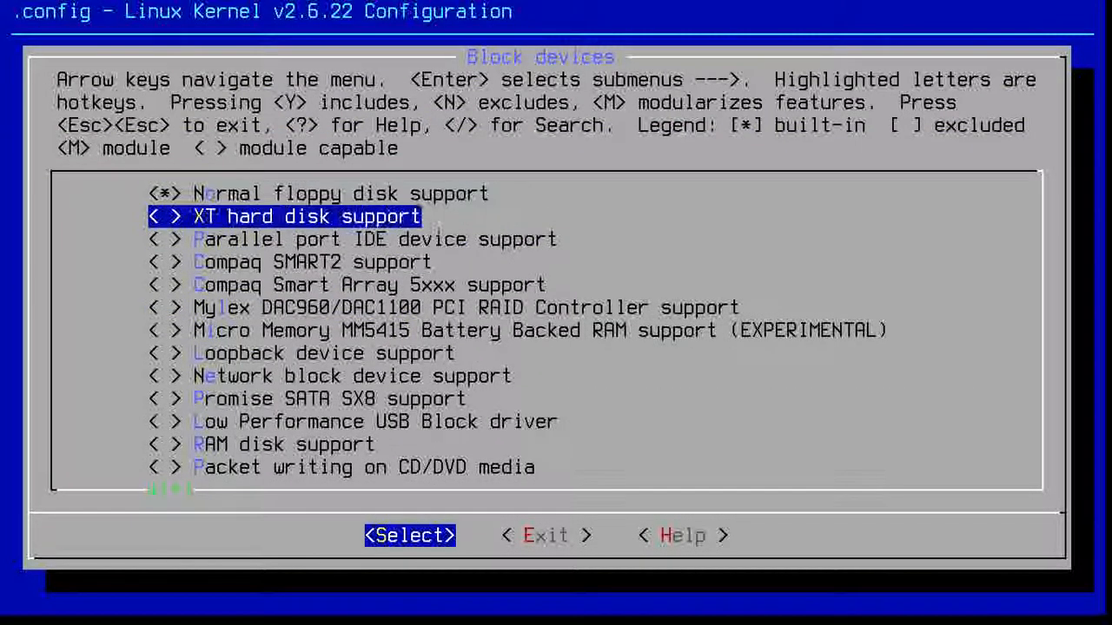
{"action": "key", "text": "Down"}
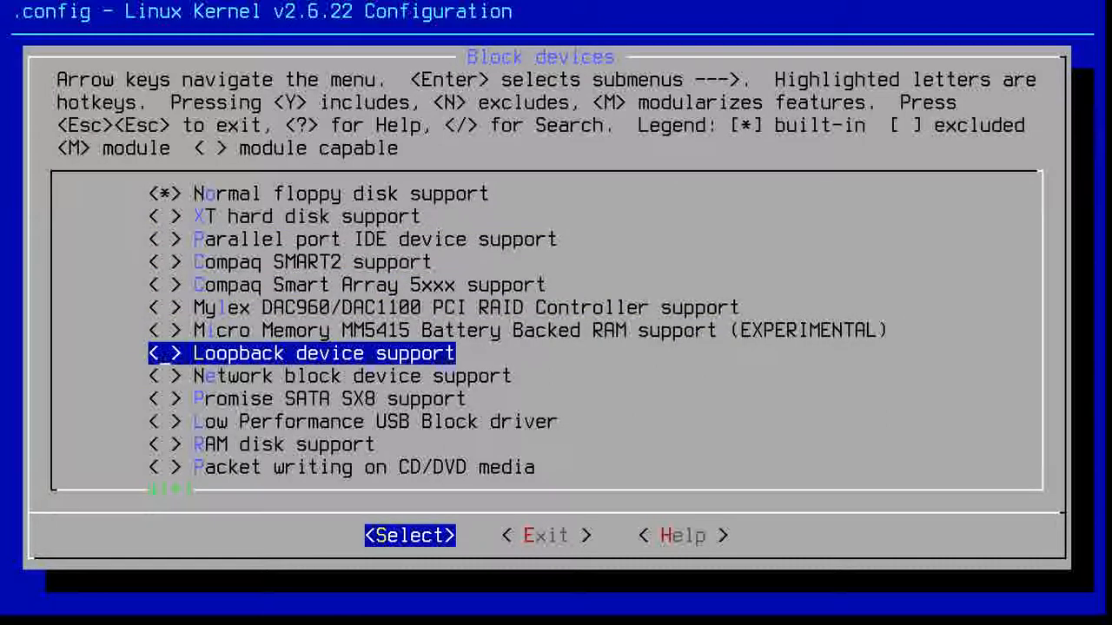
{"action": "key", "text": "m"}
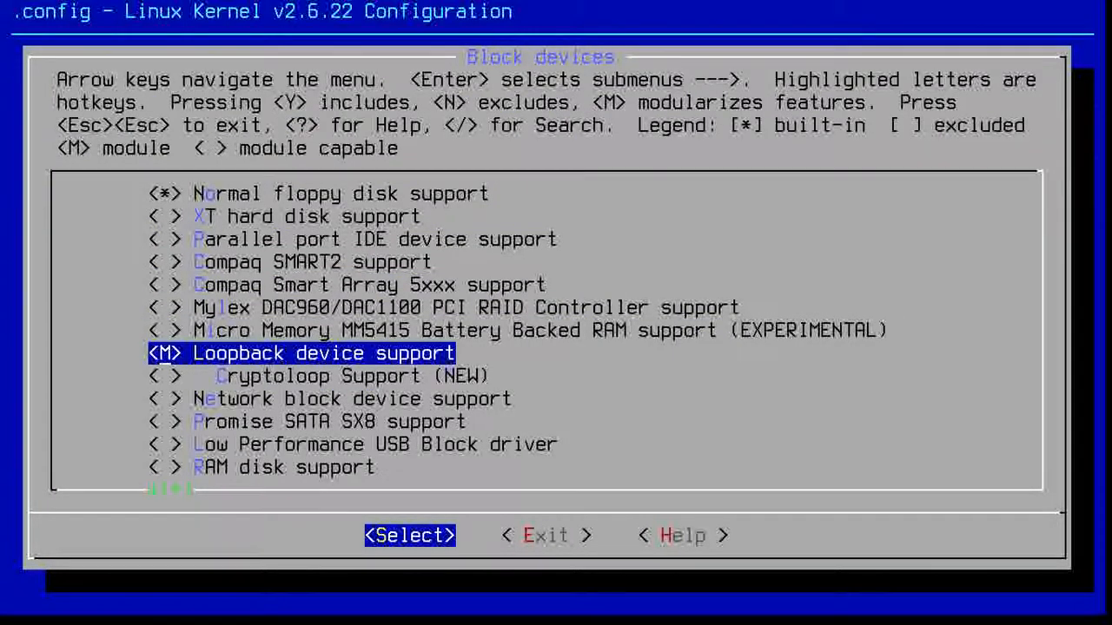
{"action": "key", "text": "y"}
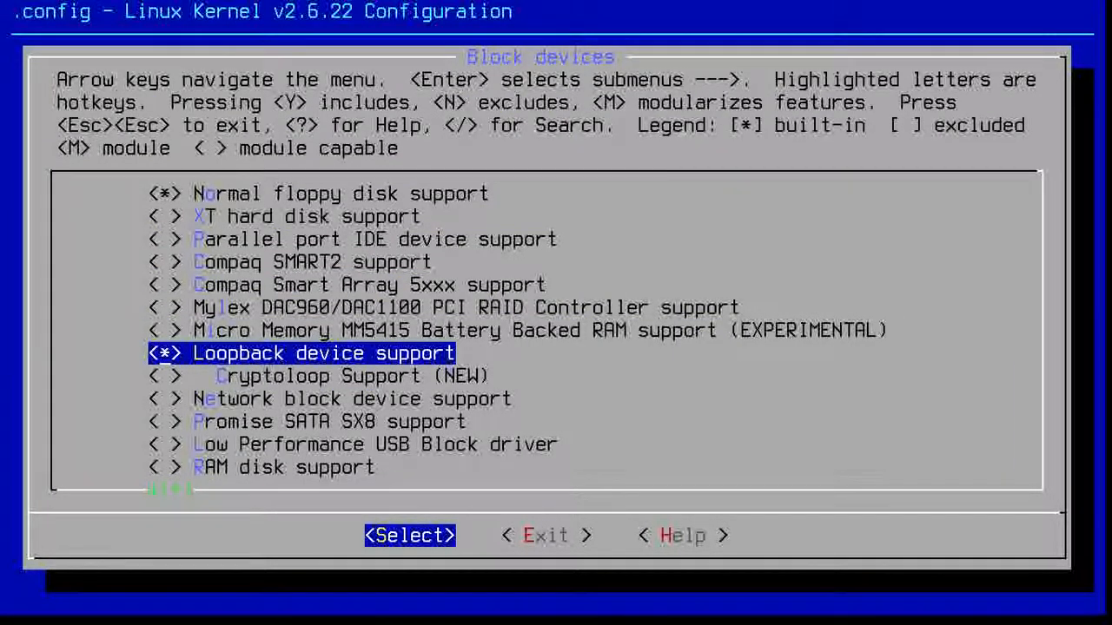
{"action": "key", "text": "m"}
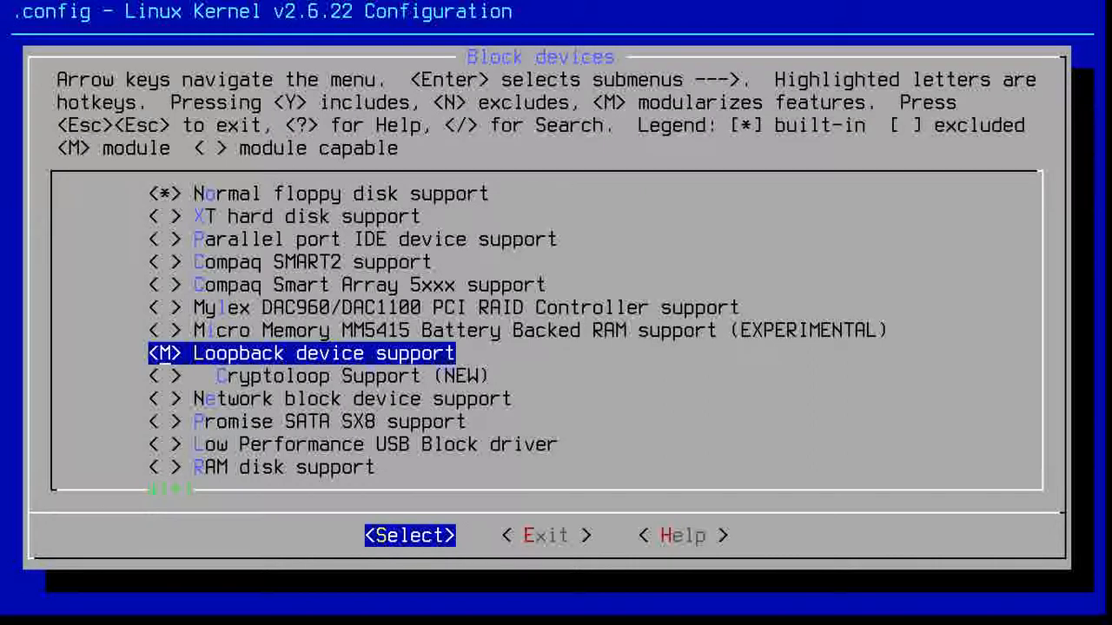
{"action": "key", "text": "y"}
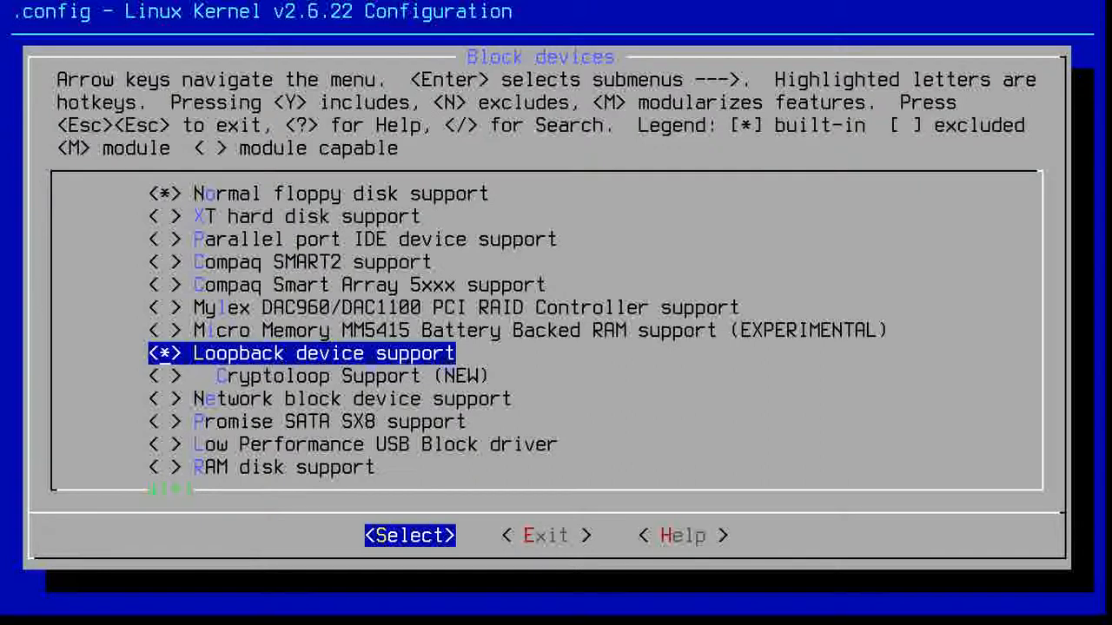
{"action": "key", "text": "Down"}
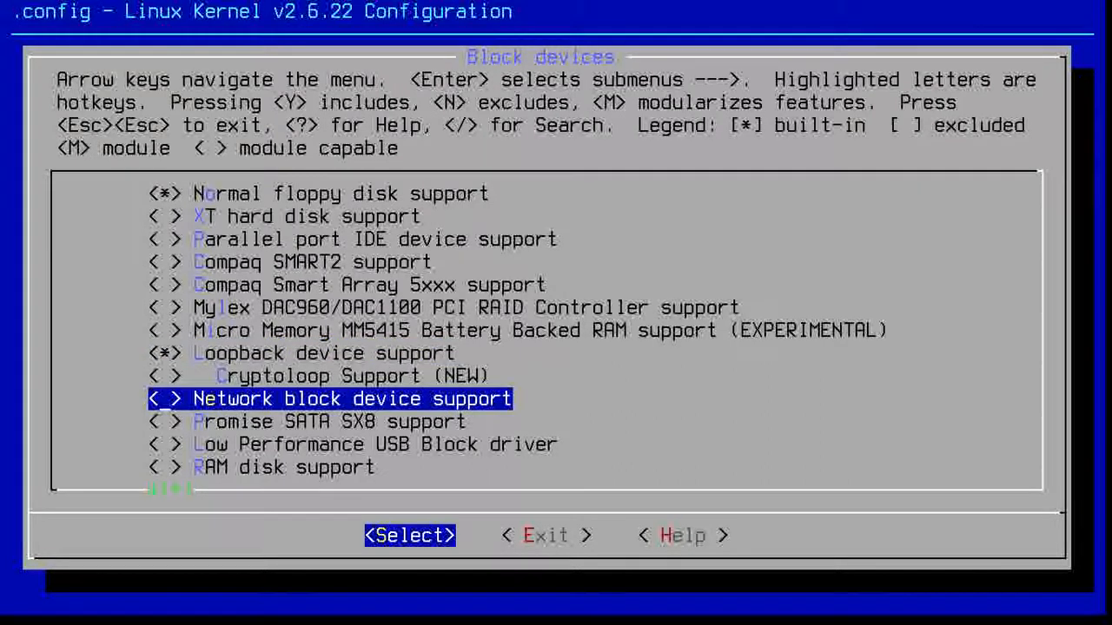
{"action": "key", "text": "Up"}
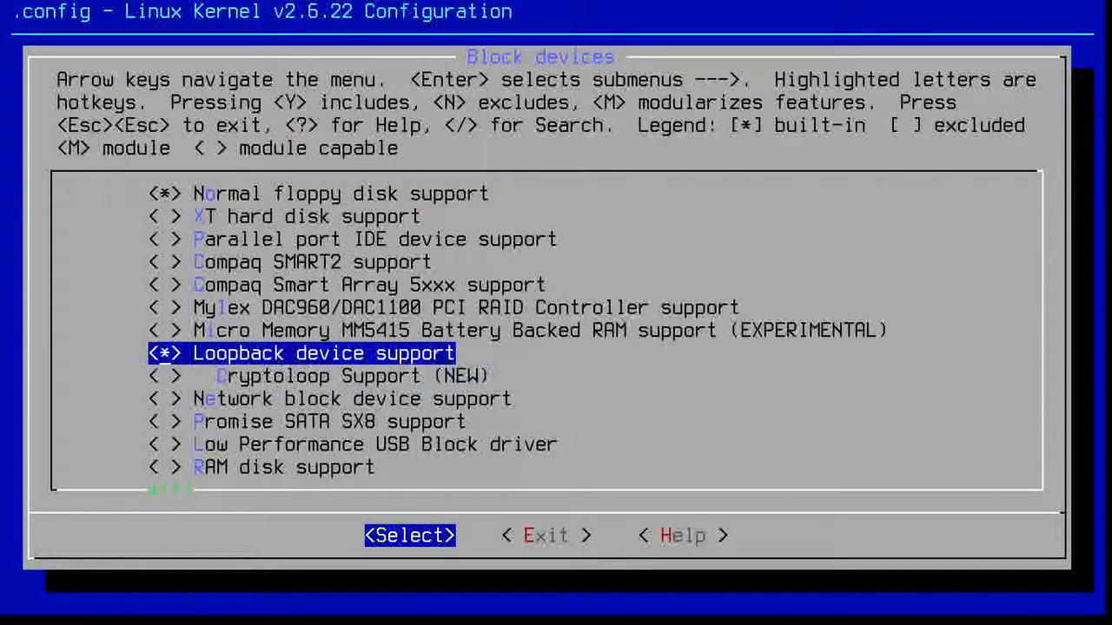
{"action": "key", "text": "m"}
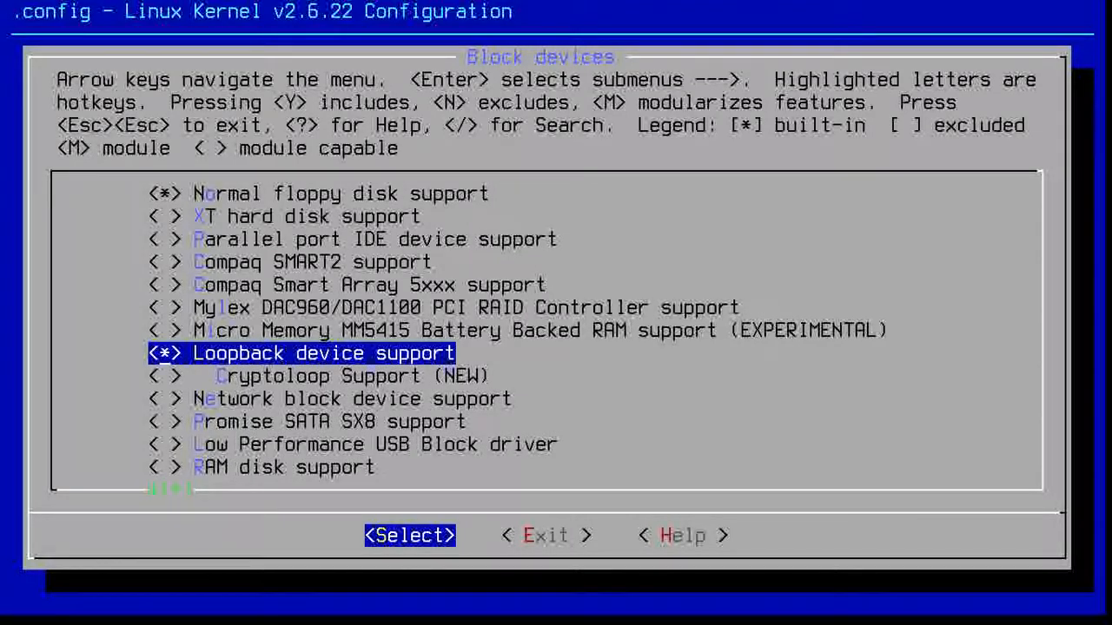
- Exit menuconfig to bring up the save-configuration prompt
{"action": "scroll", "scroll_direction": "down", "scroll_amount": 3}
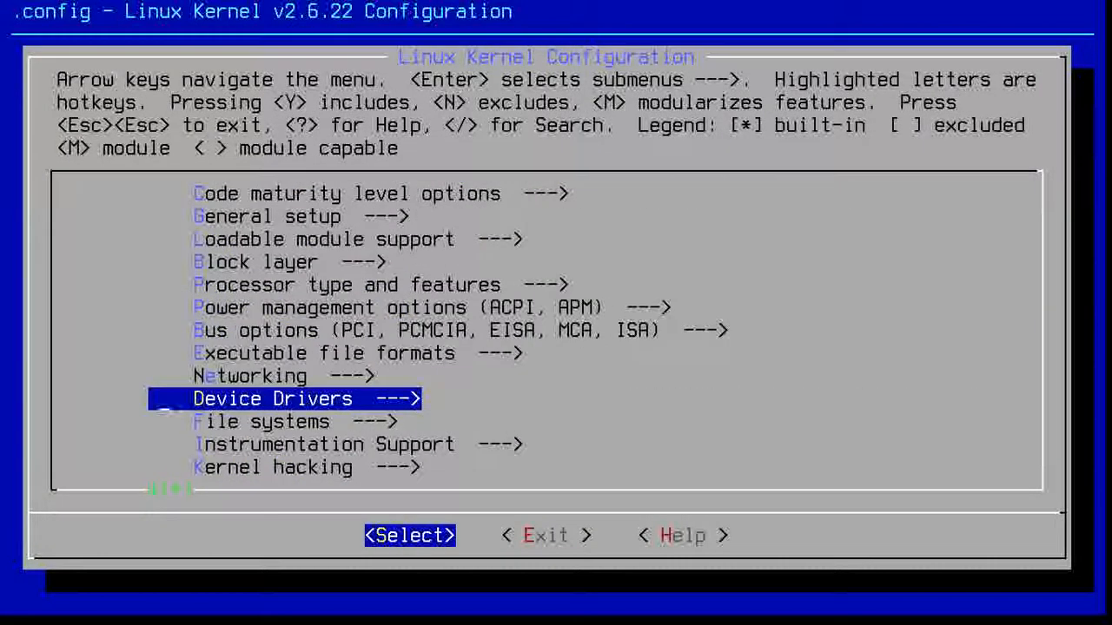
{"action": "key", "text": "Right"}
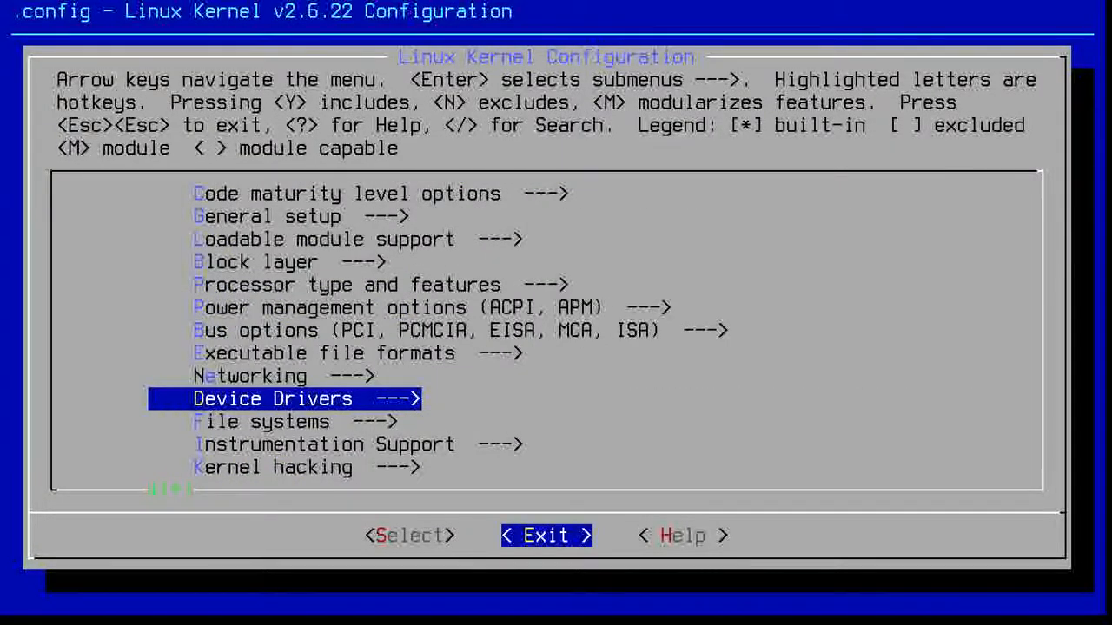
{"action": "left_click", "coordinate": [546, 535]}
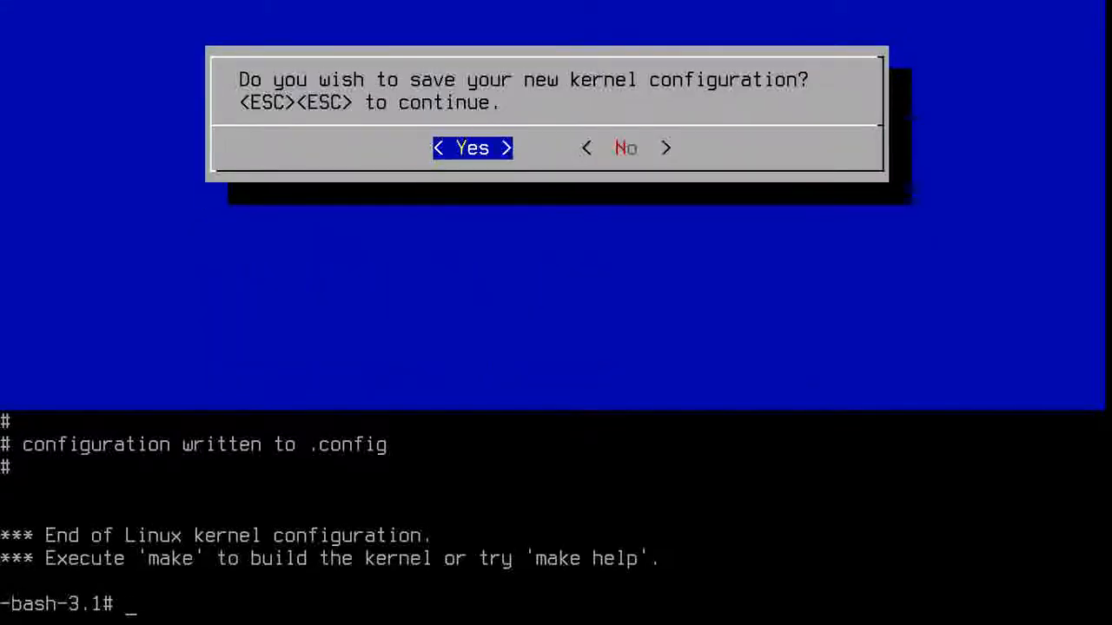
- Launch make && make modules_install to compile the kernel and install modules
{"action": "type", "text": "make"}
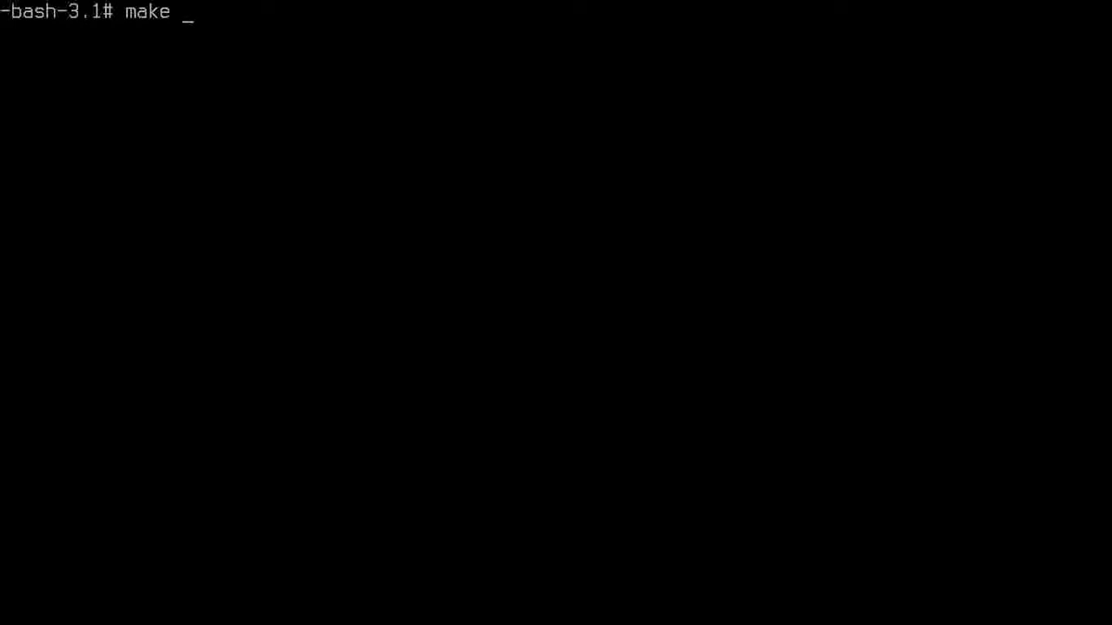
{"action": "type", "text": "&& ma"}
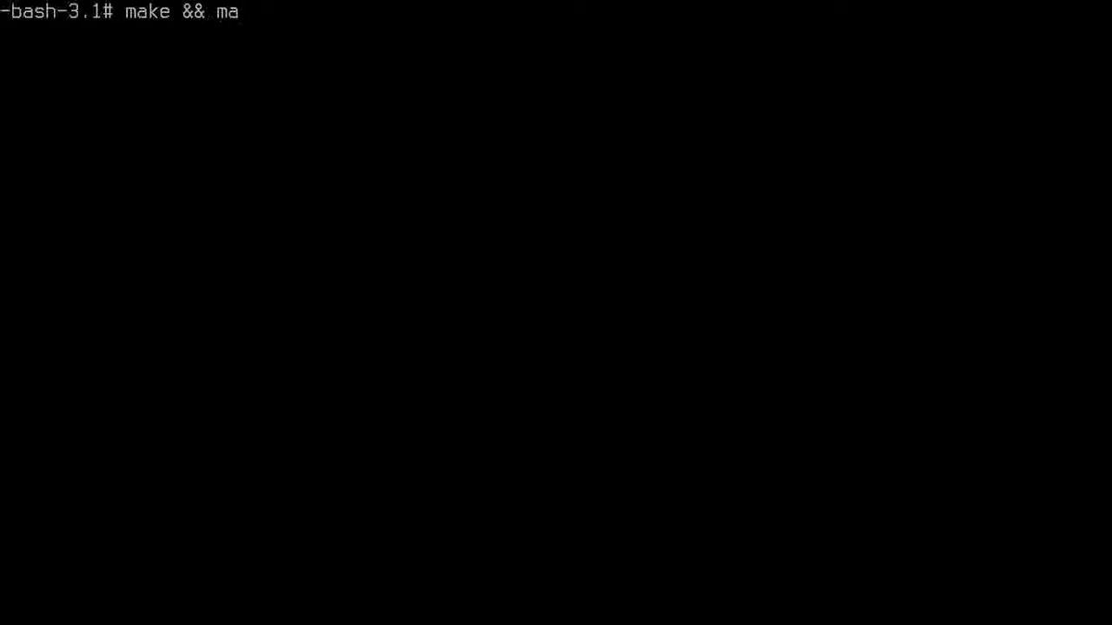
{"action": "type", "text": "ke moc"}
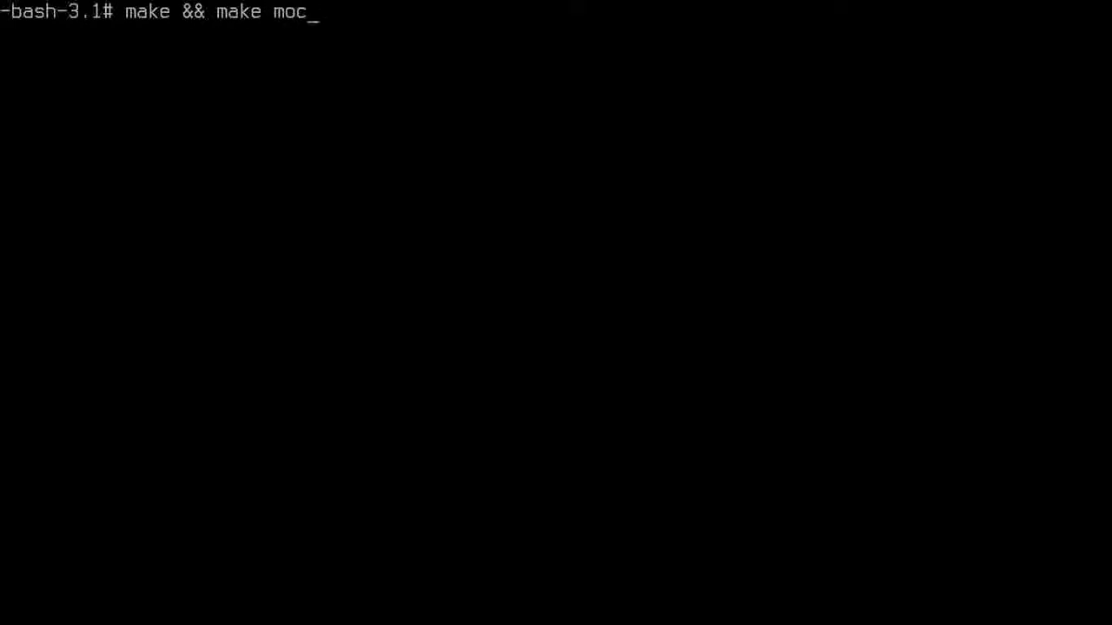
{"action": "type", "text": "dules"}
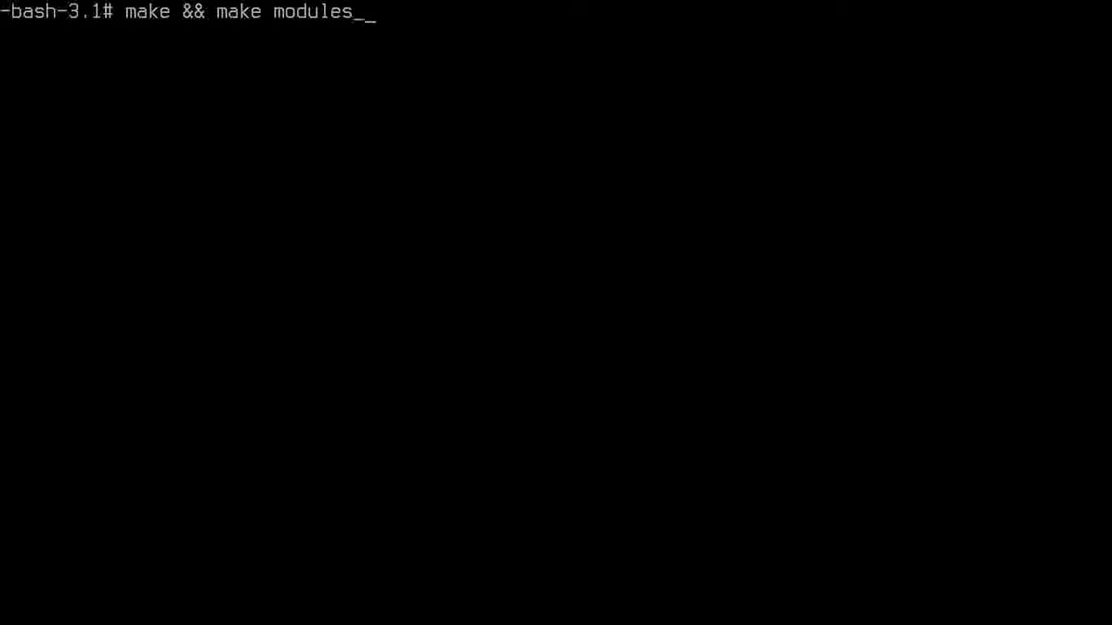
{"action": "type", "text": "_install"}
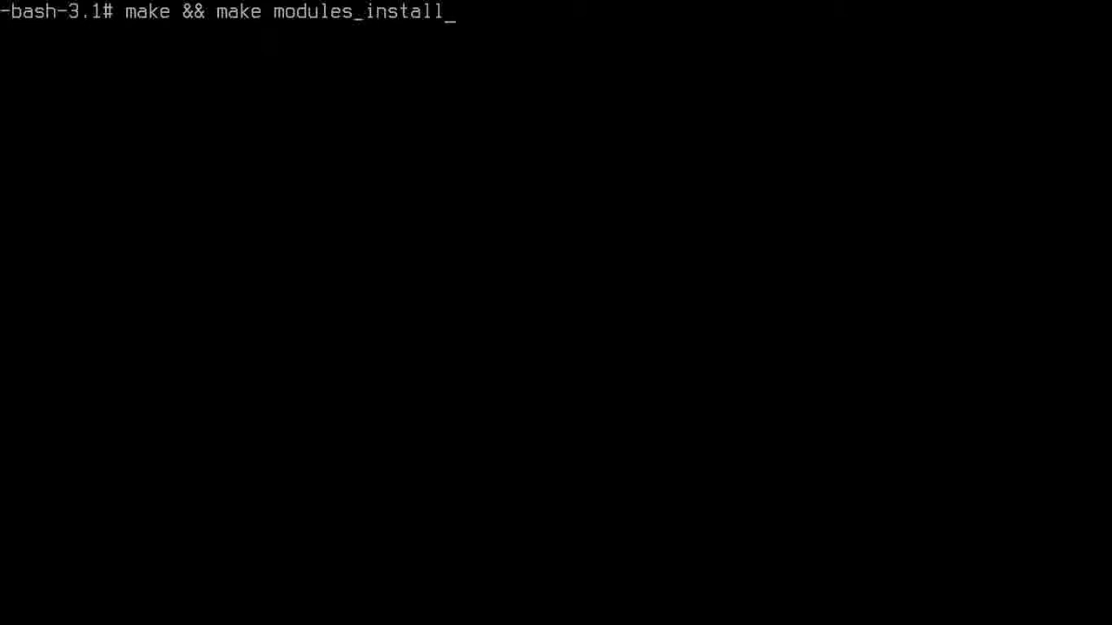
{"action": "key", "text": "Return"}
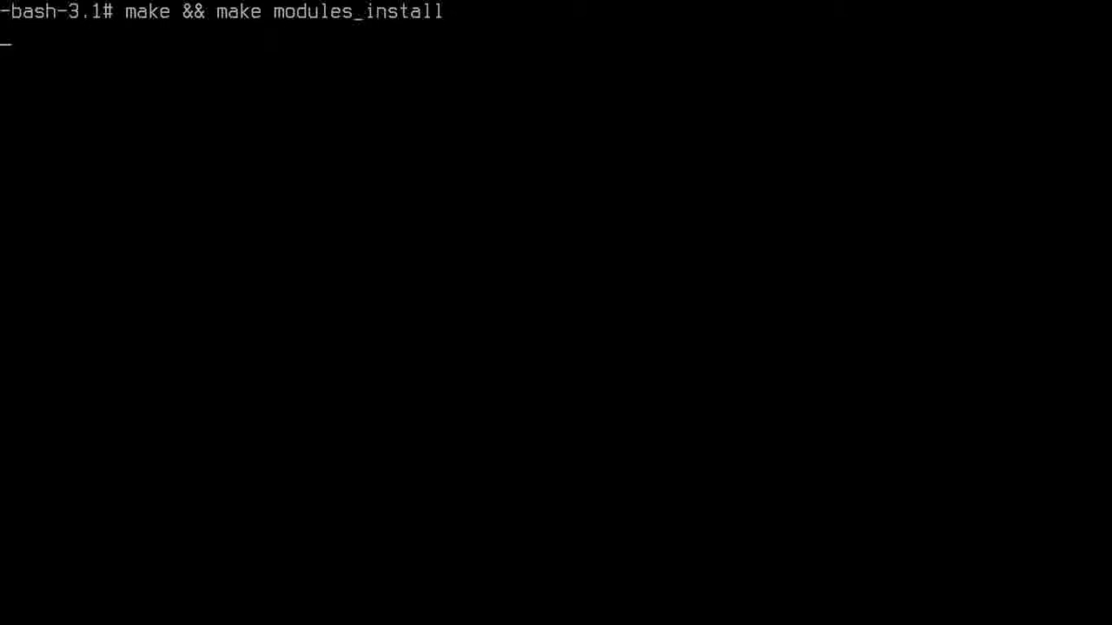
{"action": "key", "text": "Return"}
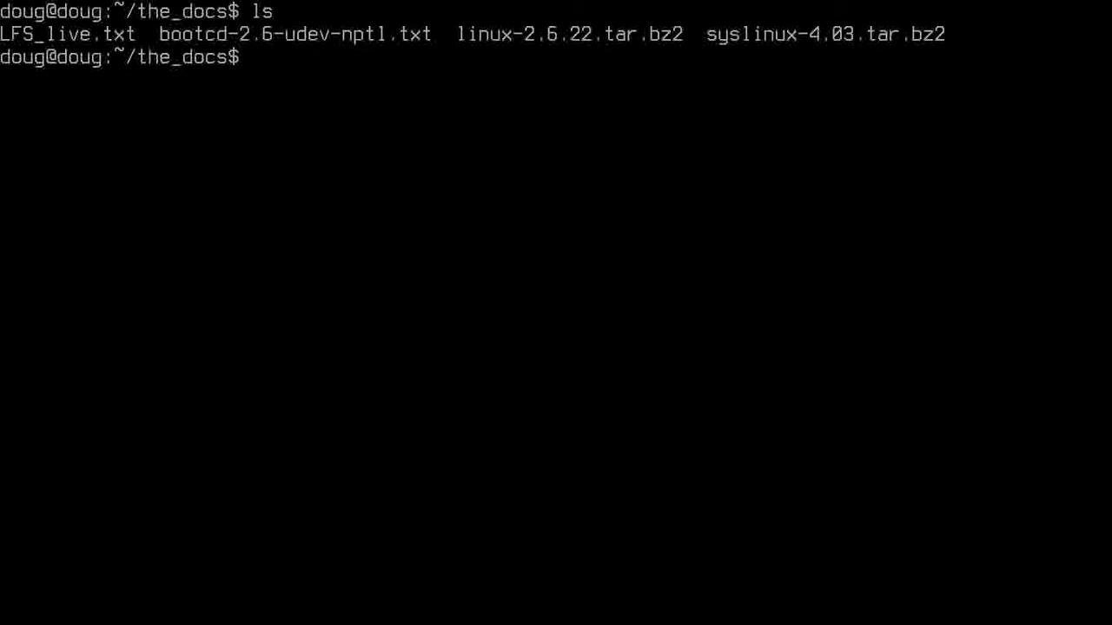
- Launch vi -R on LFS_live.txt so the hint document opens read-only
{"action": "type", "text": "vi"}
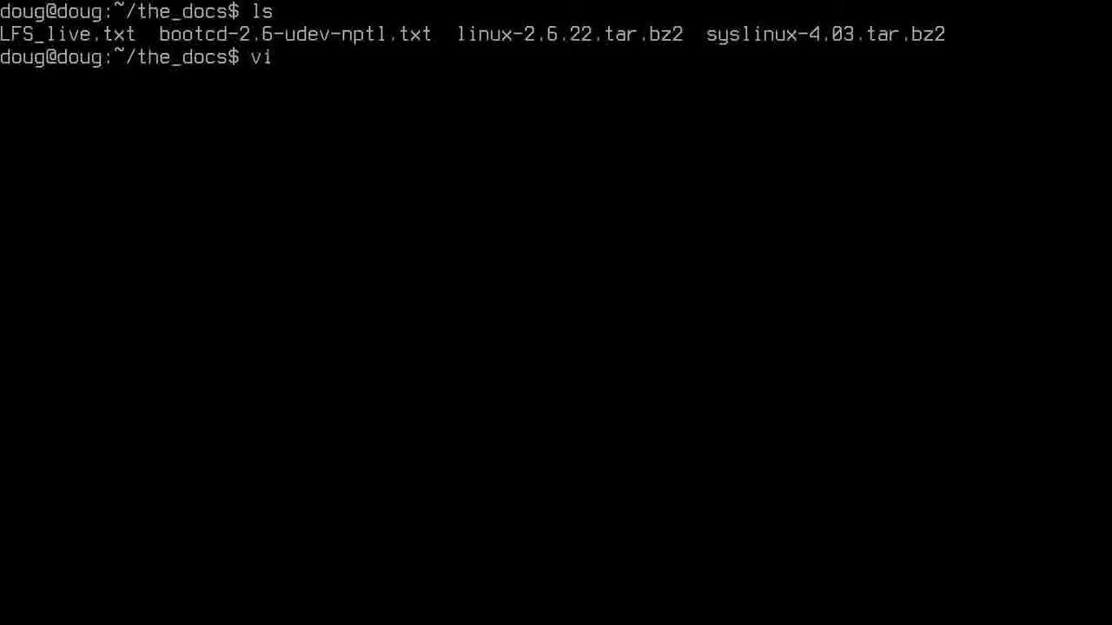
{"action": "type", "text": "-R L"}
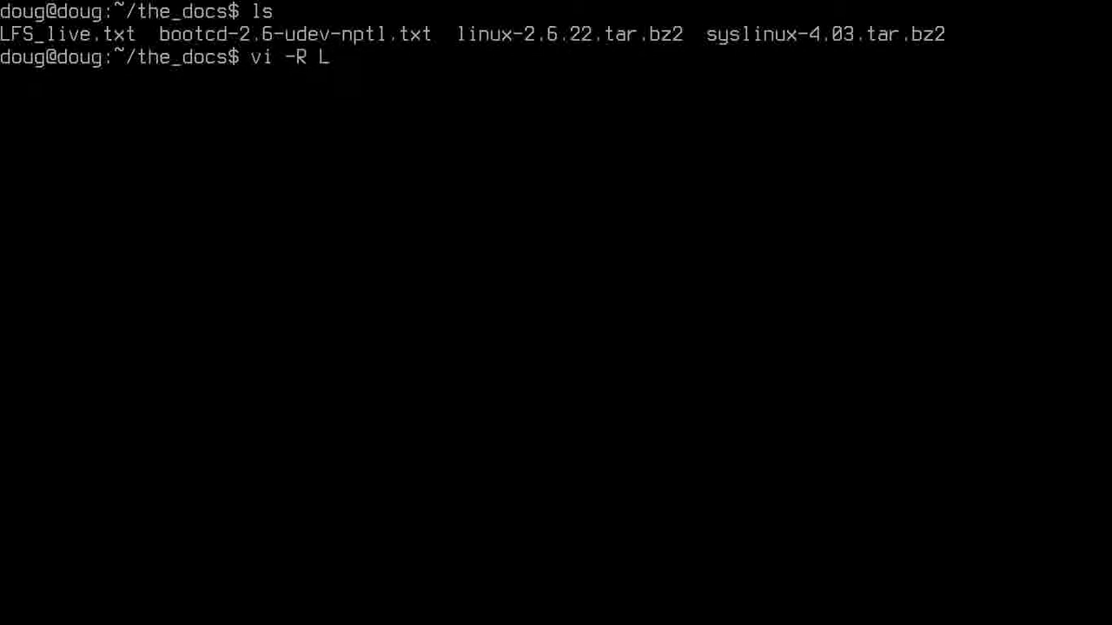
{"action": "key", "text": "Return"}
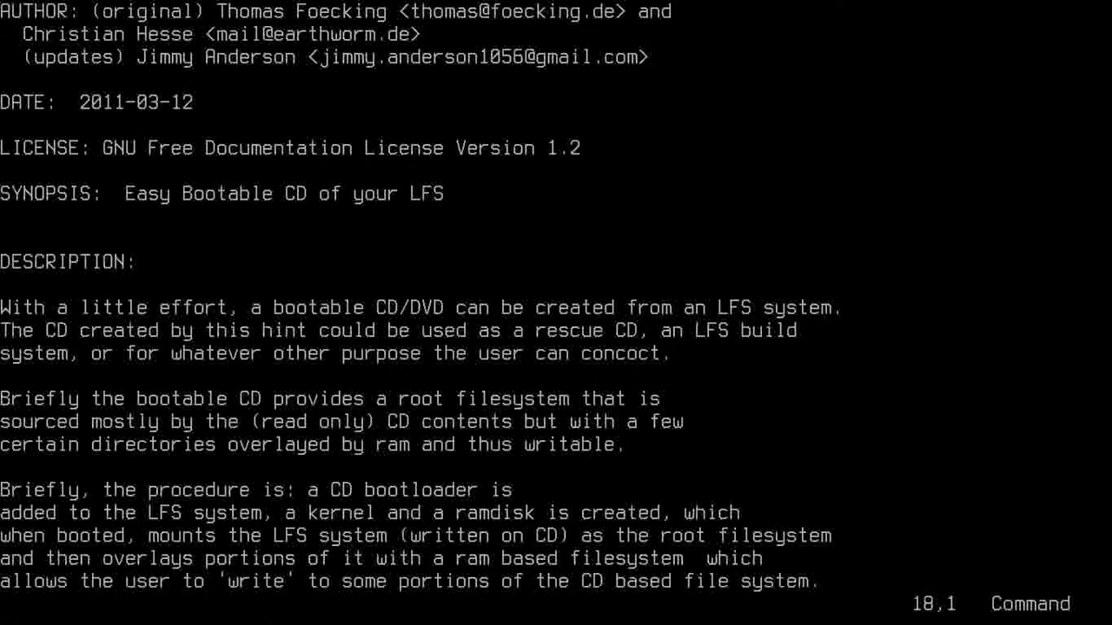
- Read down through the hint's header, description and contents into the kernel build section
{"action": "scroll", "scroll_direction": "down", "scroll_amount": 3}
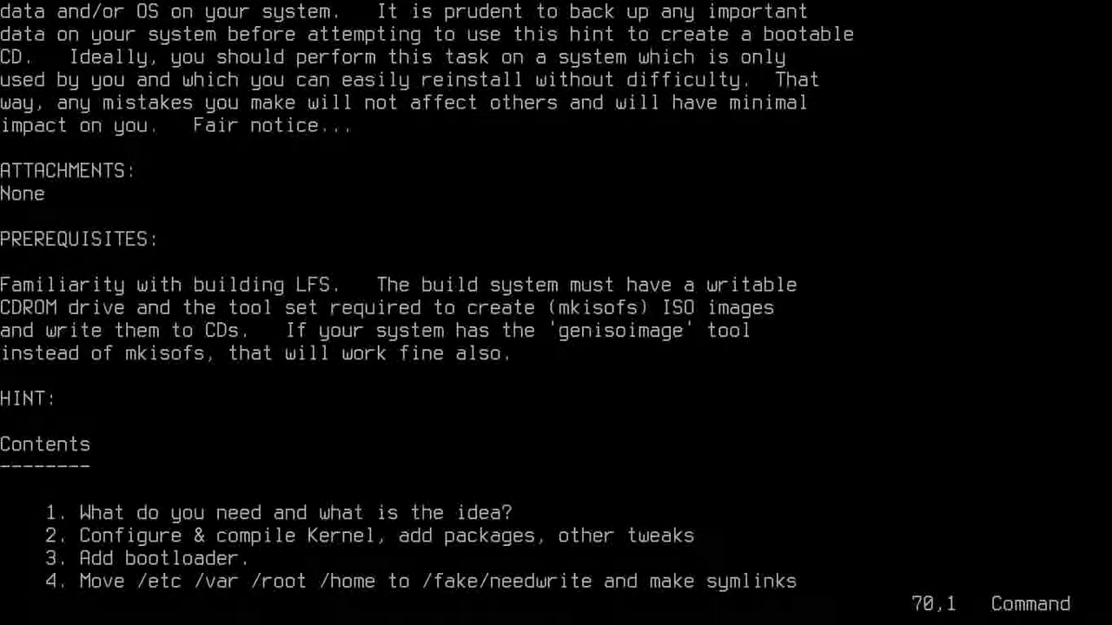
{"action": "scroll", "scroll_direction": "down", "scroll_amount": 3}
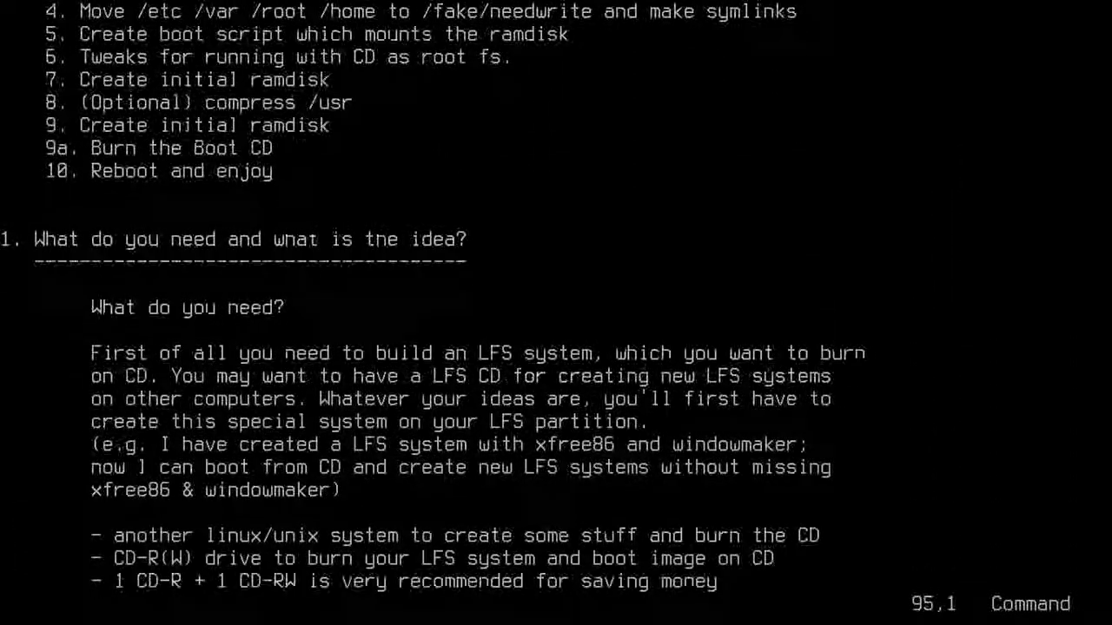
{"action": "scroll", "scroll_direction": "down", "scroll_amount": 3}
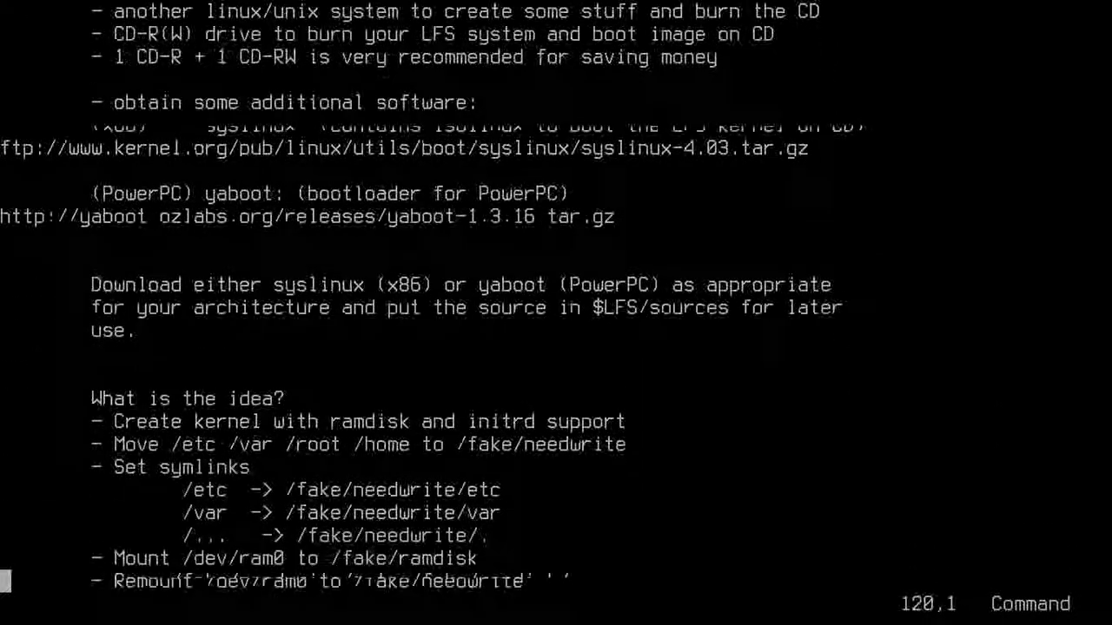
{"action": "scroll", "scroll_direction": "down", "scroll_amount": 3}
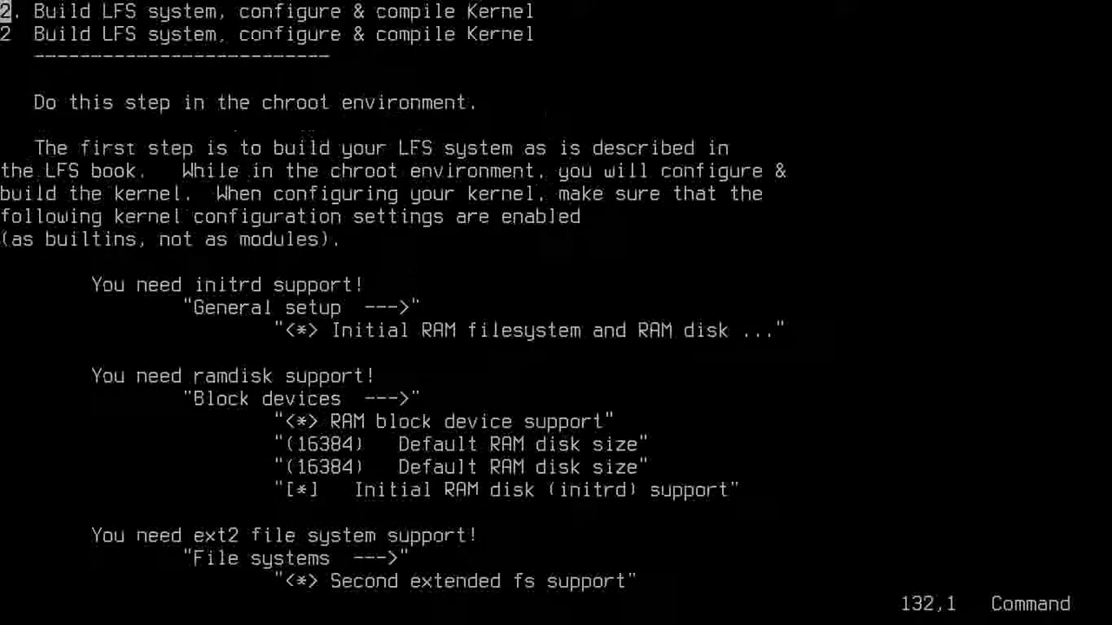
- Read section 2's kernel options — initrd, ramdisk, ext2, ISO 9660, squashfs — up to copying the kernel into /boot
{"action": "scroll", "scroll_direction": "down", "scroll_amount": 3}
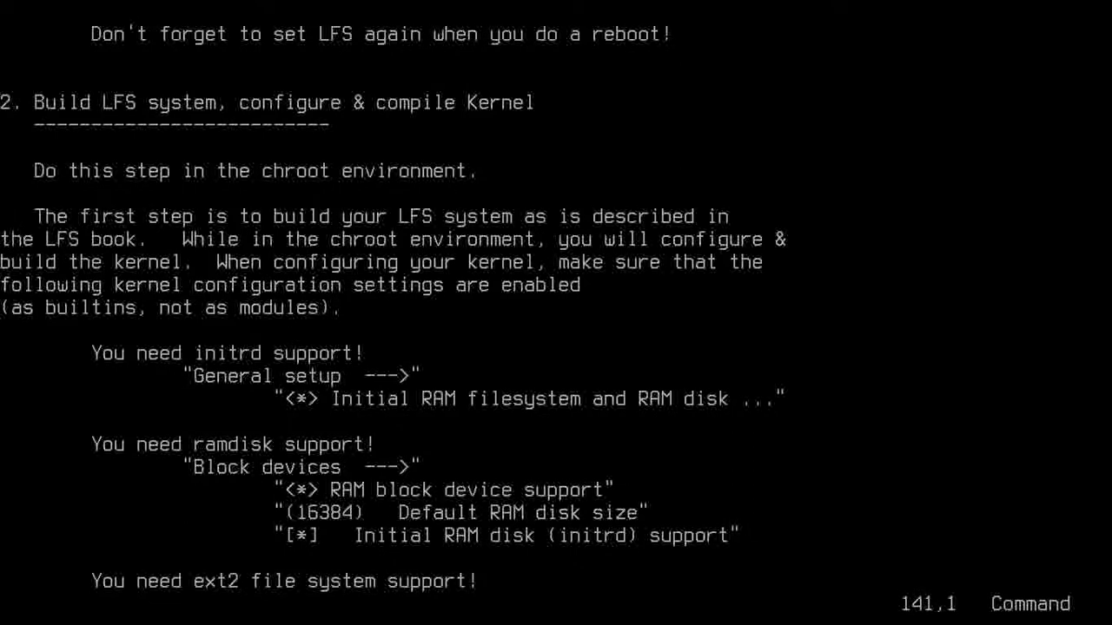
{"action": "key", "text": "j"}
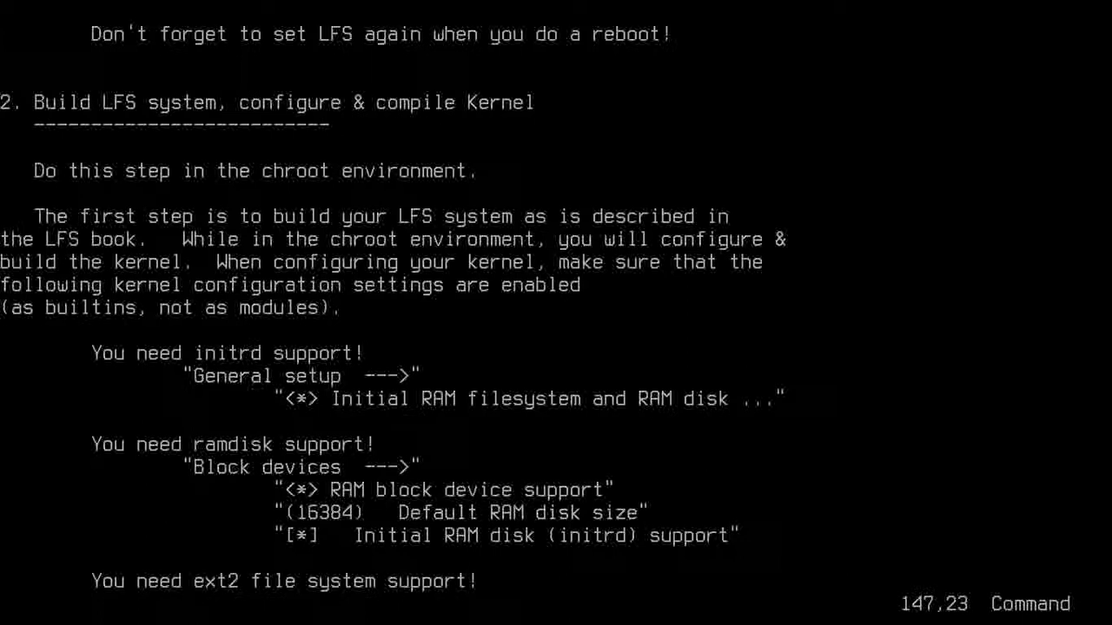
{"action": "scroll", "scroll_direction": "down", "scroll_amount": 3}
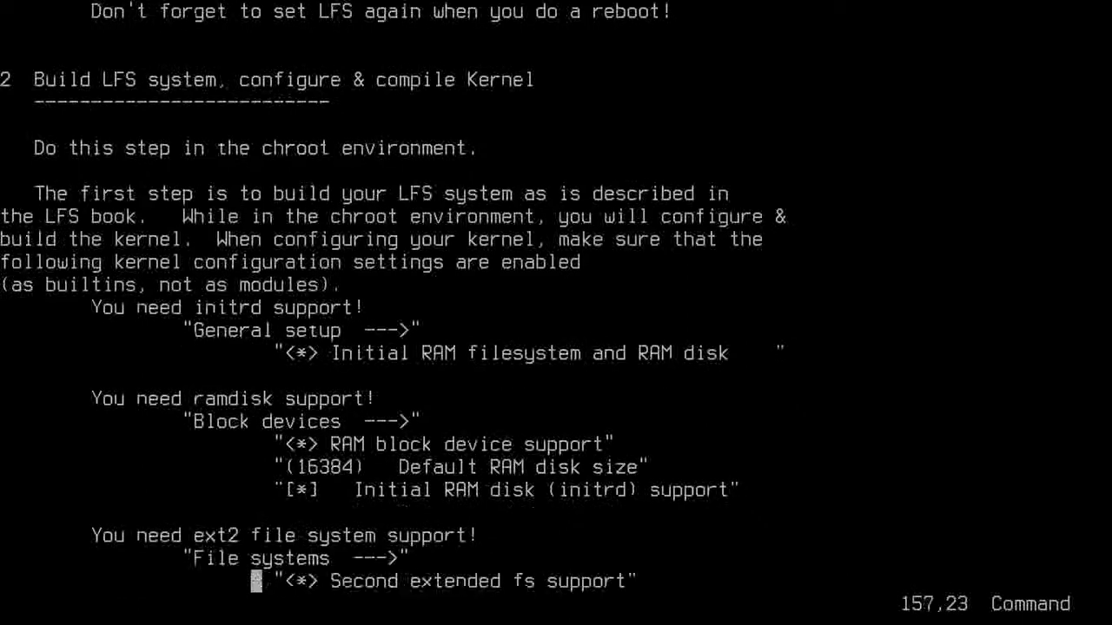
{"action": "scroll", "scroll_direction": "down", "scroll_amount": 3}
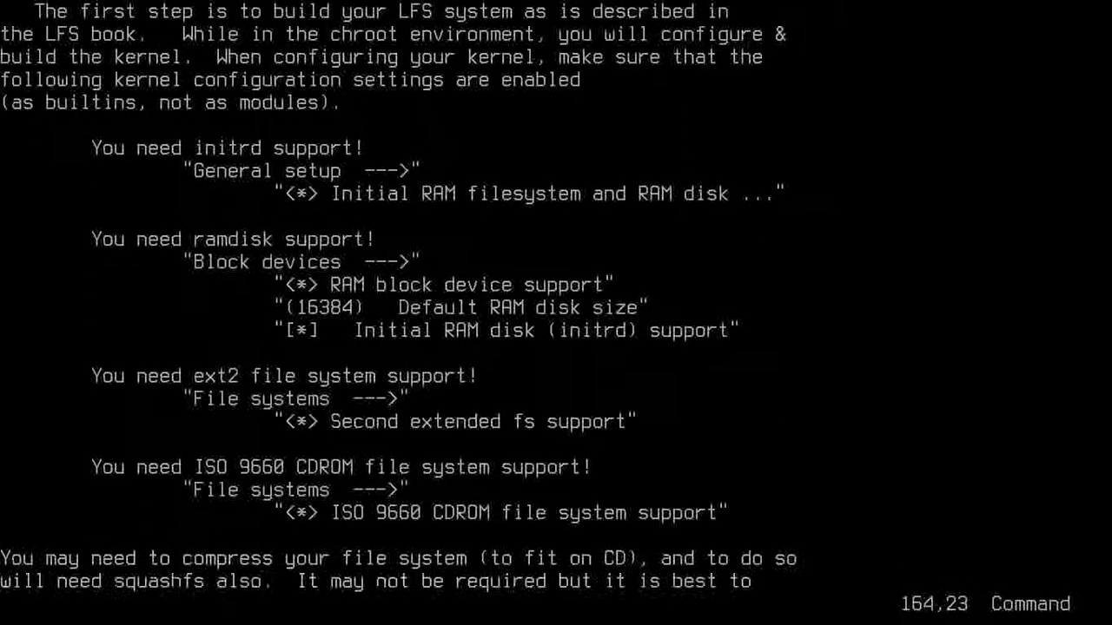
{"action": "scroll", "scroll_direction": "down", "scroll_amount": 3}
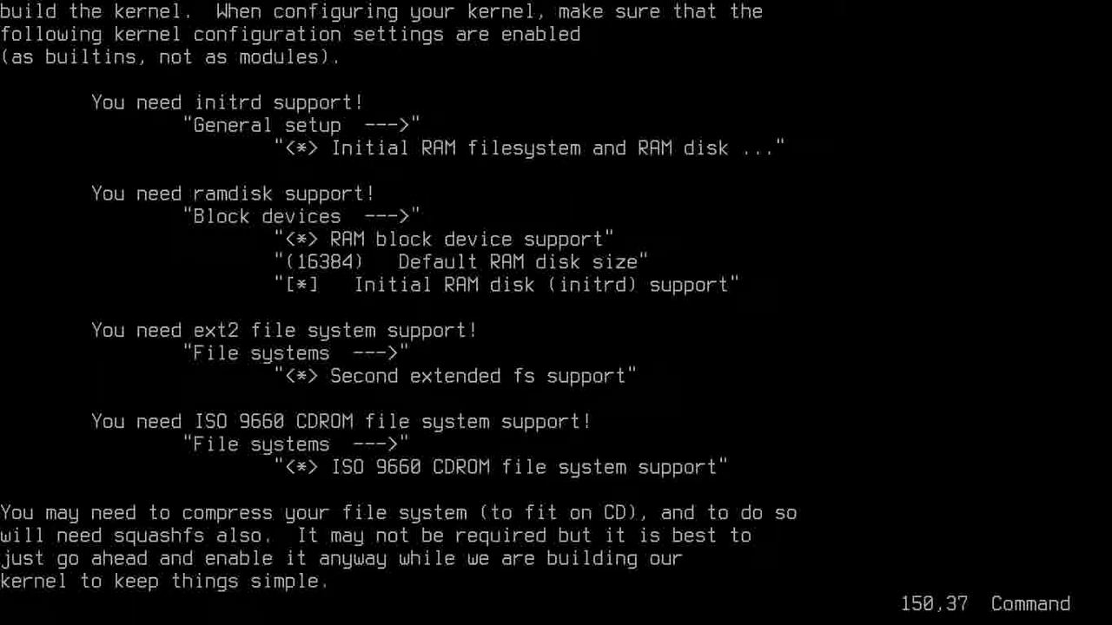
{"action": "mouse_move", "coordinate": [573, 239]}
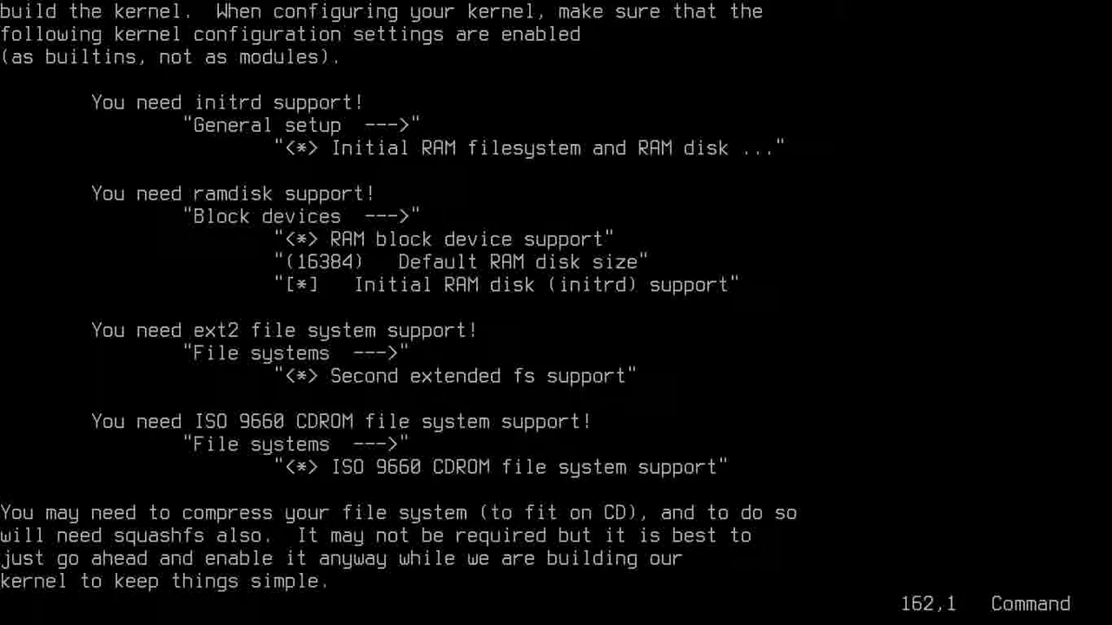
{"action": "mouse_move", "coordinate": [400, 353]}
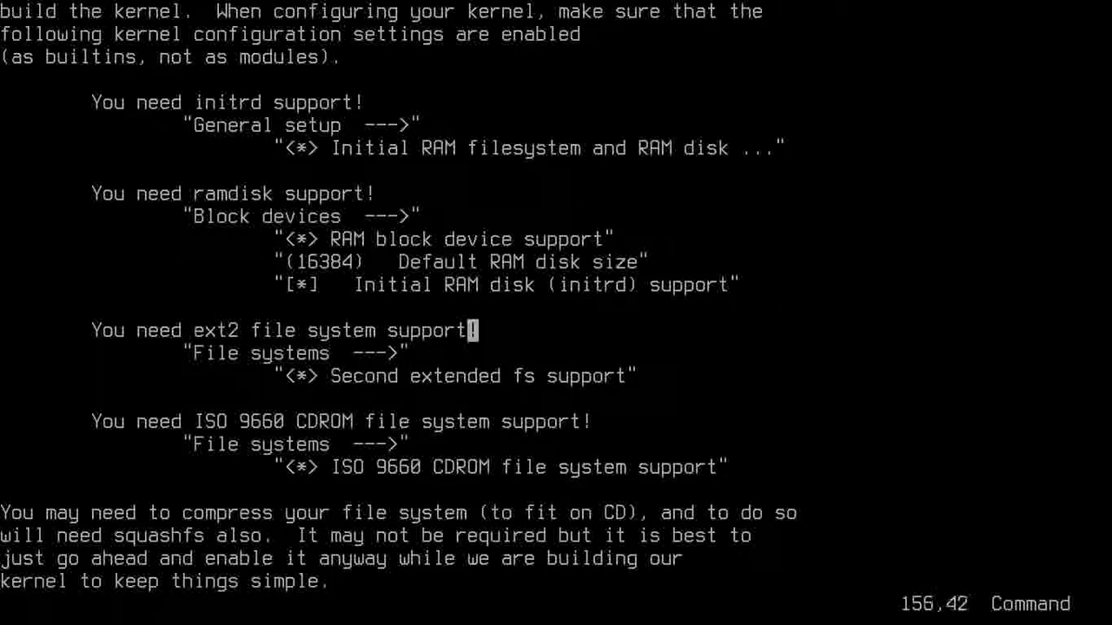
{"action": "scroll", "scroll_direction": "down", "scroll_amount": 3}
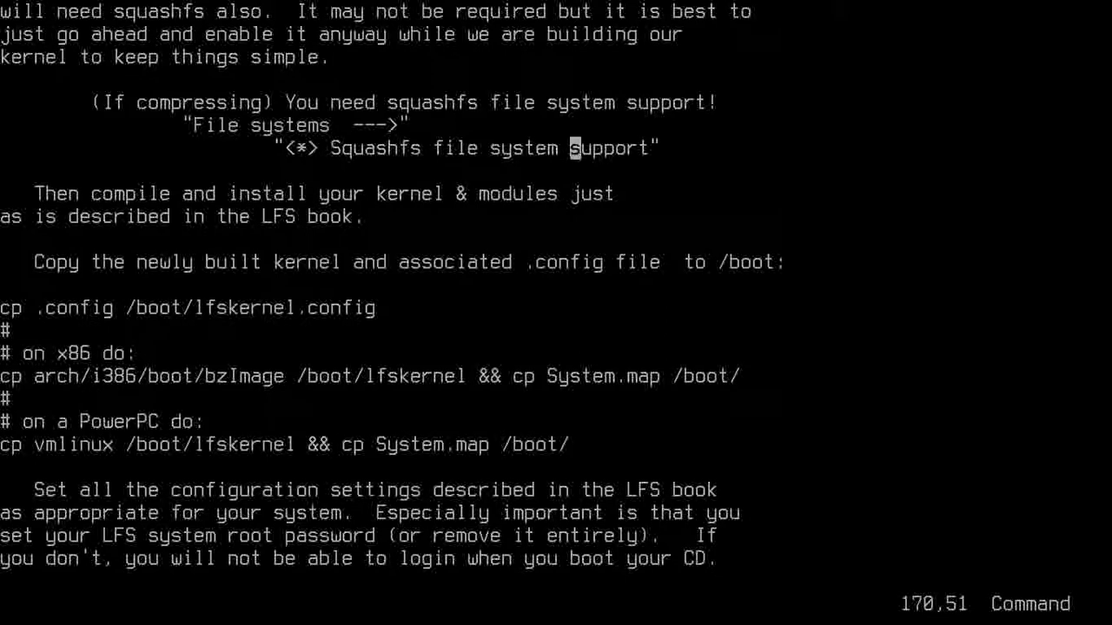
- Read past the squashfs option into section 3 on installing the isolinux bootloader
{"action": "scroll", "scroll_direction": "down", "scroll_amount": 3}
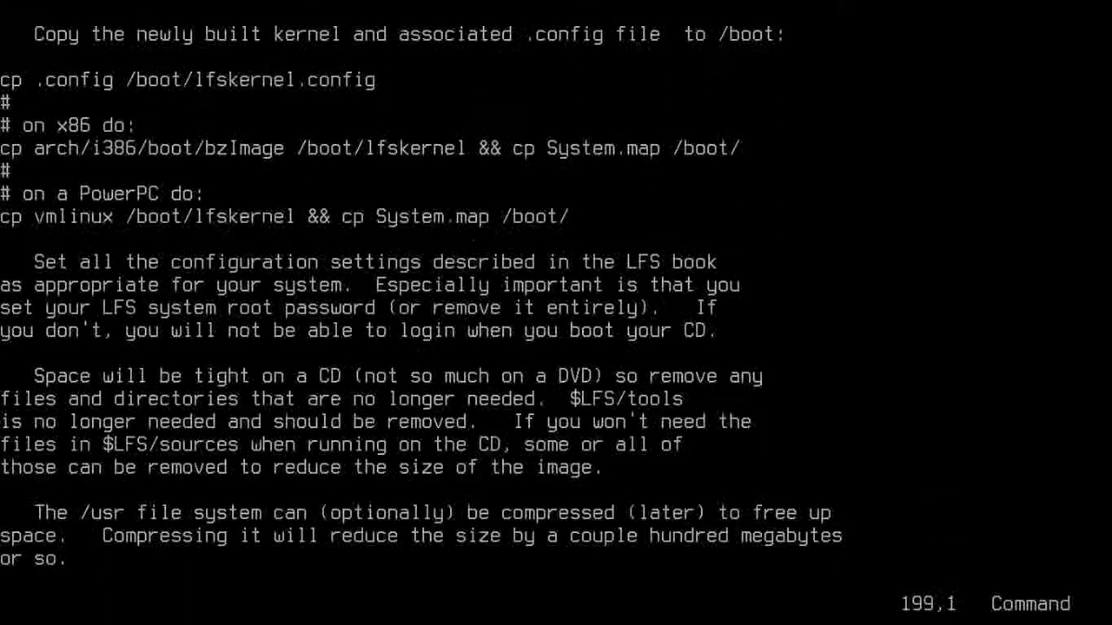
{"action": "scroll", "scroll_direction": "down", "scroll_amount": 3}
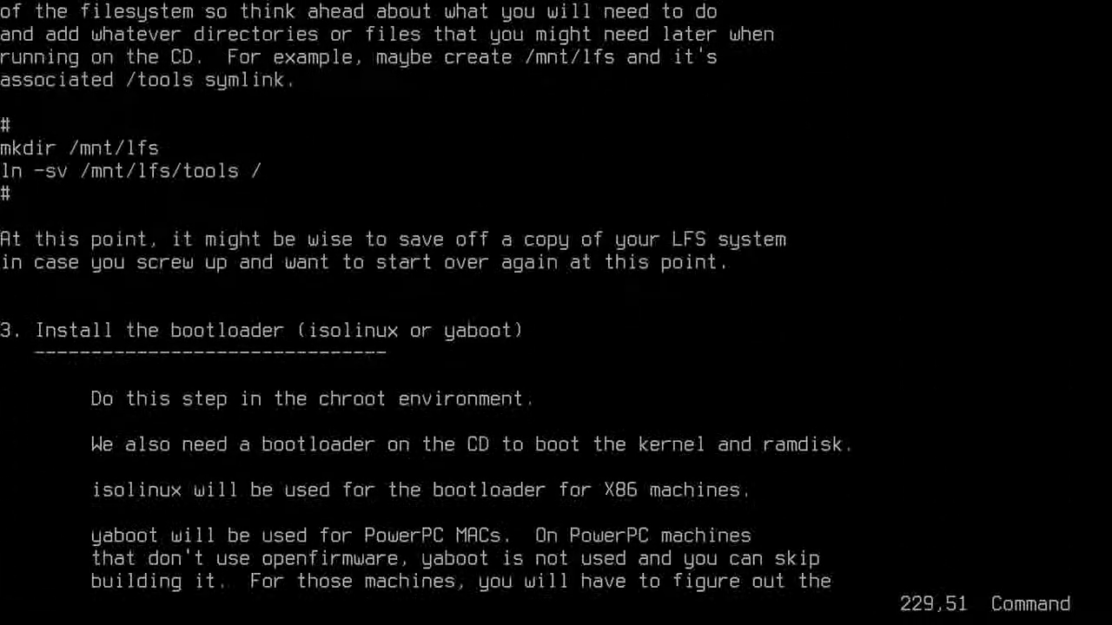
{"action": "scroll", "scroll_direction": "down", "scroll_amount": 3}
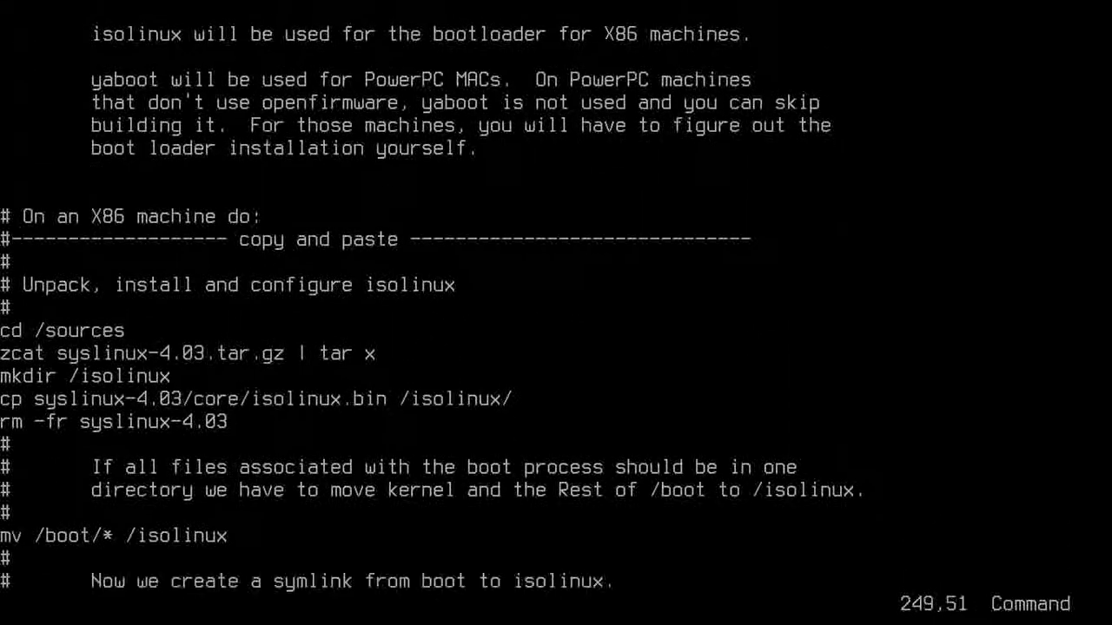
{"action": "scroll", "scroll_direction": "down", "scroll_amount": 3}
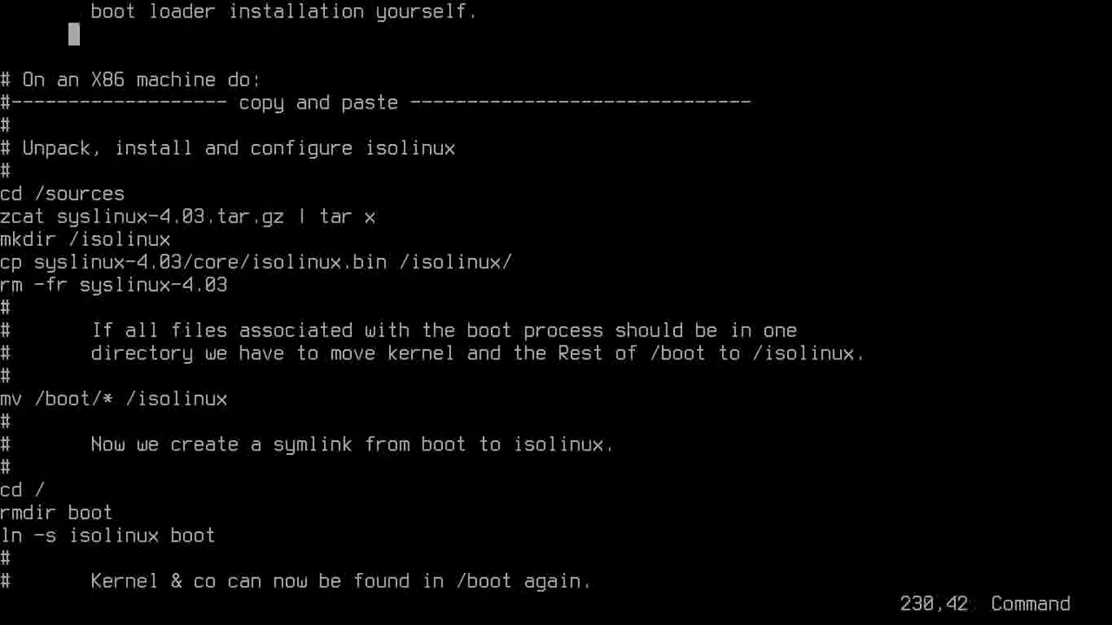
- Scroll back up to the hint's 'What do you need' list of required software
{"action": "scroll", "scroll_direction": "up", "scroll_amount": 3}
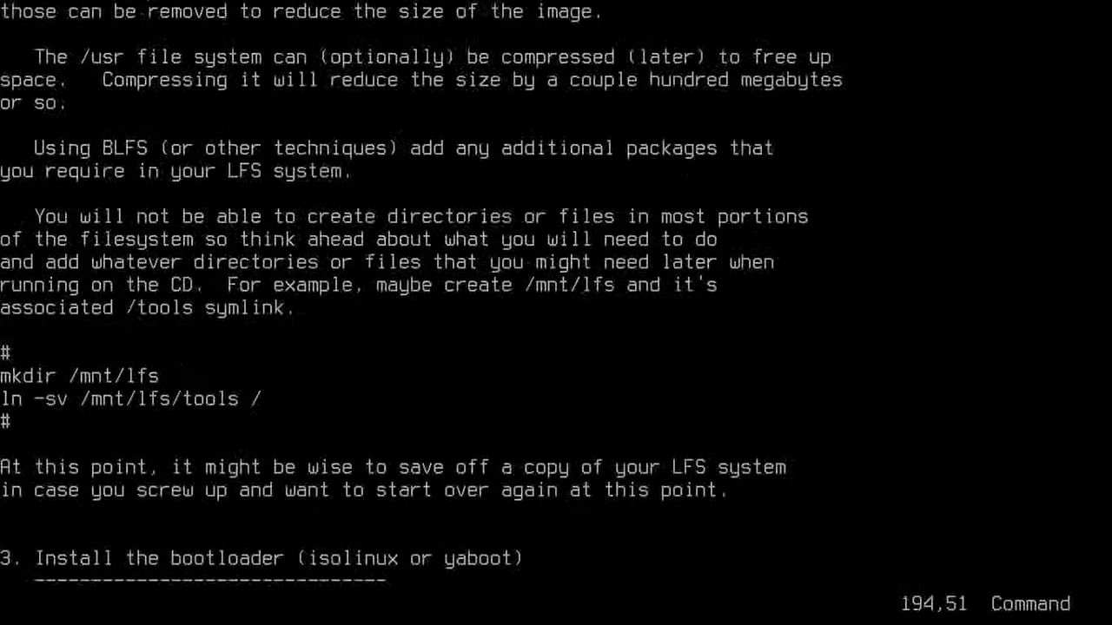
{"action": "scroll", "scroll_direction": "up", "scroll_amount": 3}
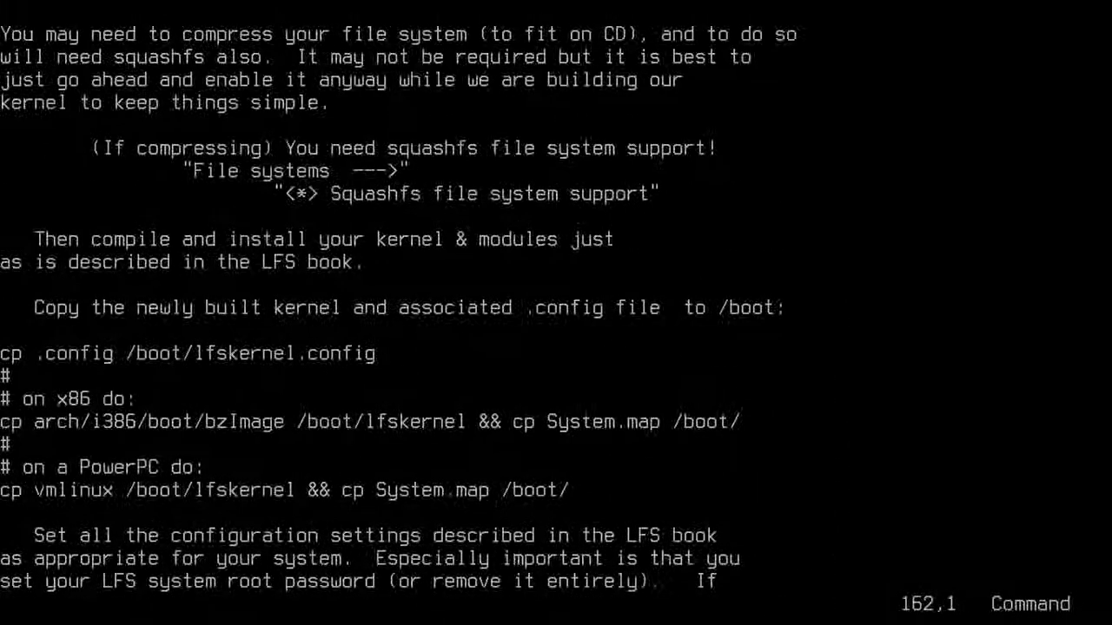
{"action": "scroll", "scroll_direction": "up", "scroll_amount": 3}
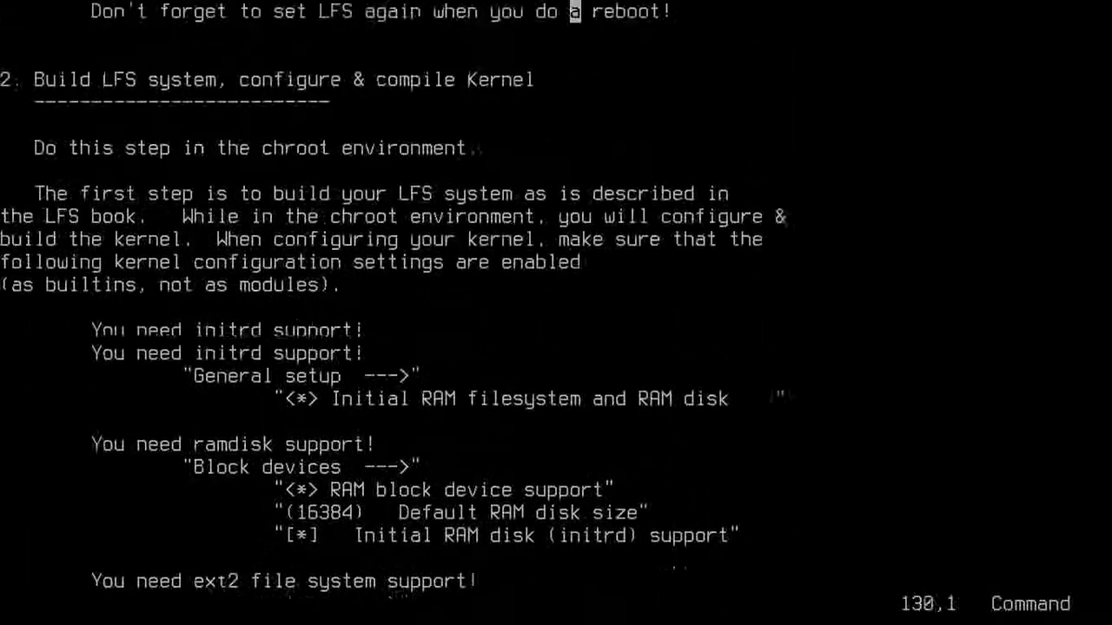
{"action": "scroll", "scroll_direction": "up", "scroll_amount": 3}
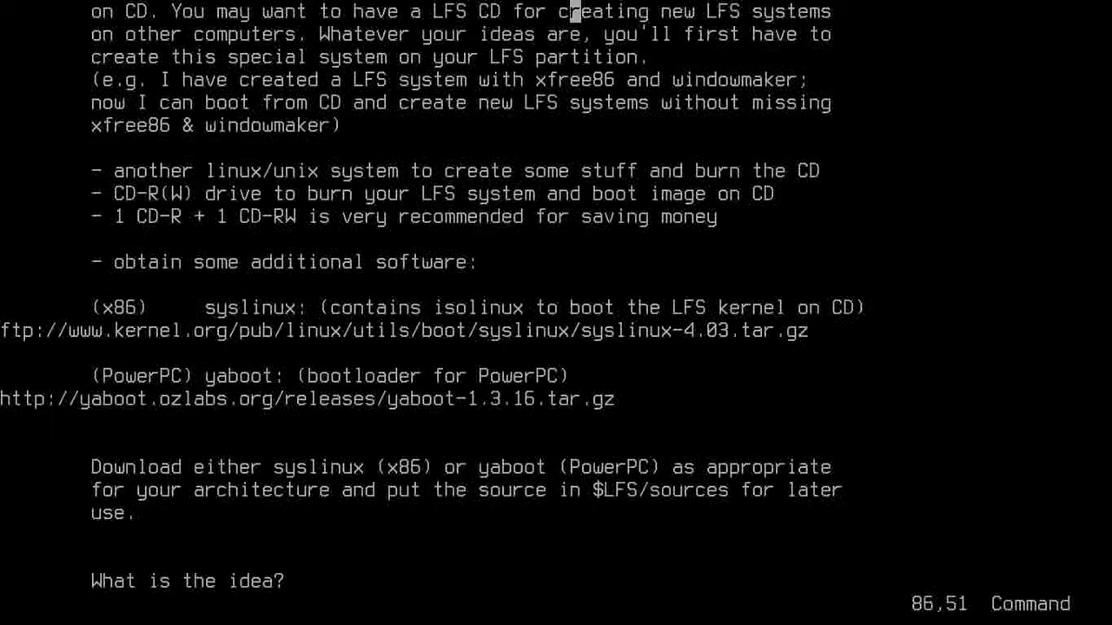
{"action": "scroll", "scroll_direction": "up", "scroll_amount": 3}
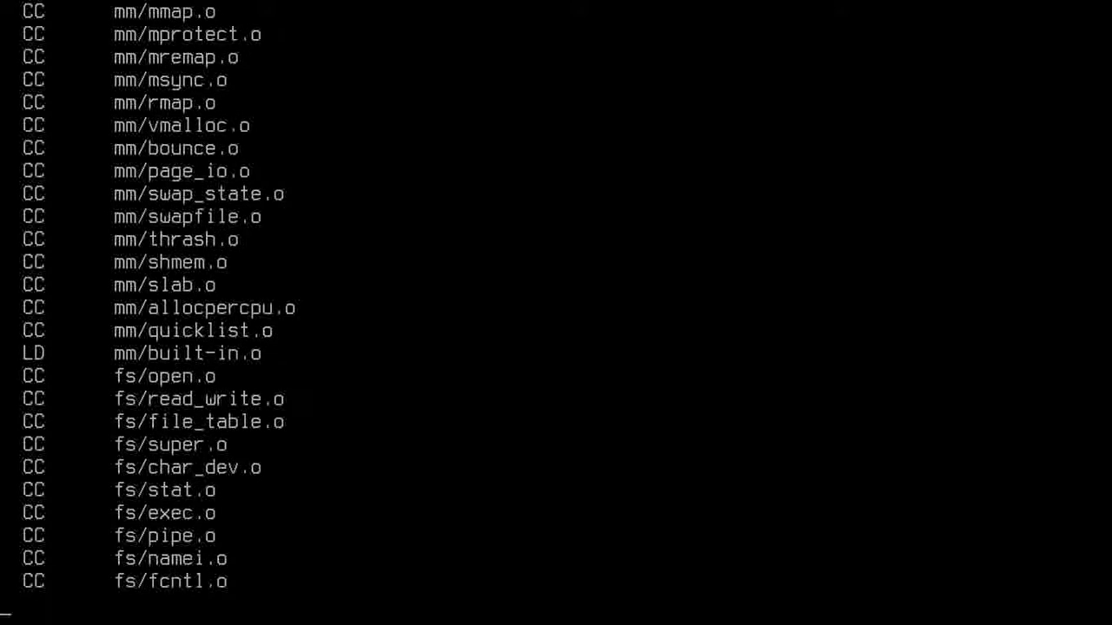
- Leave the hint and return to the console where make is compiling the kernel's fs objects
{"action": "scroll", "scroll_direction": "down", "scroll_amount": 3}
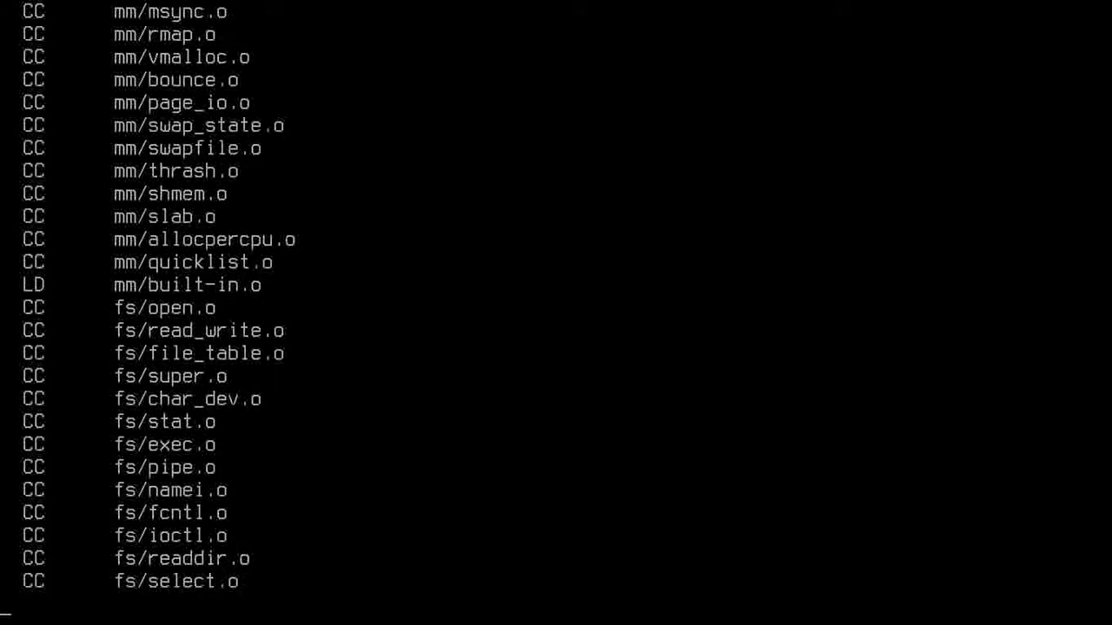
{"action": "scroll", "scroll_direction": "down", "scroll_amount": 3}
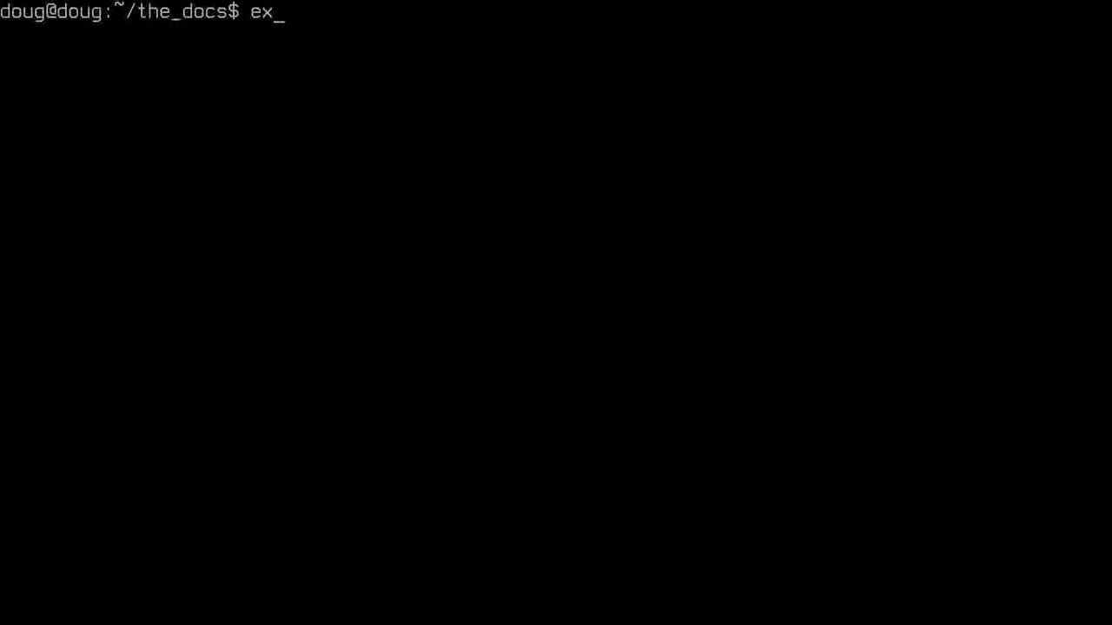
{"action": "key", "text": "Return"}
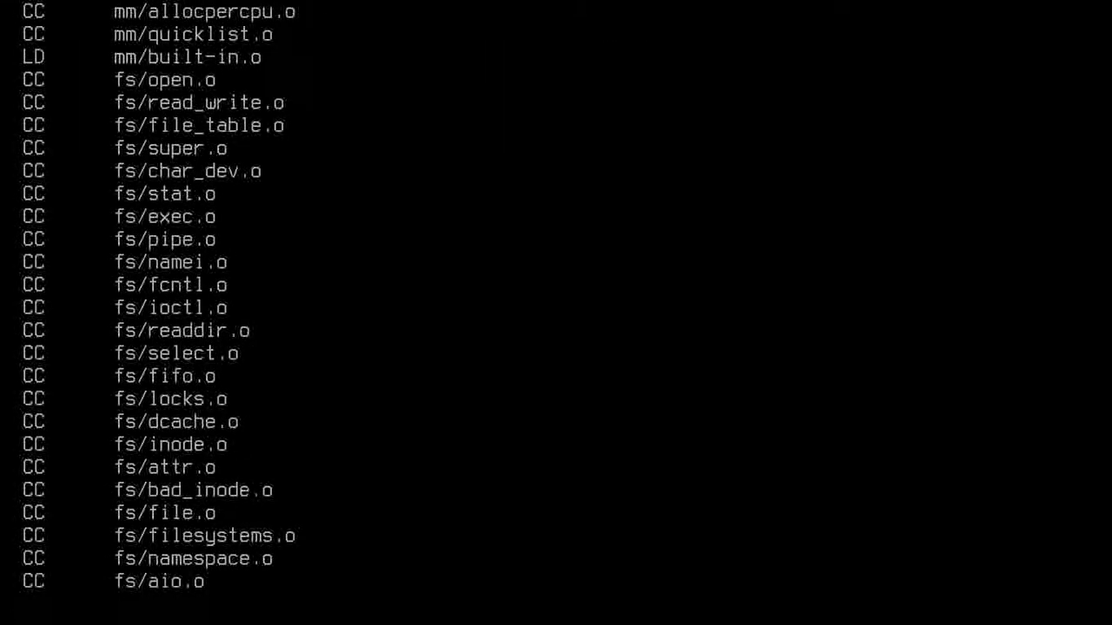